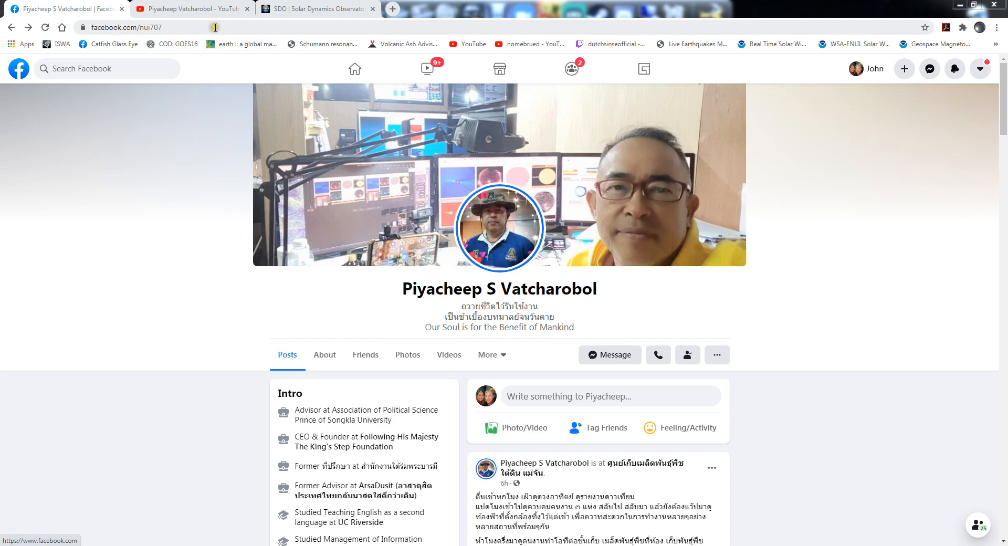
pyautogui.moveTo(193, 9)
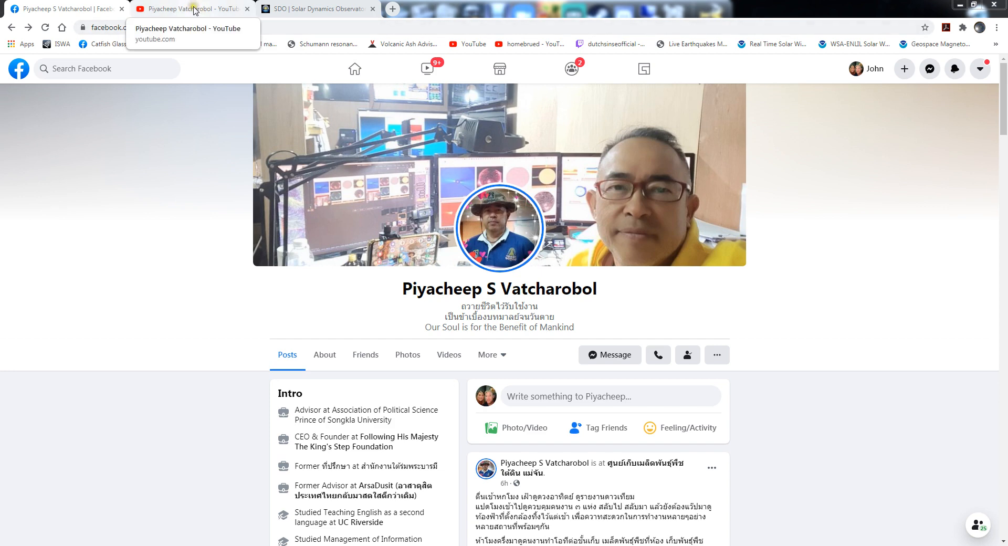
# Browse the YouTube channel's uploads grid, then move to the SDO data browser page
pyautogui.click(188, 8)
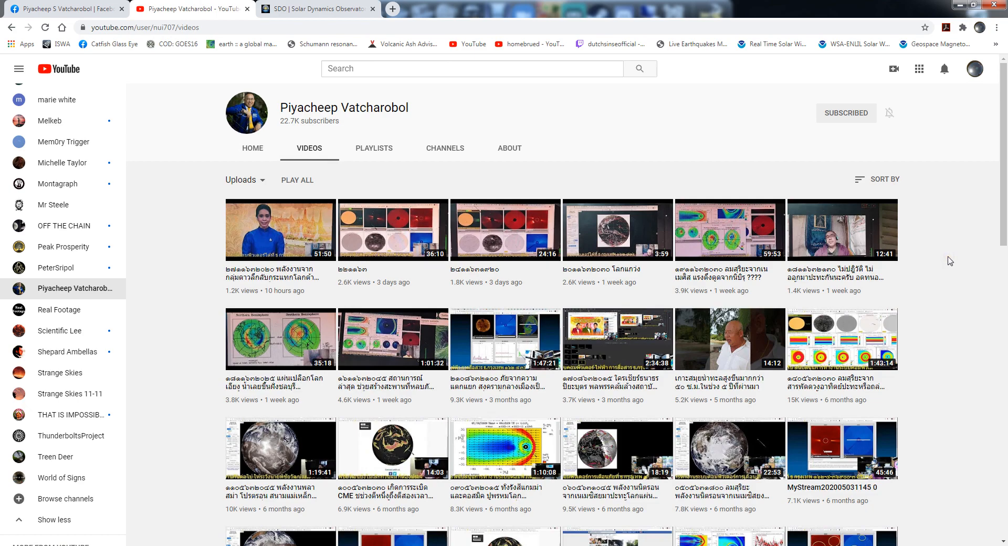
pyautogui.scroll(-3)
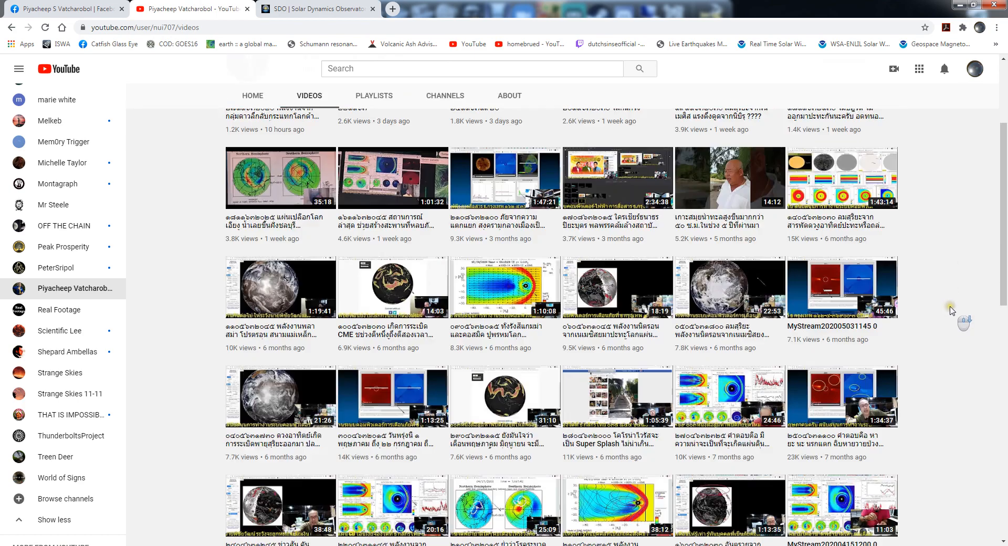
pyautogui.scroll(3)
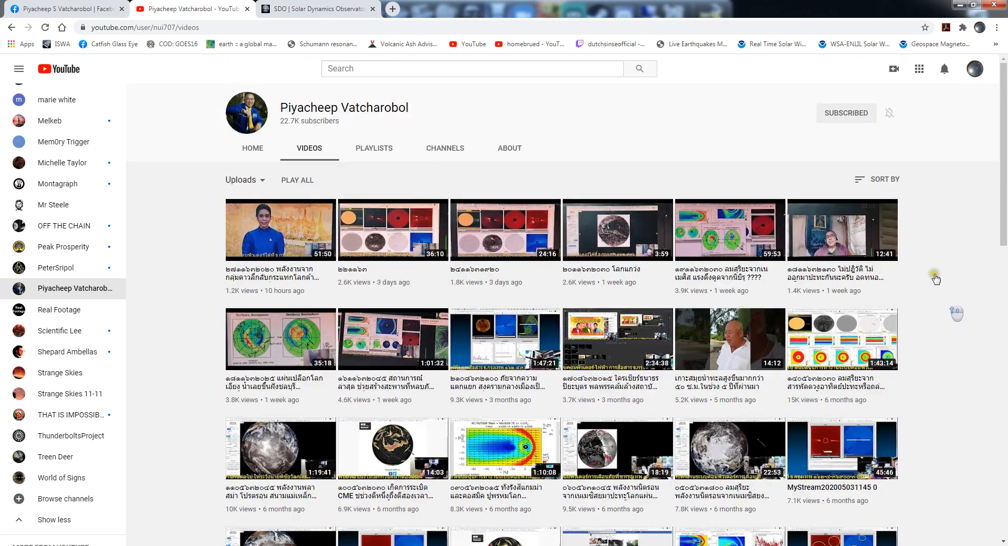
pyautogui.moveTo(302, 8)
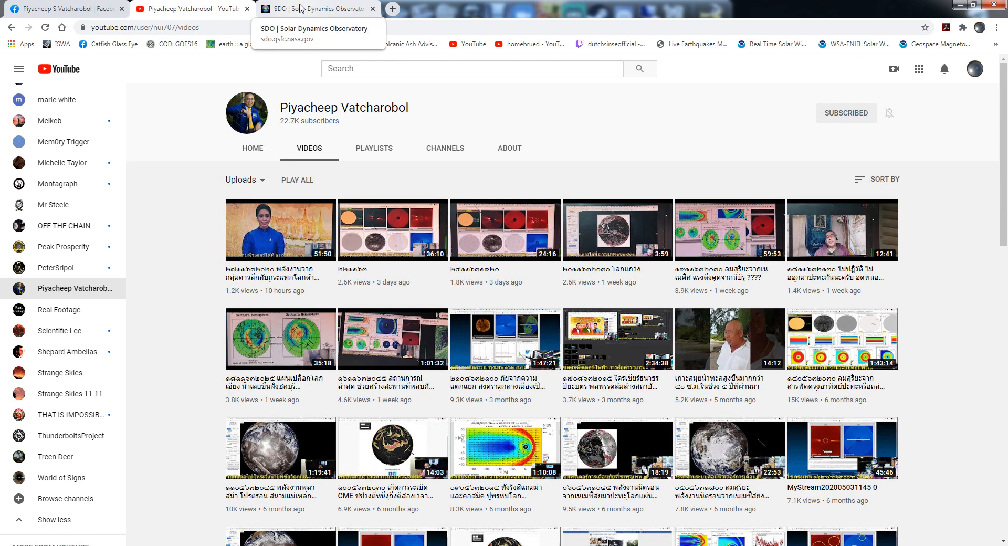
pyautogui.moveTo(153, 206)
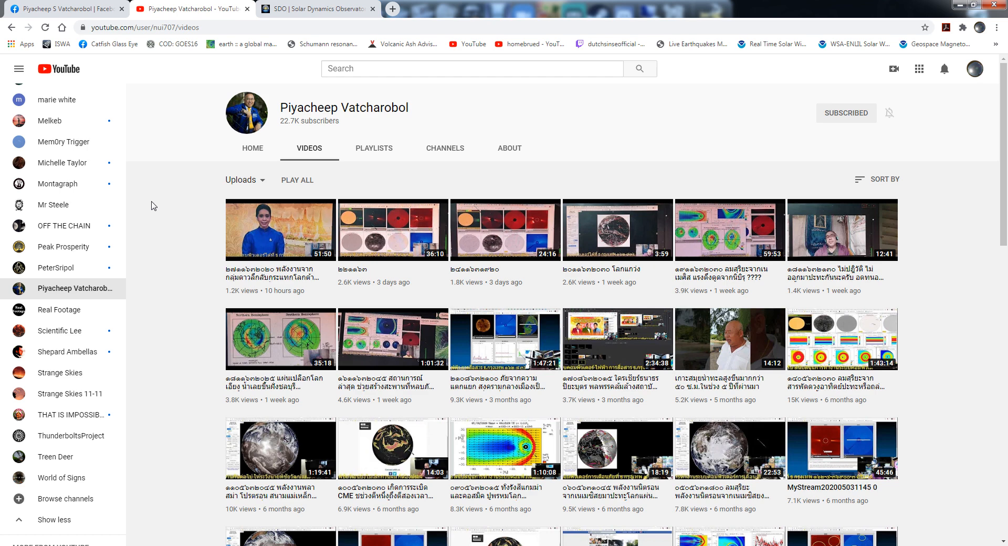
pyautogui.moveTo(182, 130)
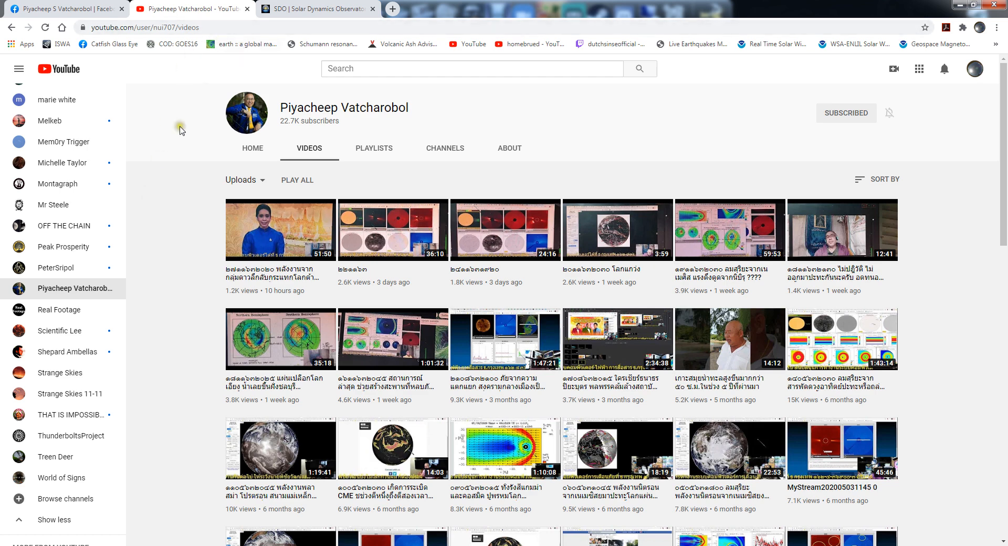
pyautogui.click(315, 9)
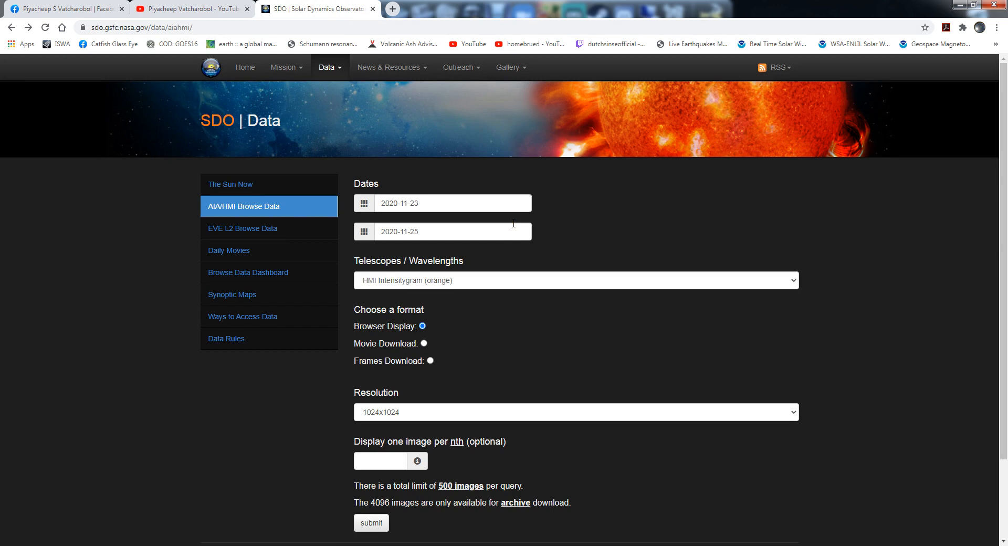
pyautogui.moveTo(357, 539)
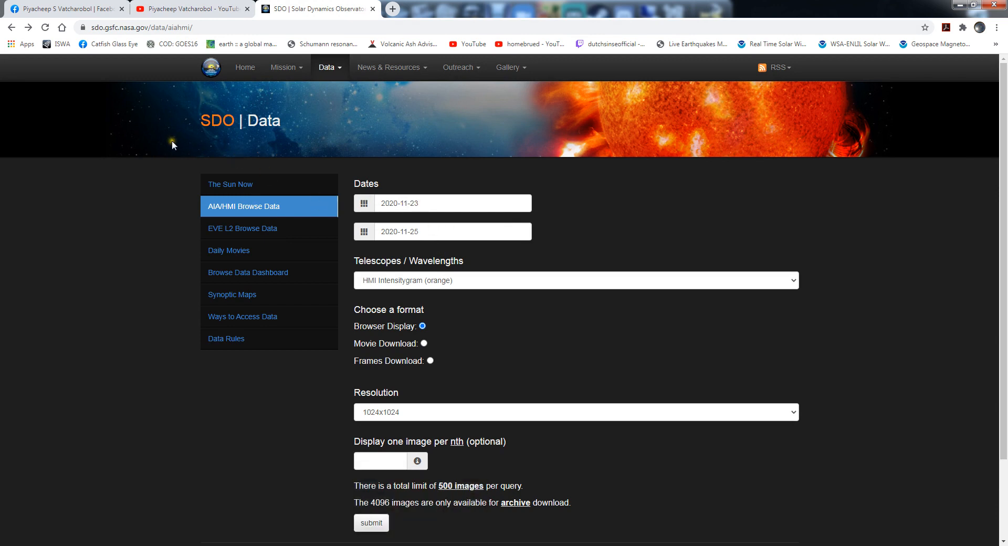
pyautogui.moveTo(885, 360)
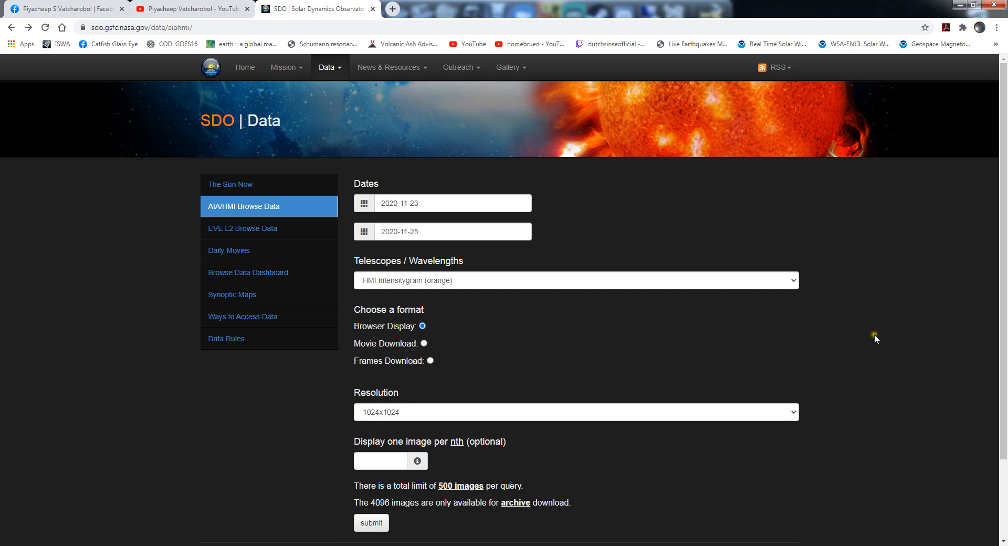
pyautogui.moveTo(153, 197)
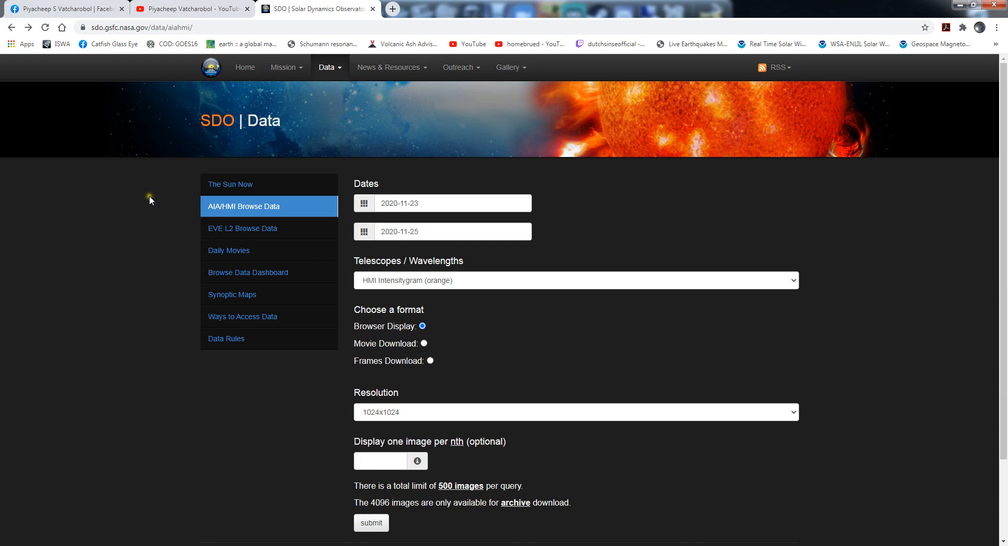
pyautogui.moveTo(372, 160)
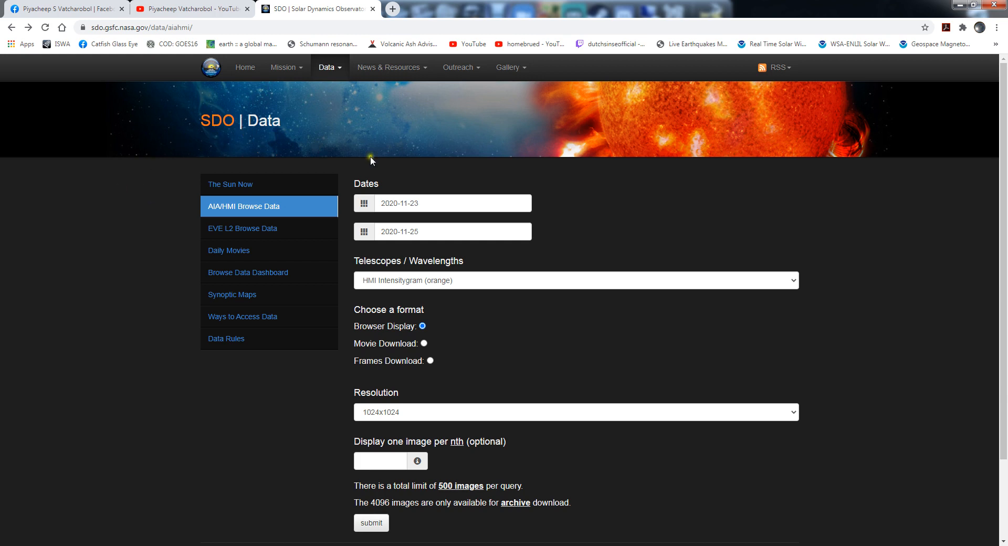
pyautogui.moveTo(203, 27)
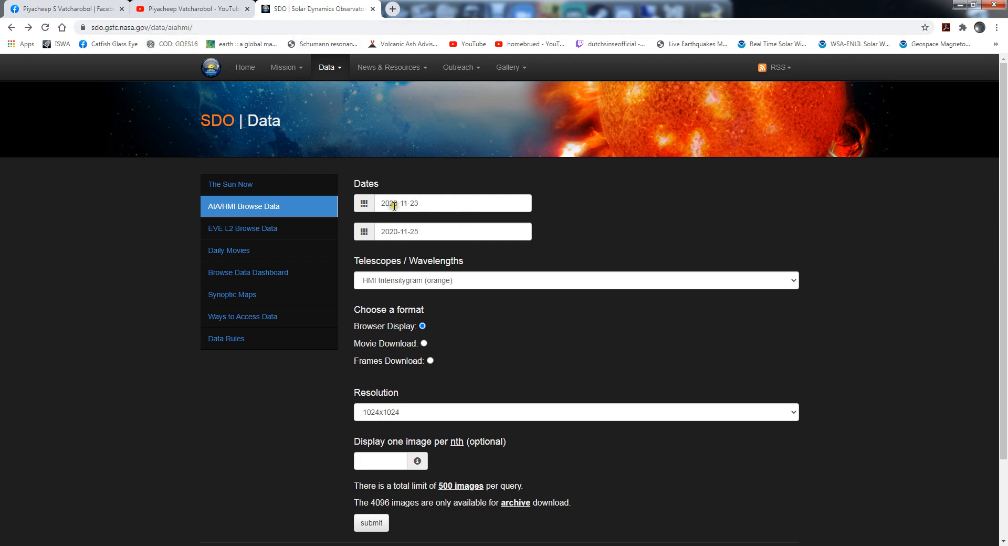
pyautogui.moveTo(572, 333)
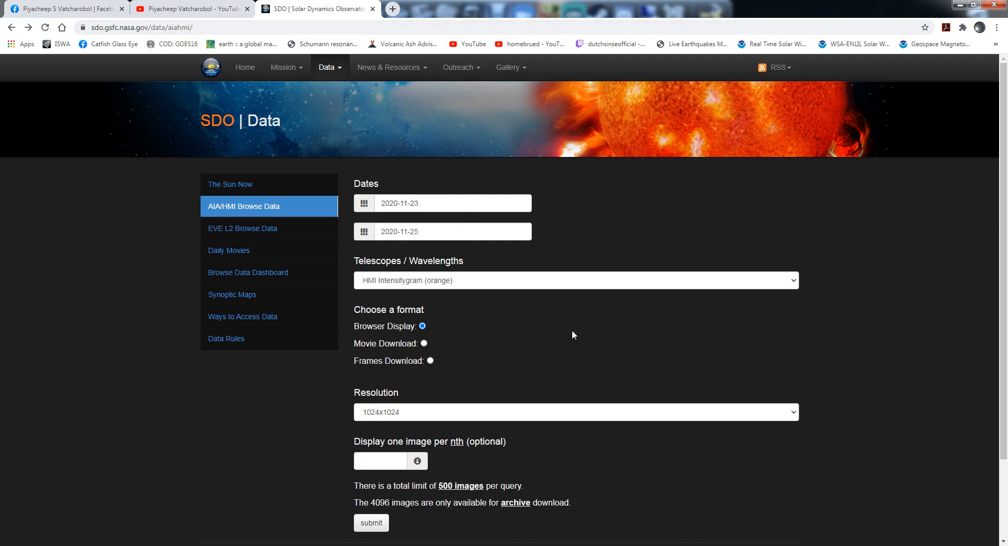
pyautogui.moveTo(560, 329)
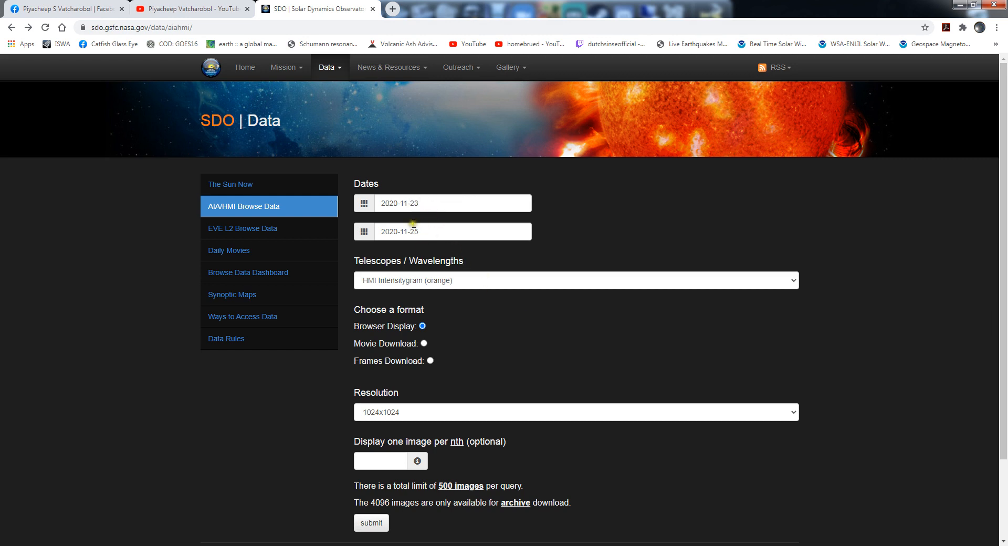
pyautogui.moveTo(520, 346)
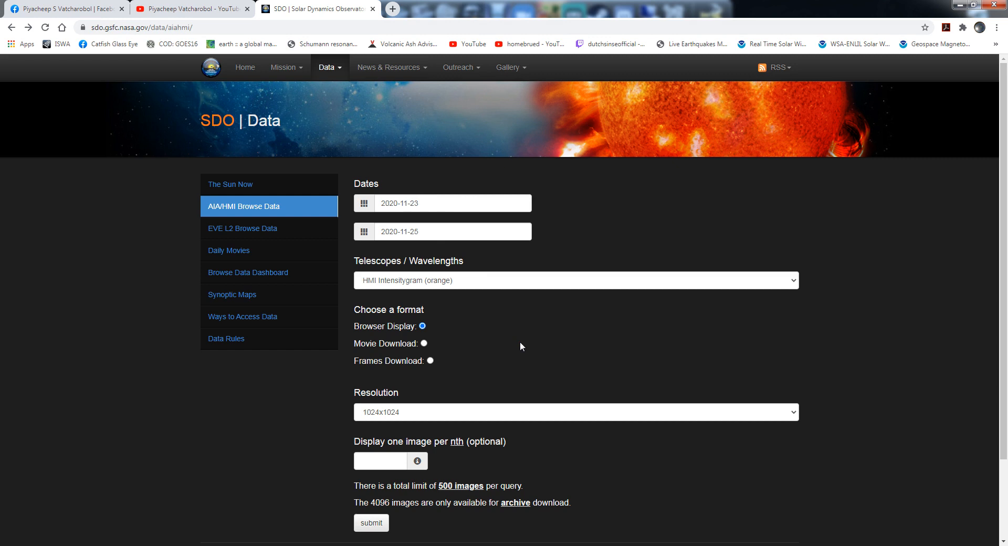
pyautogui.moveTo(388, 337)
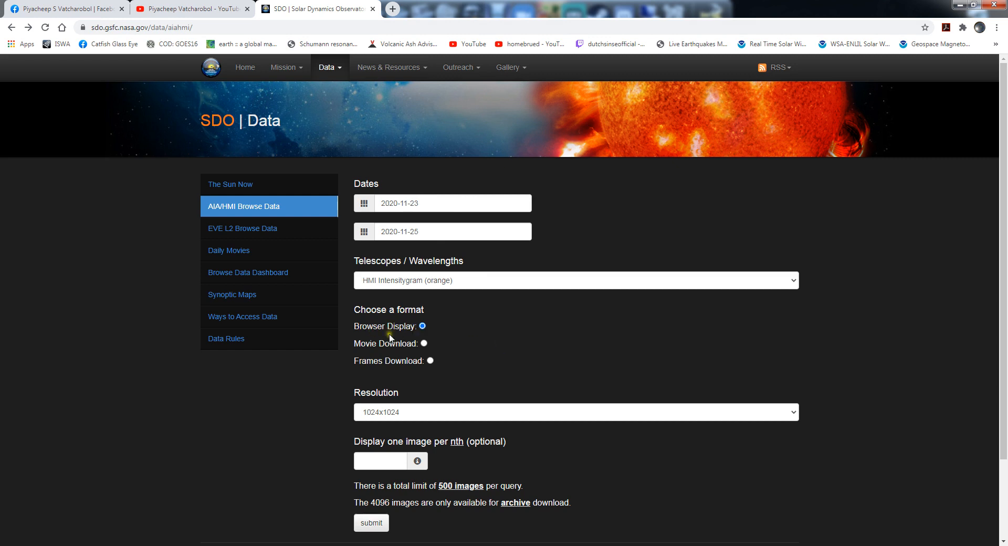
pyautogui.moveTo(508, 339)
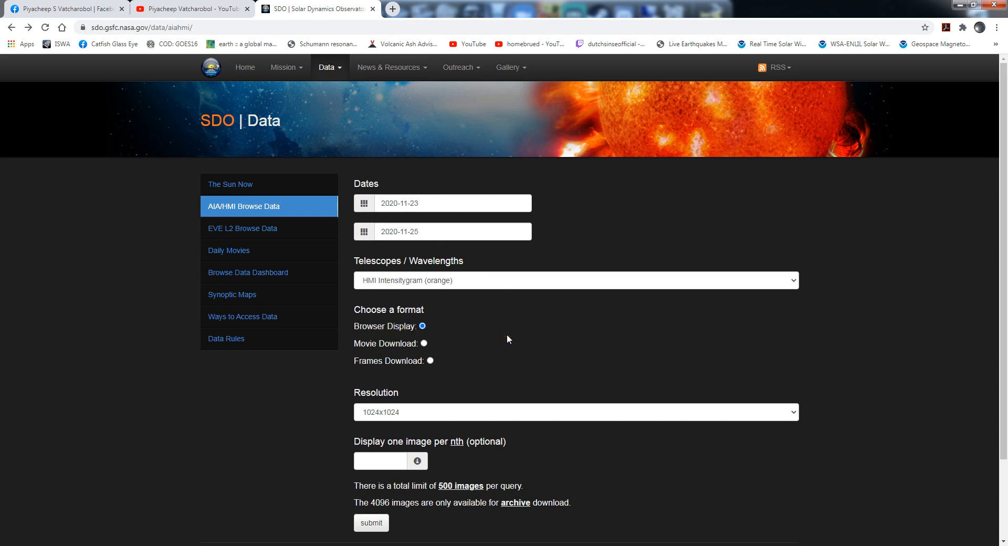
pyautogui.moveTo(413, 481)
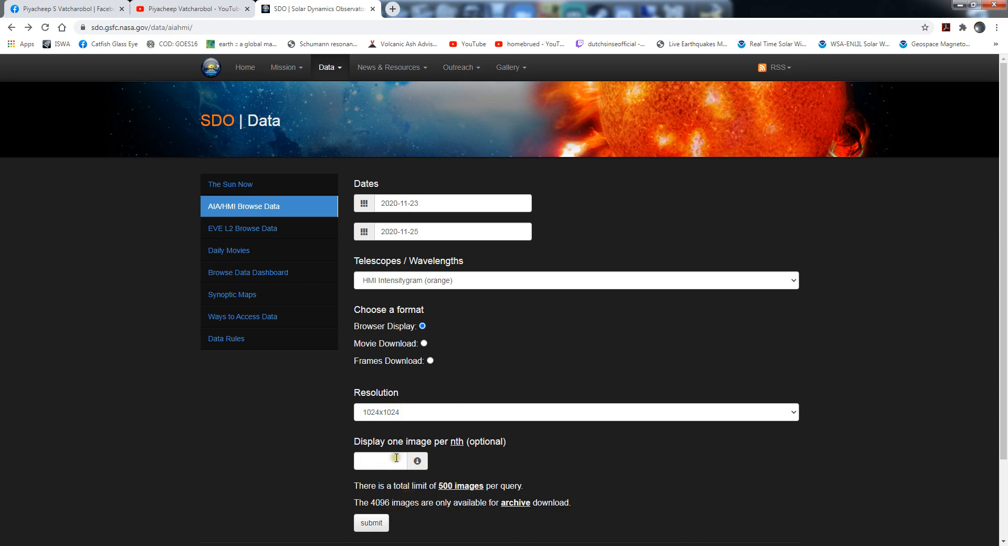
pyautogui.click(370, 522)
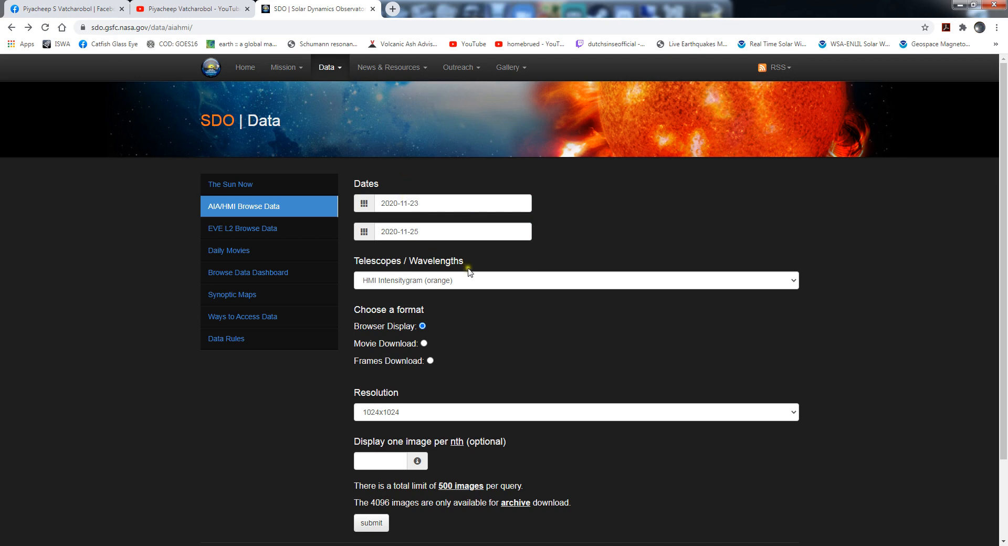
pyautogui.moveTo(453, 323)
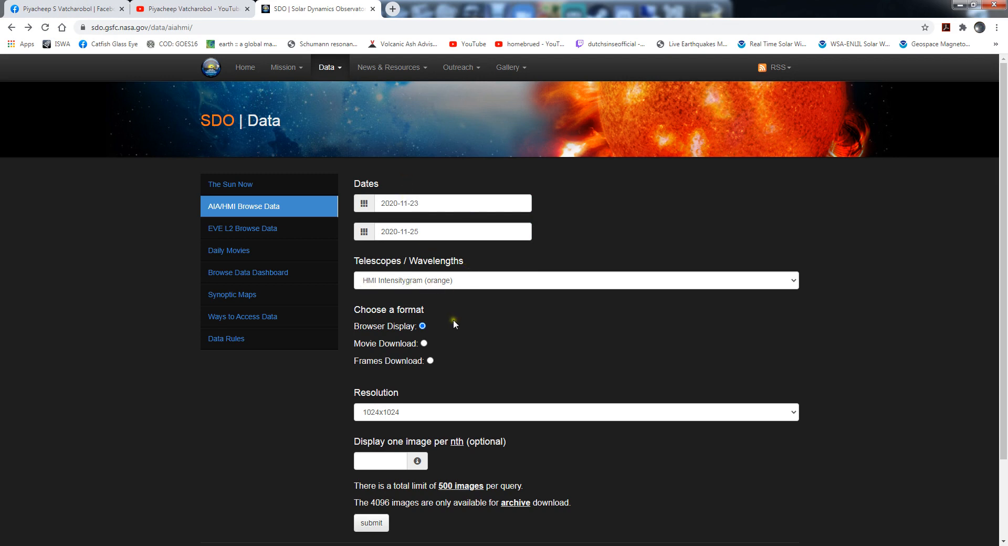
pyautogui.moveTo(428, 296)
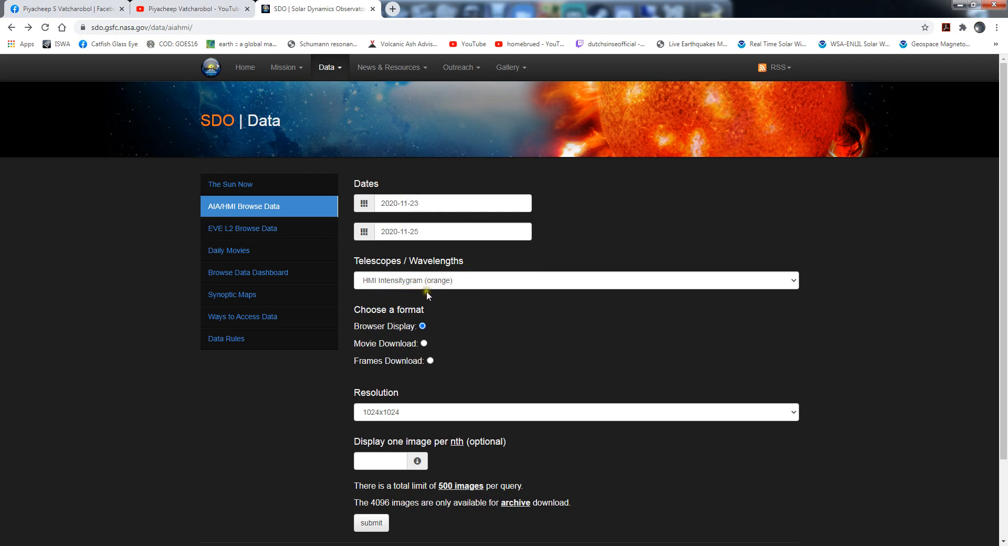
pyautogui.moveTo(487, 408)
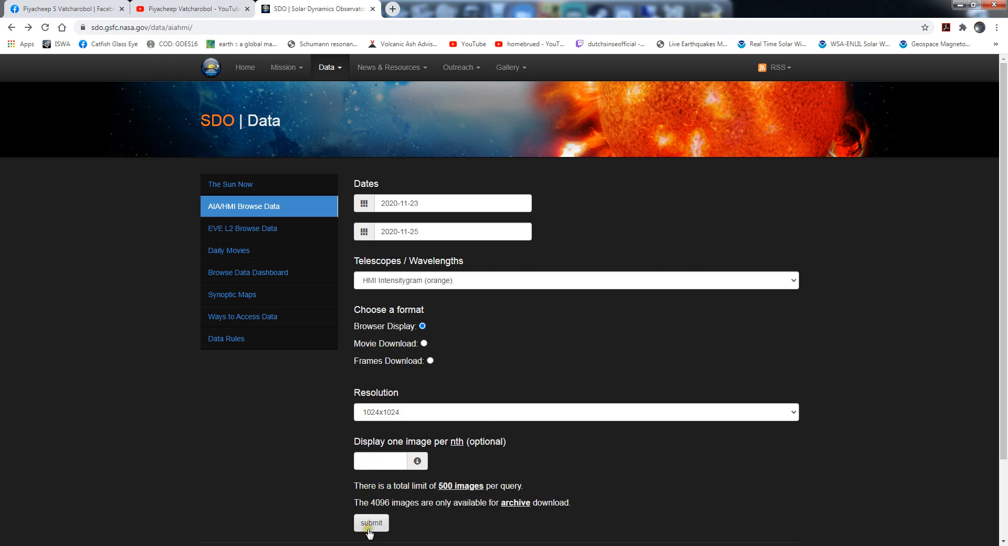
# Request the HMI Continuum quick-look images for 23–25 November 2020
pyautogui.click(371, 522)
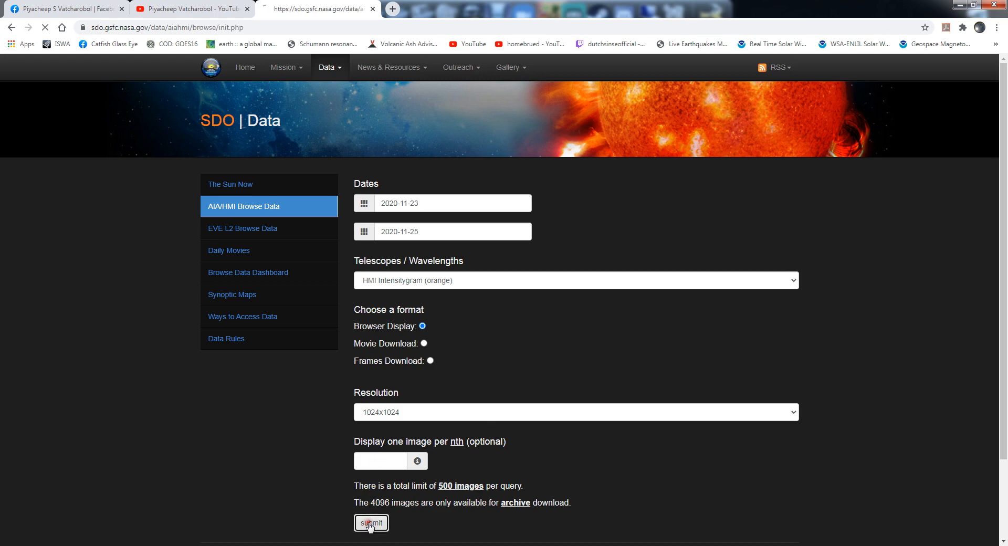
pyautogui.click(370, 522)
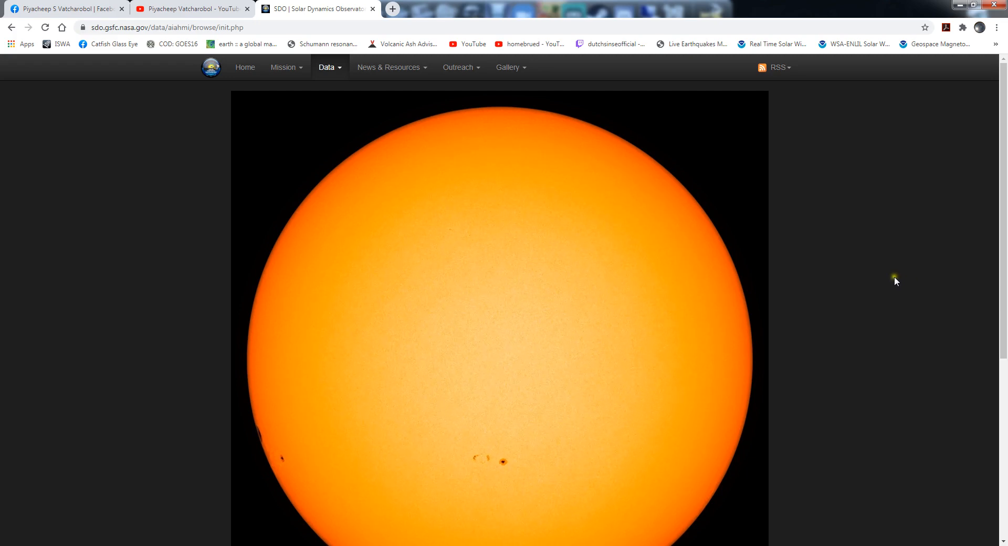
pyautogui.scroll(-3)
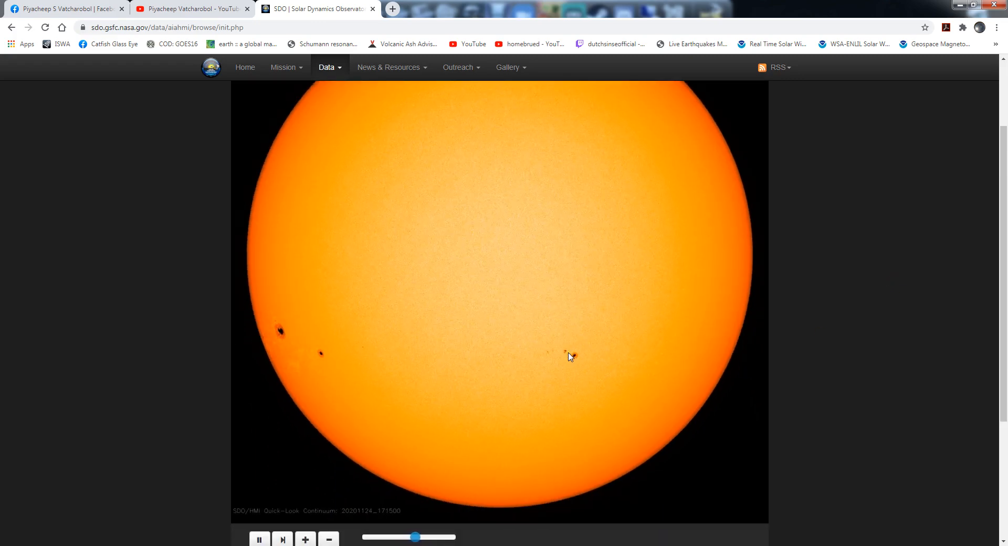
# Pause and resume the sun image sequence to land on the 20201123_111500 frame
pyautogui.click(260, 538)
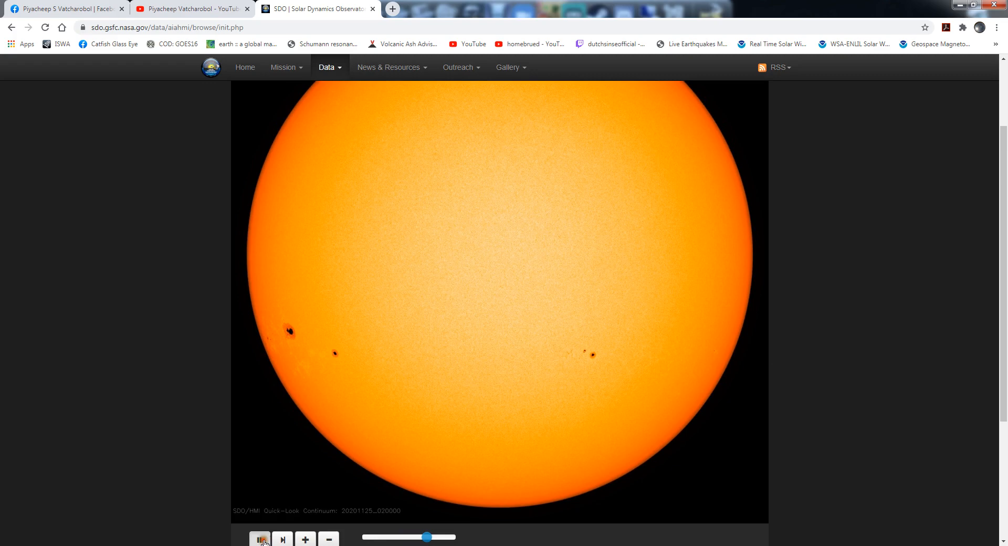
pyautogui.click(259, 539)
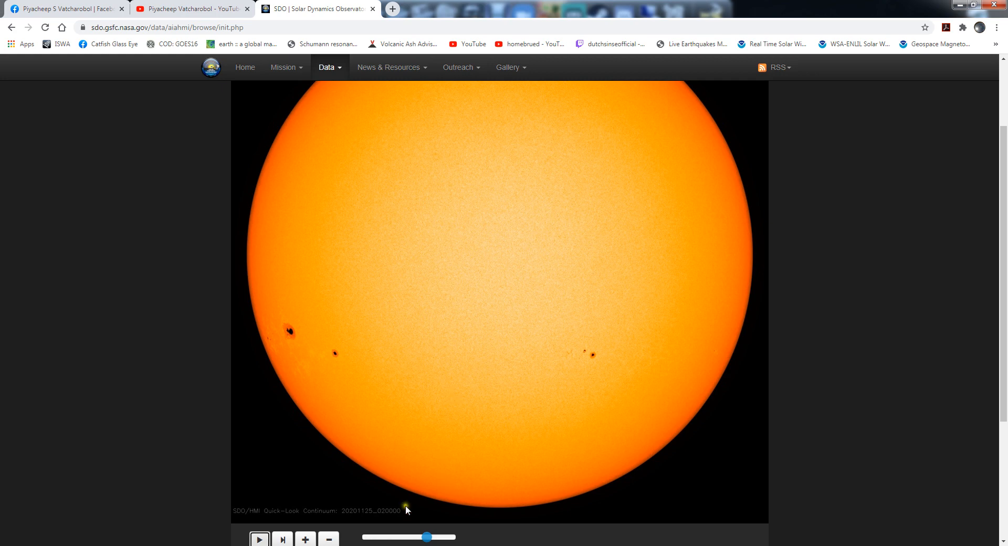
pyautogui.click(260, 538)
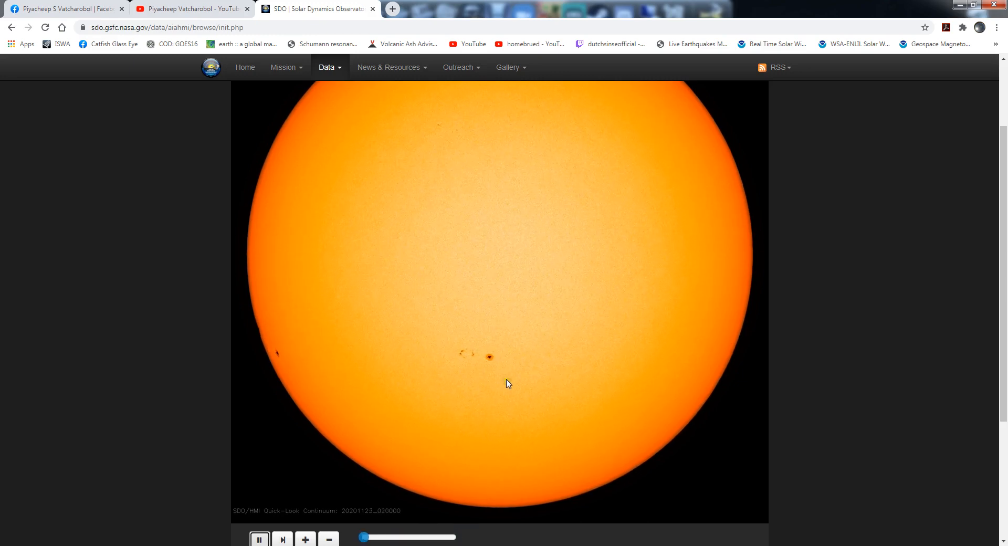
pyautogui.click(259, 539)
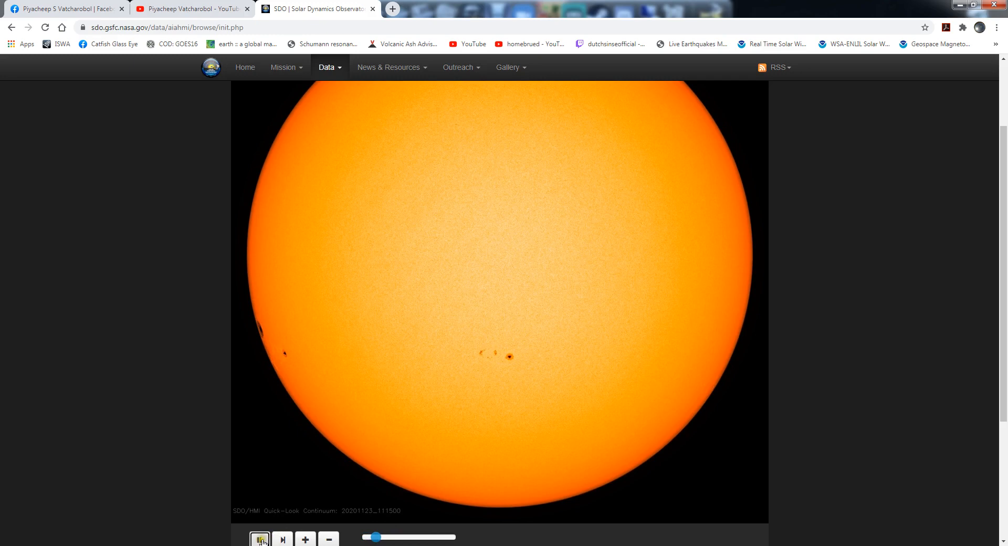
pyautogui.click(259, 538)
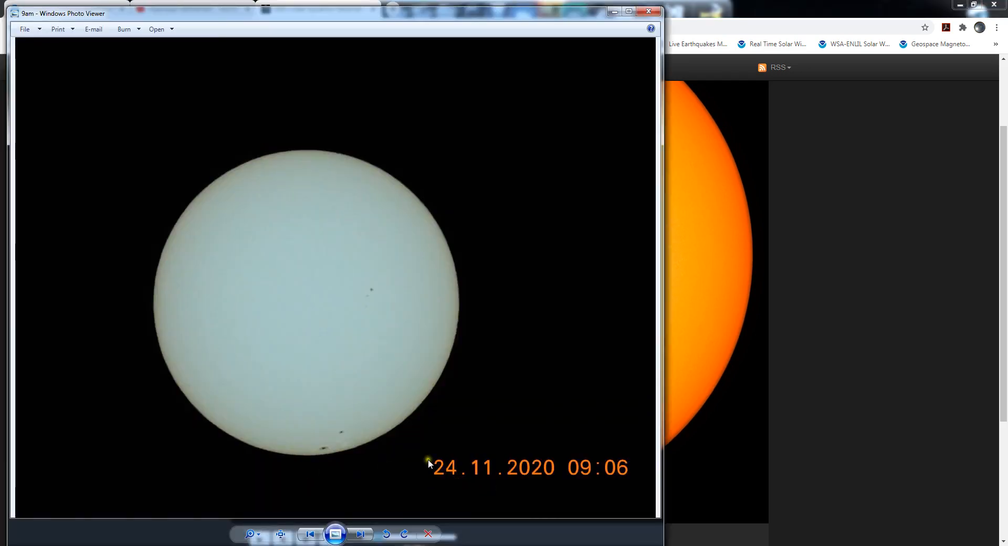
pyautogui.moveTo(376, 437)
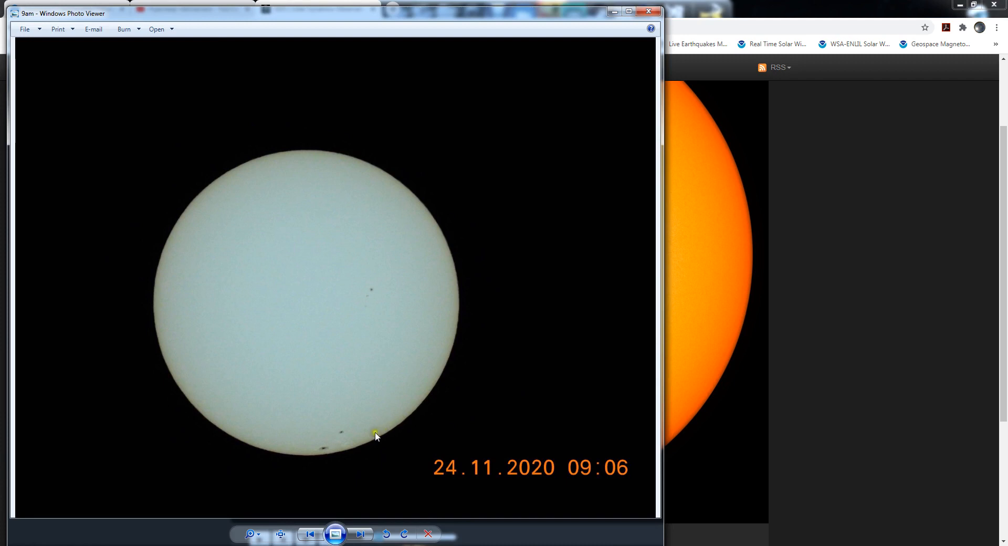
pyautogui.moveTo(530, 19)
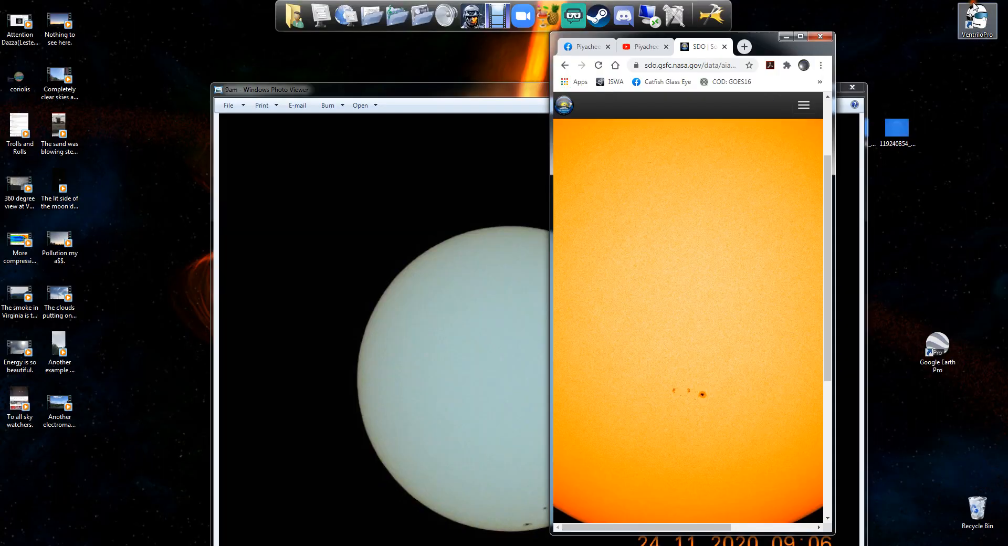
# Place the SDO sunspot image beside the 9am photo dated 24.11.2020 for comparison
pyautogui.moveTo(642, 46); pyautogui.dragTo(463, 46)
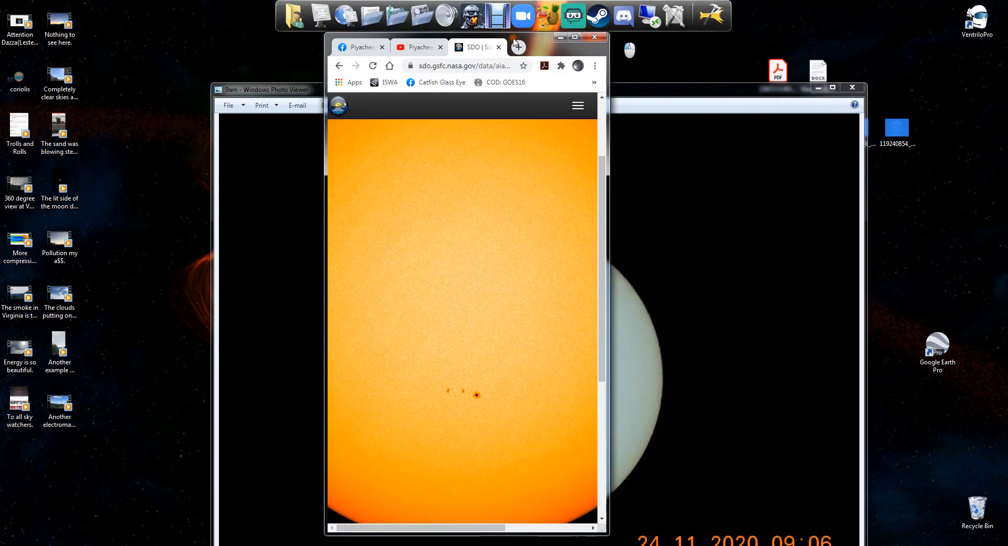
pyautogui.moveTo(450, 37); pyautogui.dragTo(135, 28)
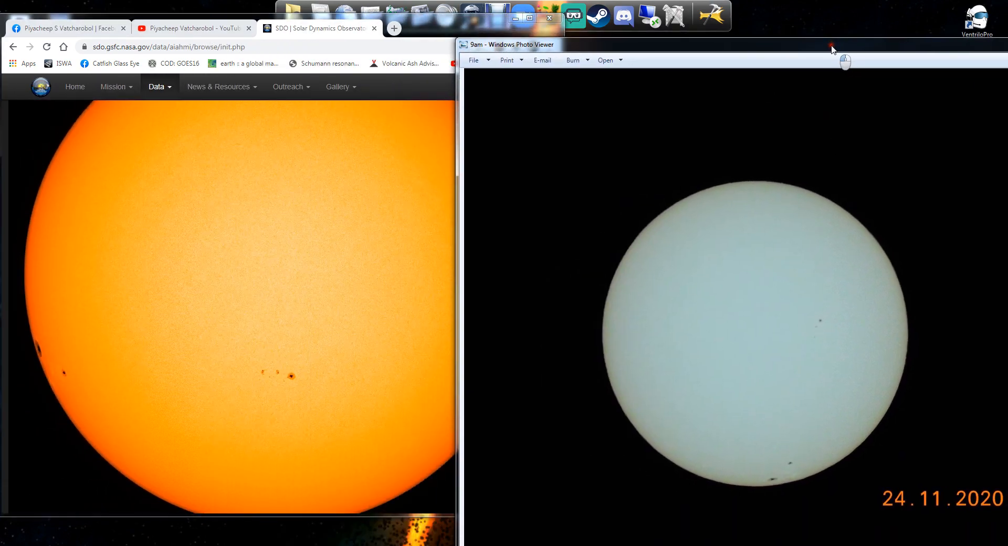
pyautogui.moveTo(739, 378)
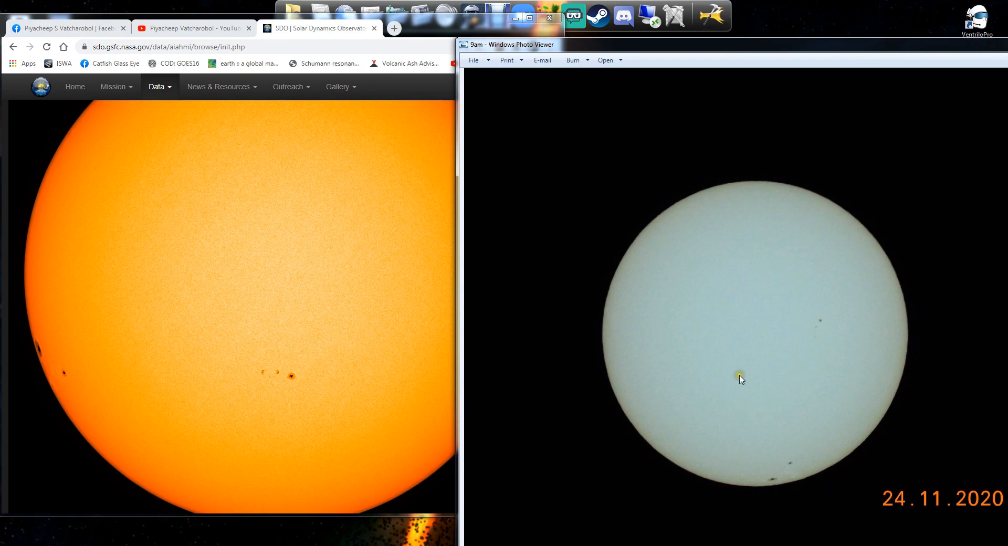
pyautogui.moveTo(734, 325)
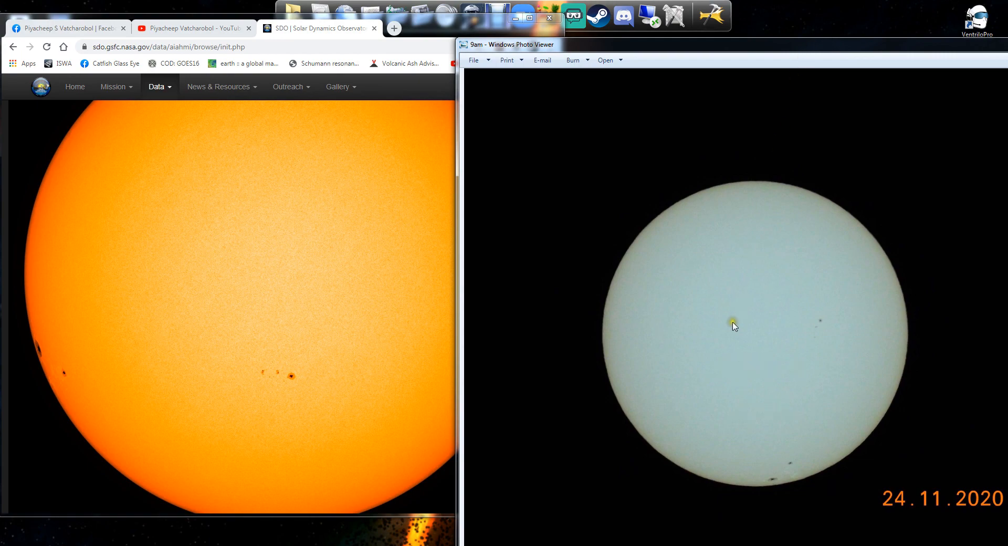
pyautogui.moveTo(233, 354)
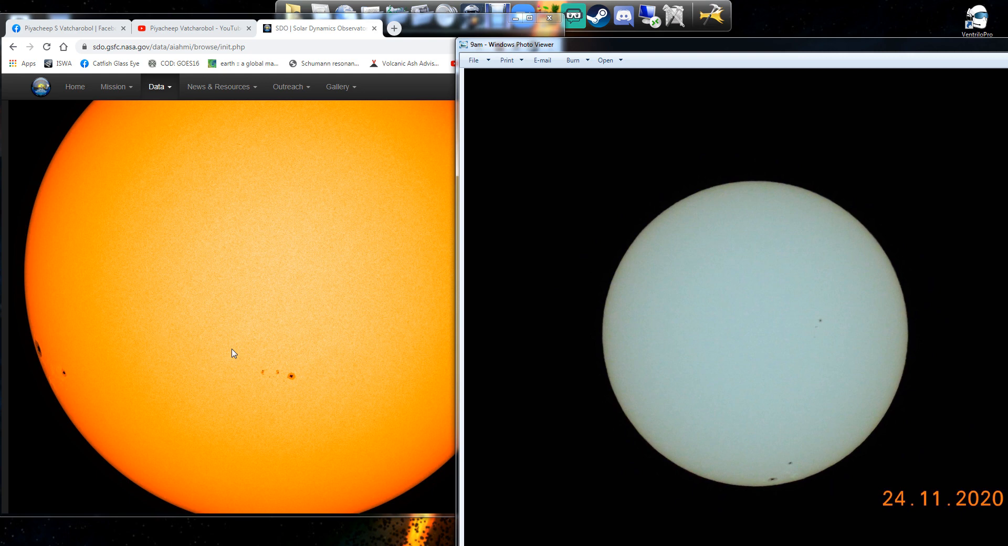
pyautogui.moveTo(307, 358)
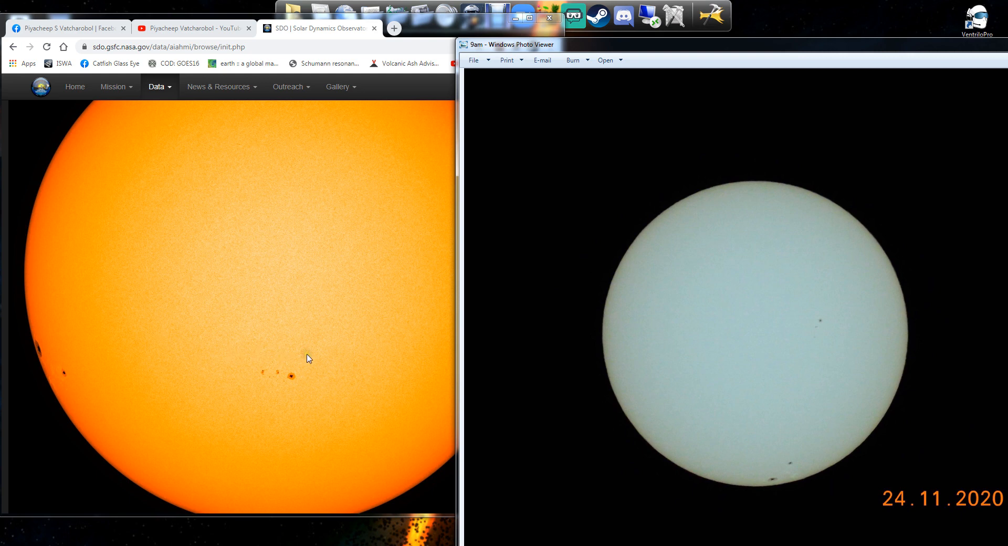
pyautogui.moveTo(655, 470)
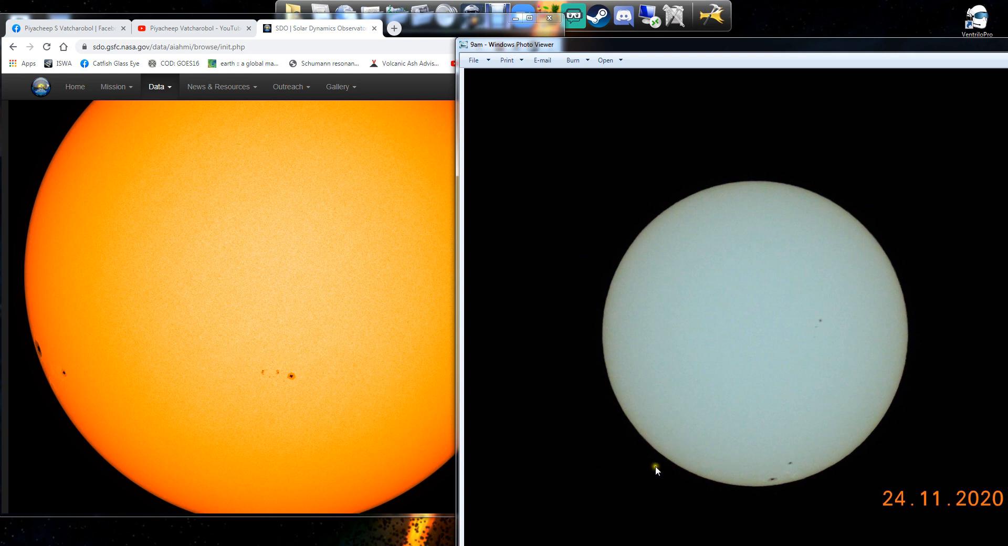
pyautogui.moveTo(824, 327)
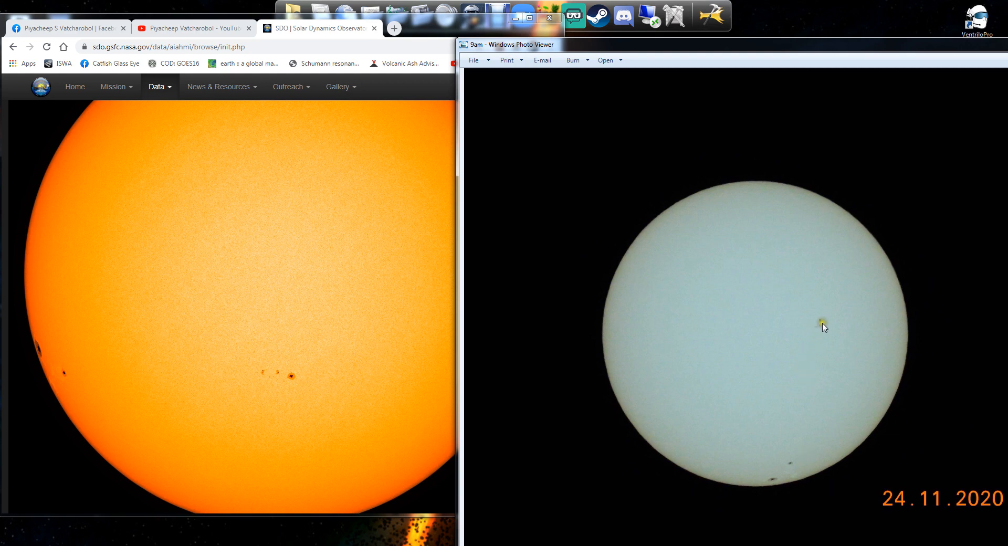
pyautogui.moveTo(823, 324)
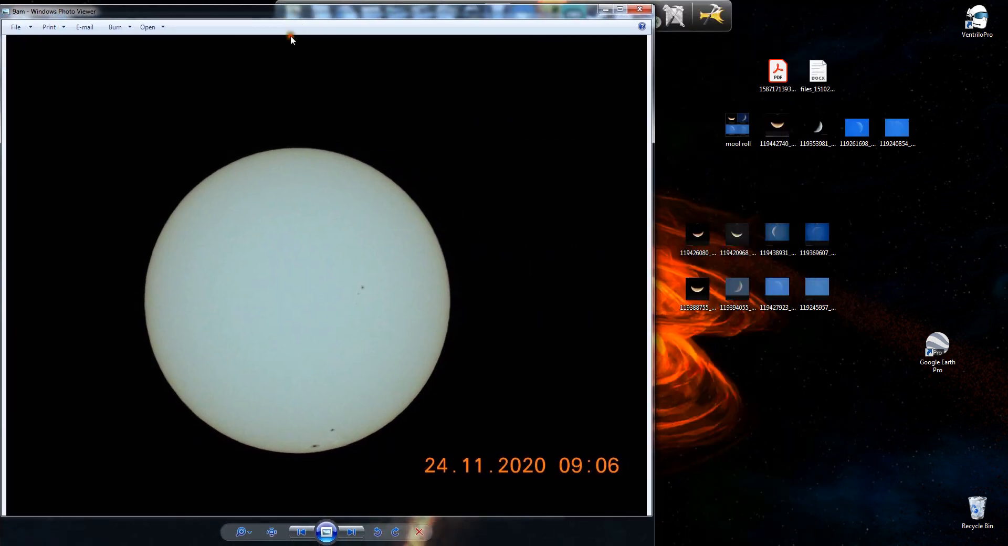
# Show the 13:38 sun photo in a second viewer window beside the 09:06 photo
pyautogui.click(350, 532)
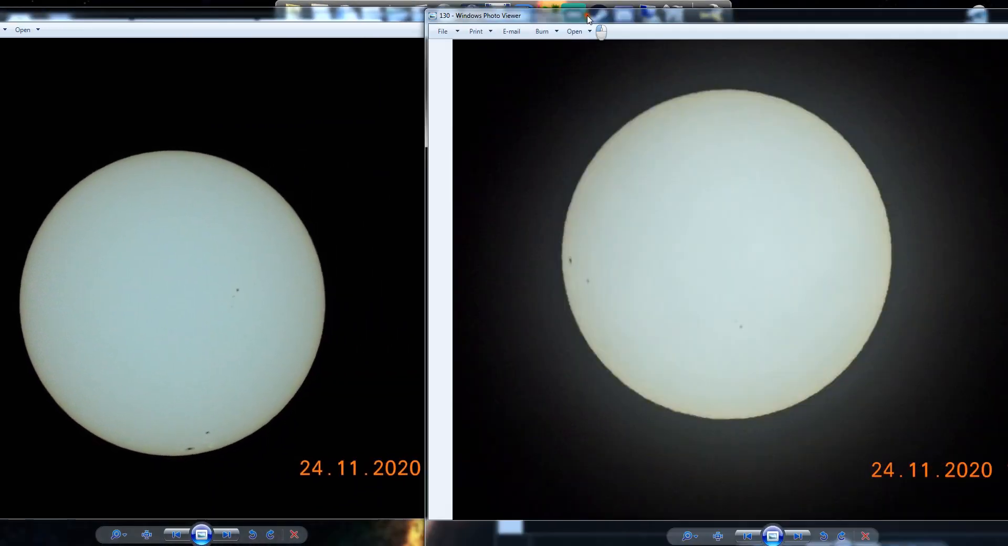
pyautogui.moveTo(585, 16); pyautogui.dragTo(485, 17)
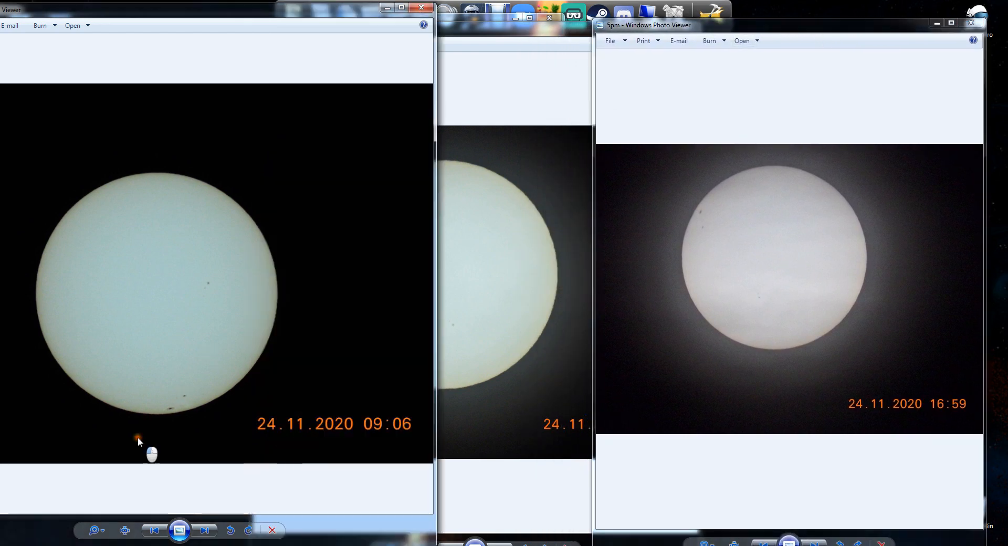
pyautogui.moveTo(187, 394)
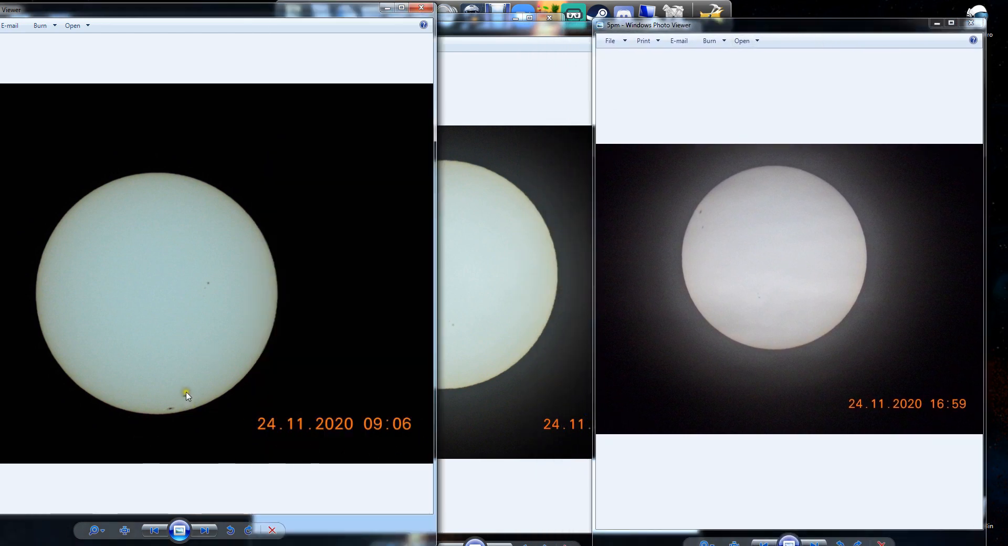
pyautogui.moveTo(180, 401)
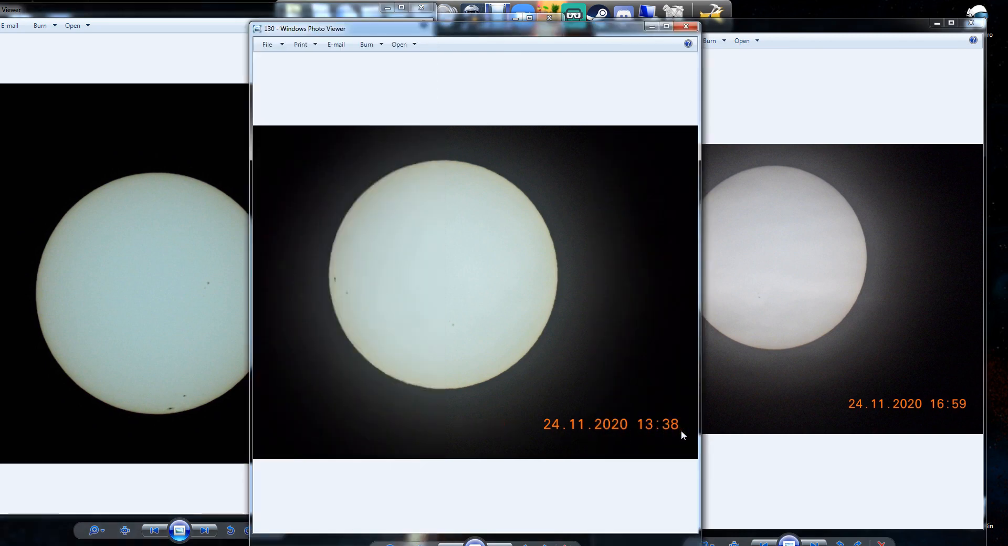
pyautogui.moveTo(347, 290)
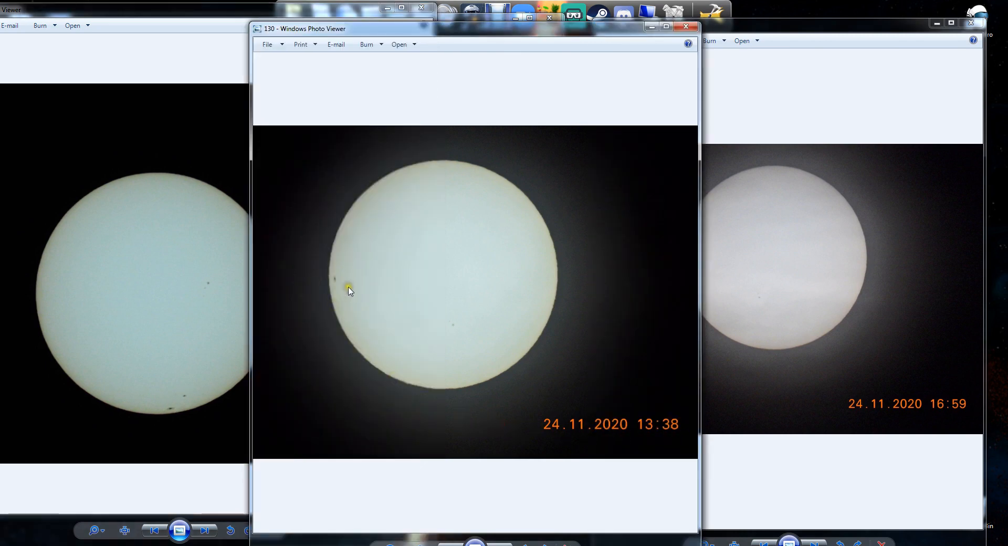
pyautogui.moveTo(924, 362)
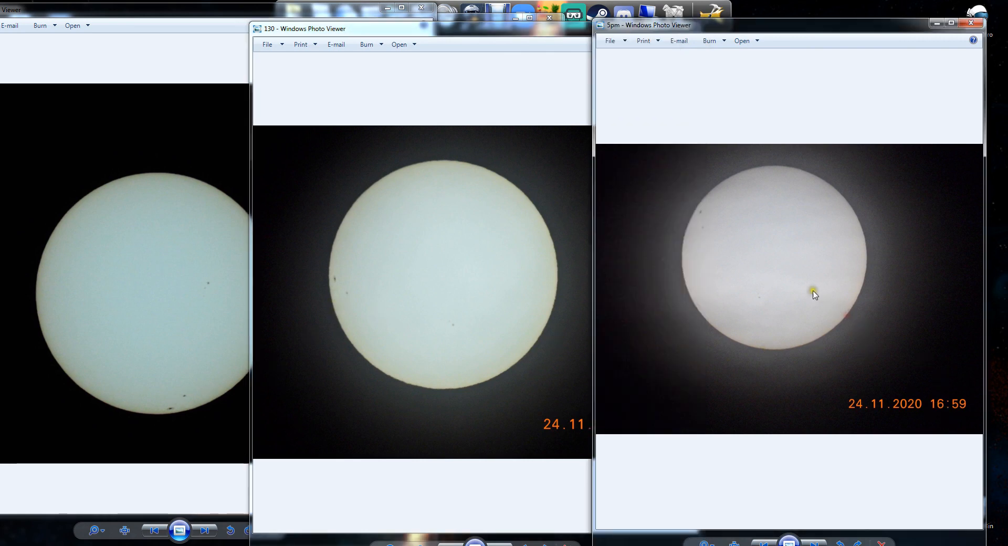
pyautogui.moveTo(710, 223)
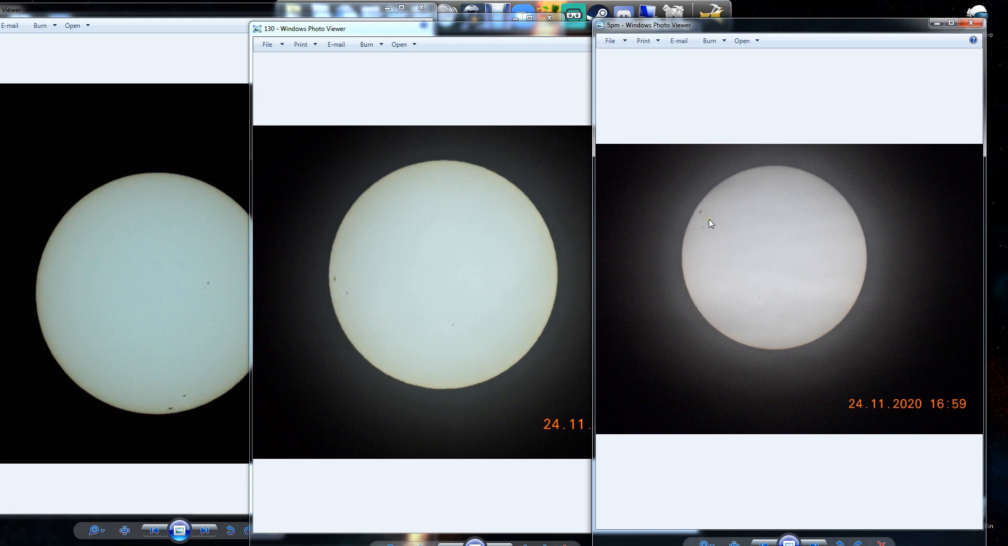
pyautogui.moveTo(669, 295)
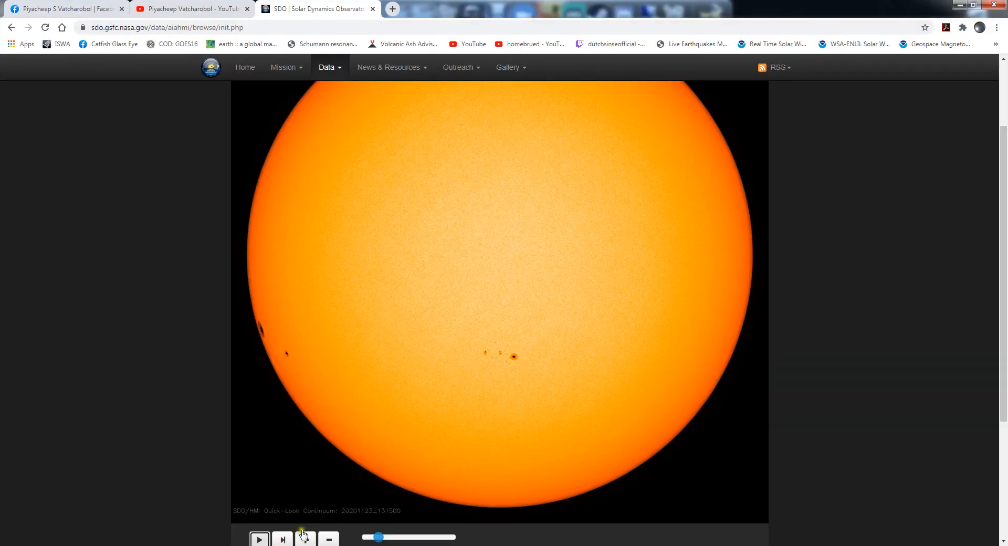
# Step the SDO HMI player to the 20201123_151500 frame
pyautogui.click(259, 538)
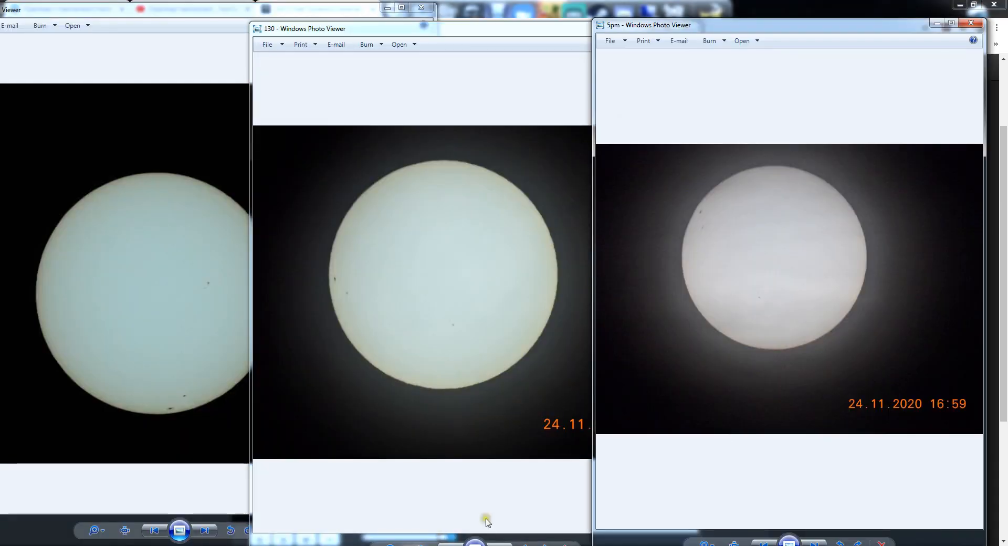
pyautogui.moveTo(540, 376)
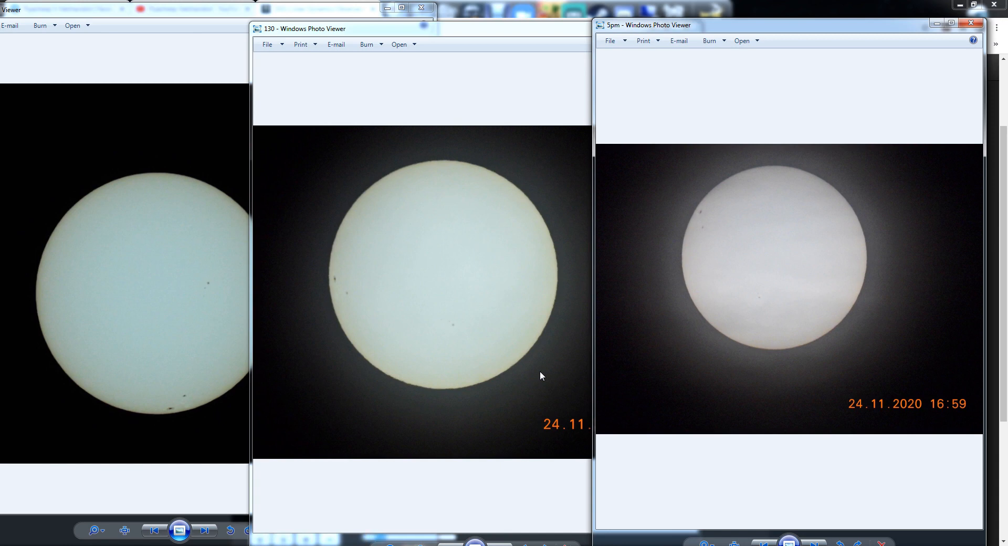
pyautogui.moveTo(325, 379)
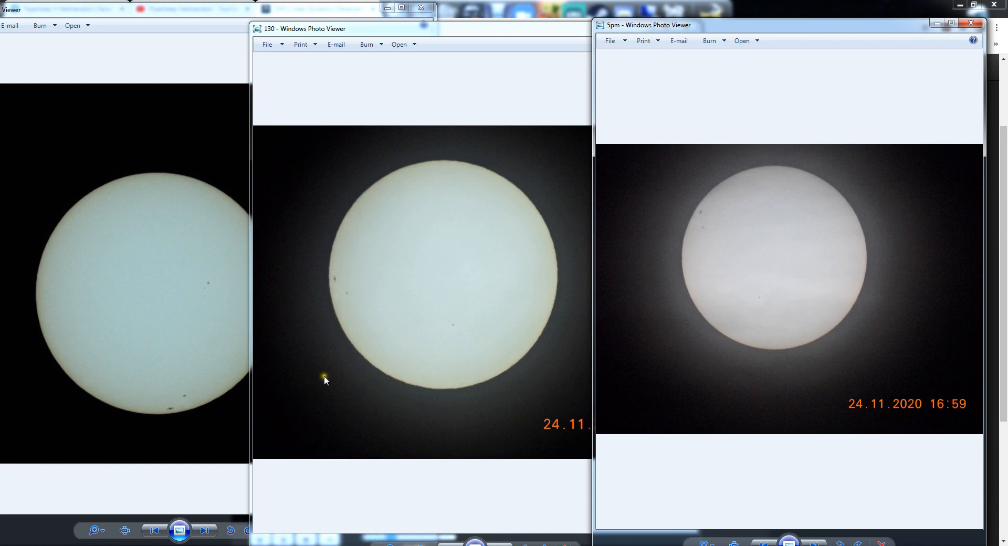
pyautogui.moveTo(256, 315)
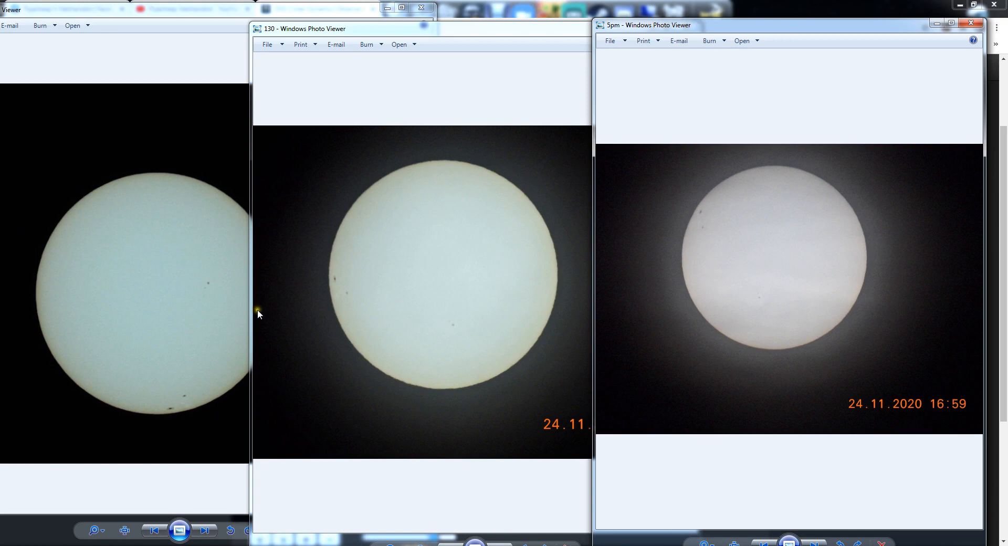
pyautogui.moveTo(267, 307)
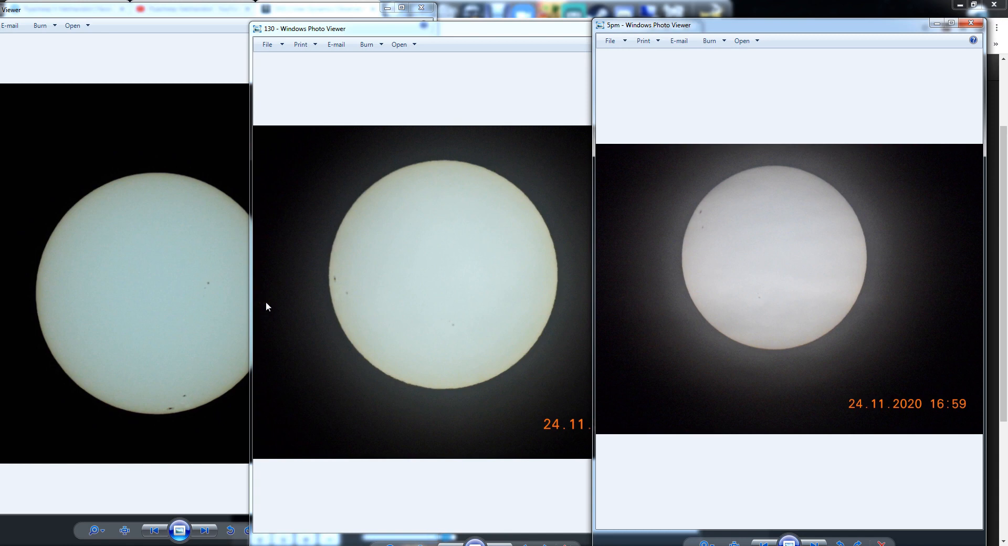
pyautogui.moveTo(908, 81)
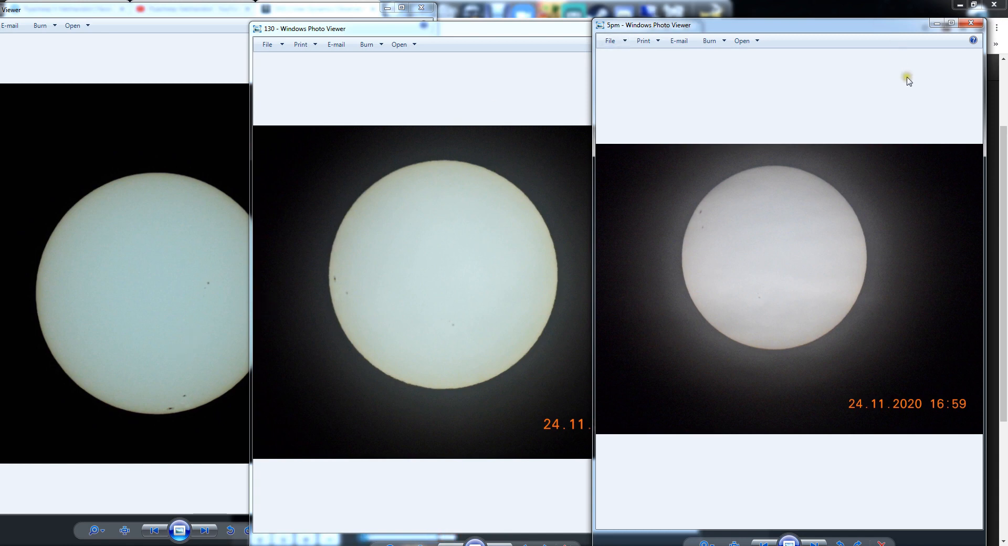
pyautogui.moveTo(812, 94)
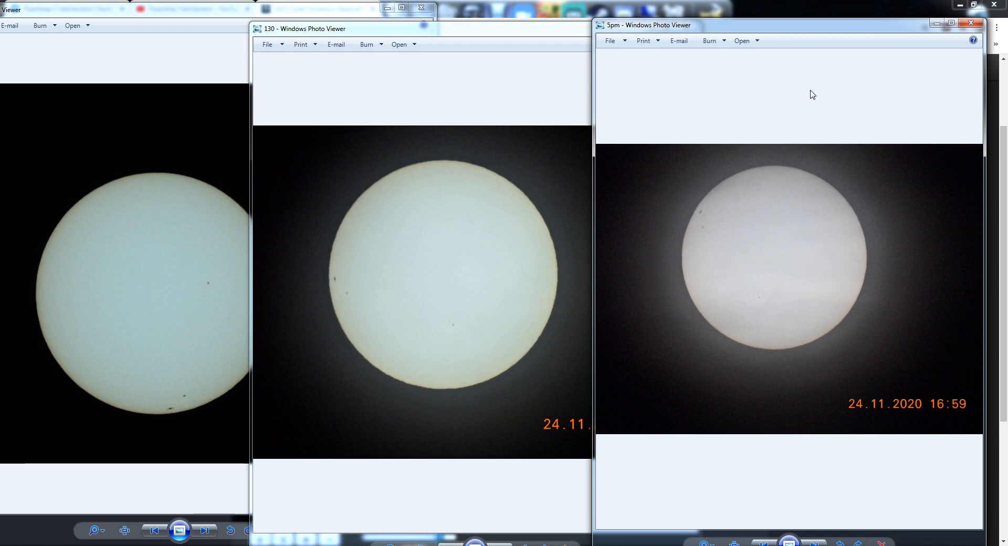
pyautogui.moveTo(443, 224)
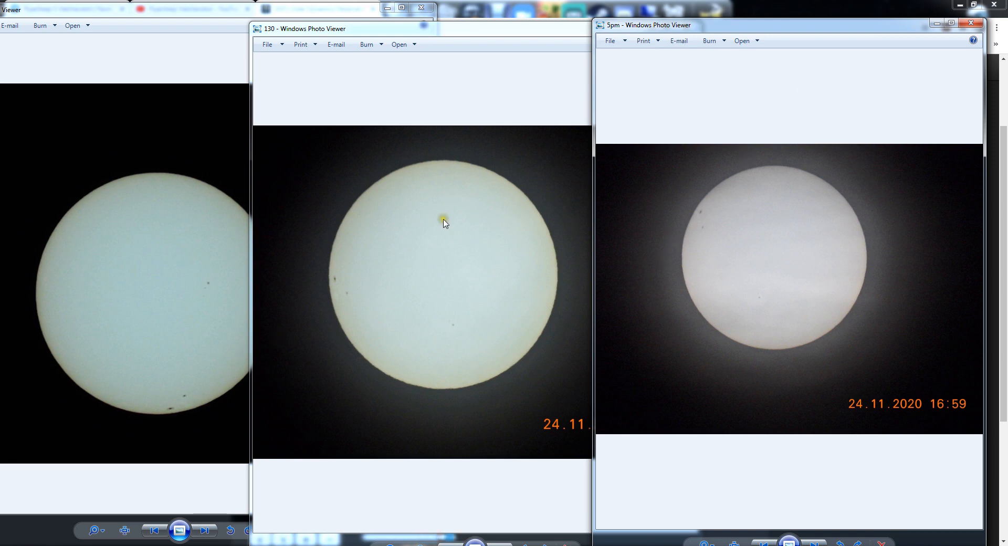
pyautogui.moveTo(363, 307)
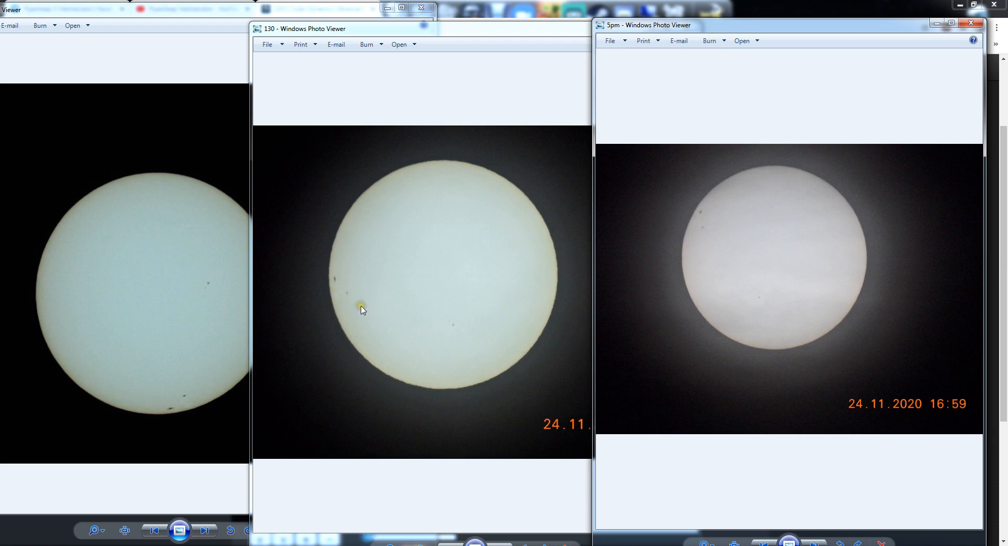
pyautogui.moveTo(366, 267)
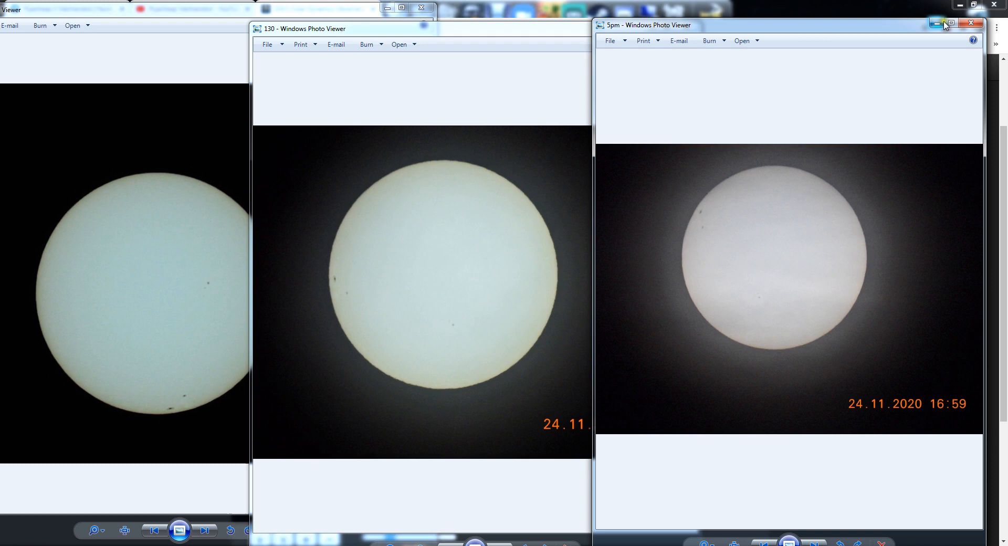
# Minimise the 5pm (16:59) sun photo window after the side-by-side comparison
pyautogui.click(969, 24)
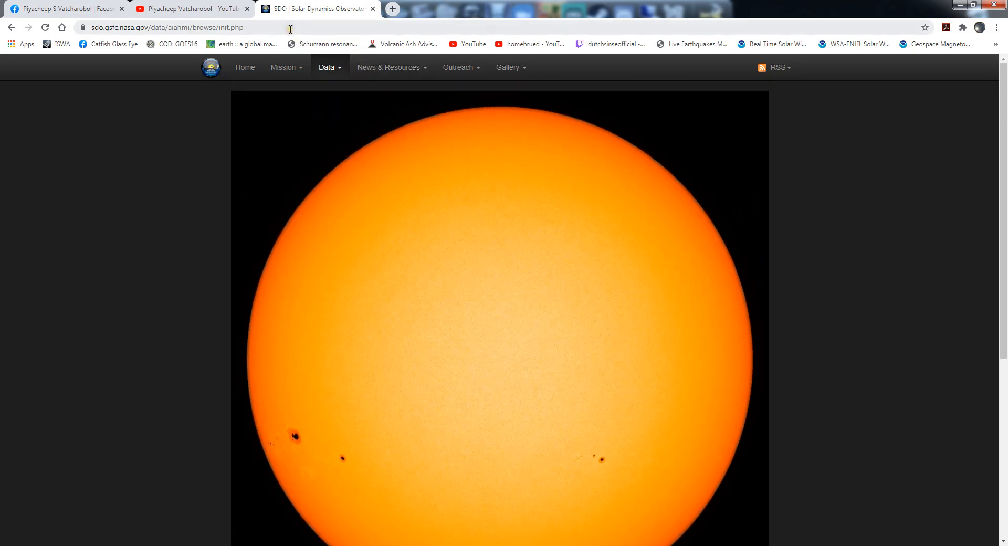
pyautogui.moveTo(532, 460)
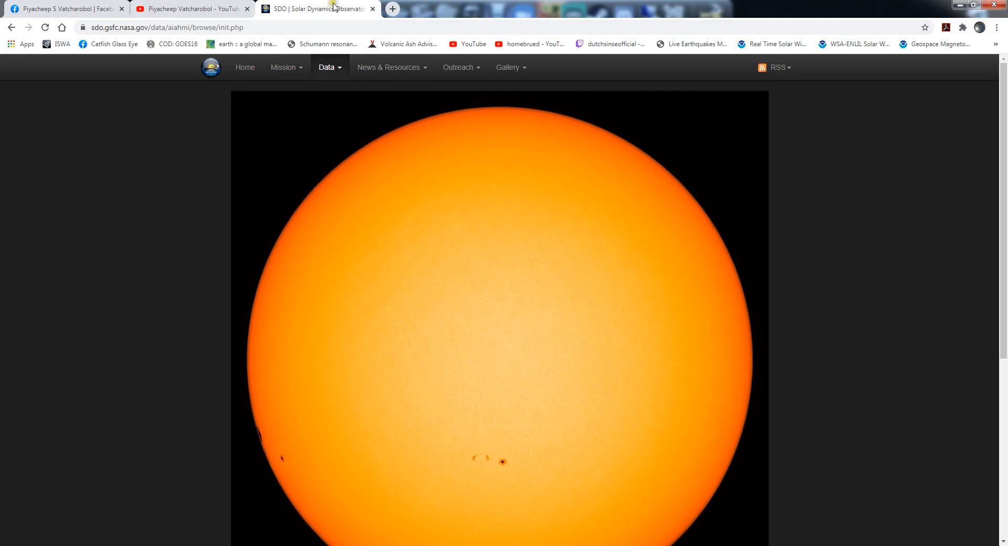
# View the first photo of the Facebook 'Sun & Moon today 20201127' post, dated 07:34
pyautogui.click(61, 9)
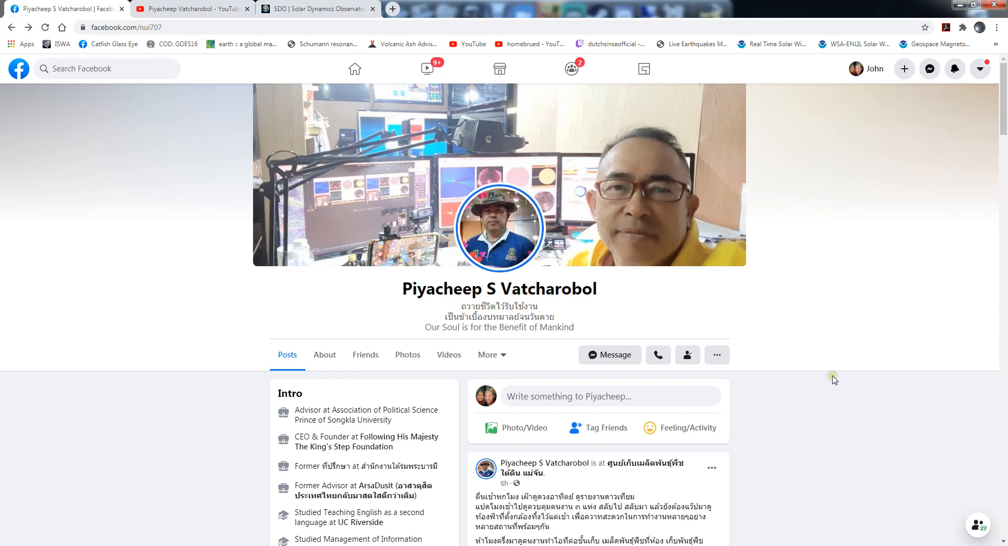
pyautogui.scroll(-3)
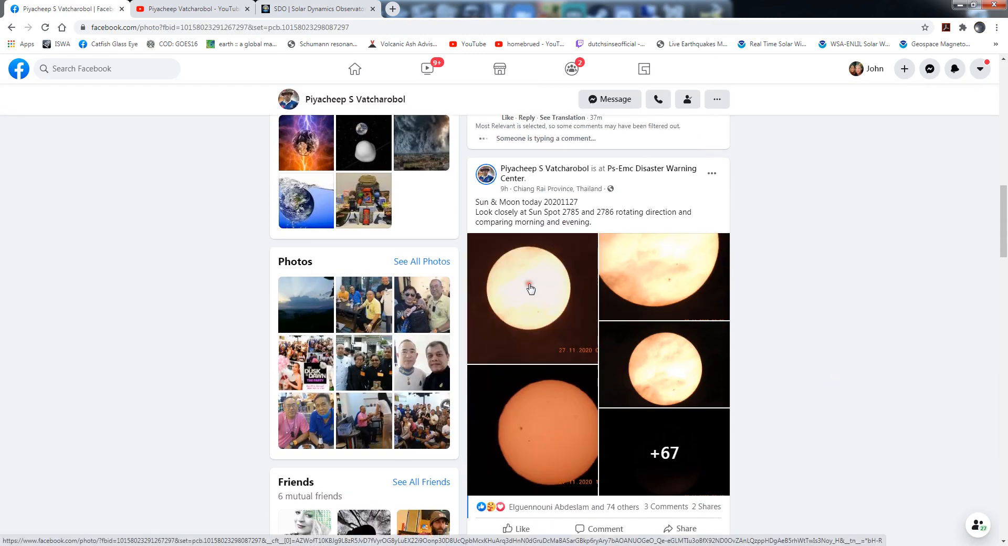
pyautogui.click(530, 287)
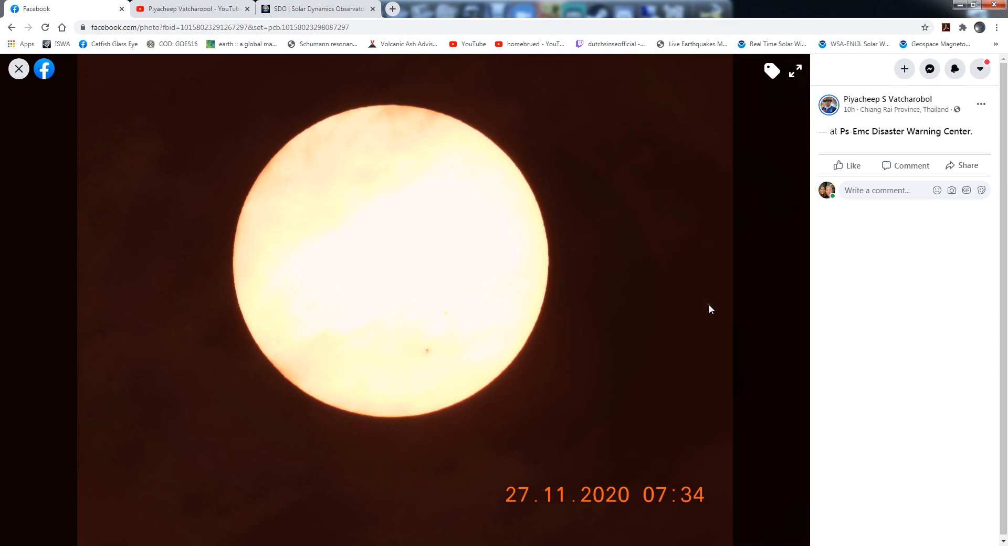
pyautogui.moveTo(749, 353)
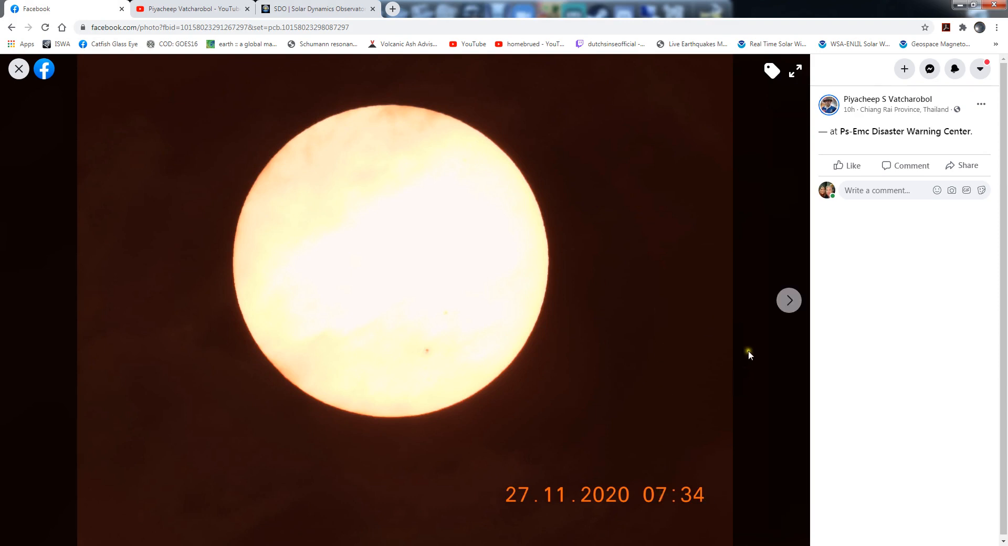
pyautogui.moveTo(789, 300)
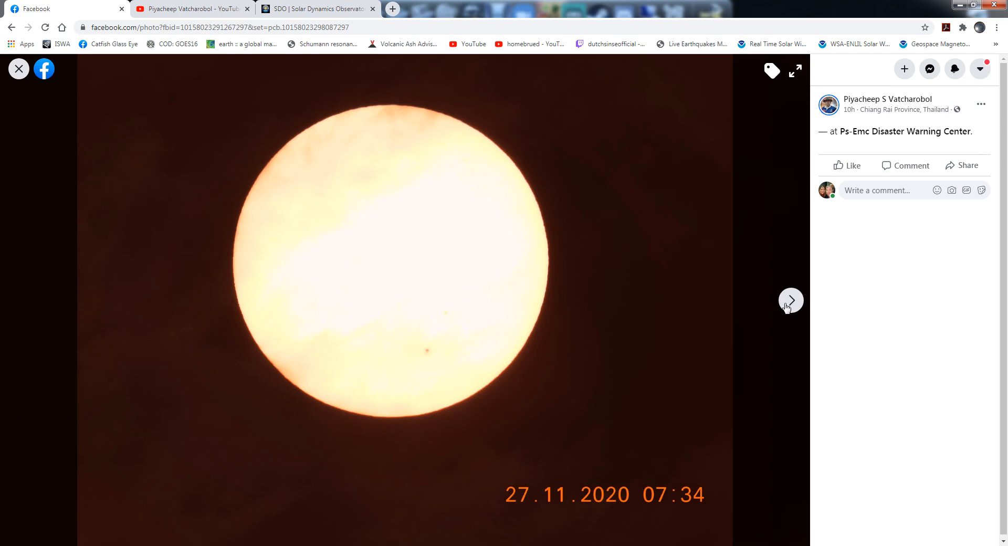
# Page between the 07:34 morning and 16:03 afternoon sun photos, then on to the 07:33 and 07:35 shots
pyautogui.click(789, 300)
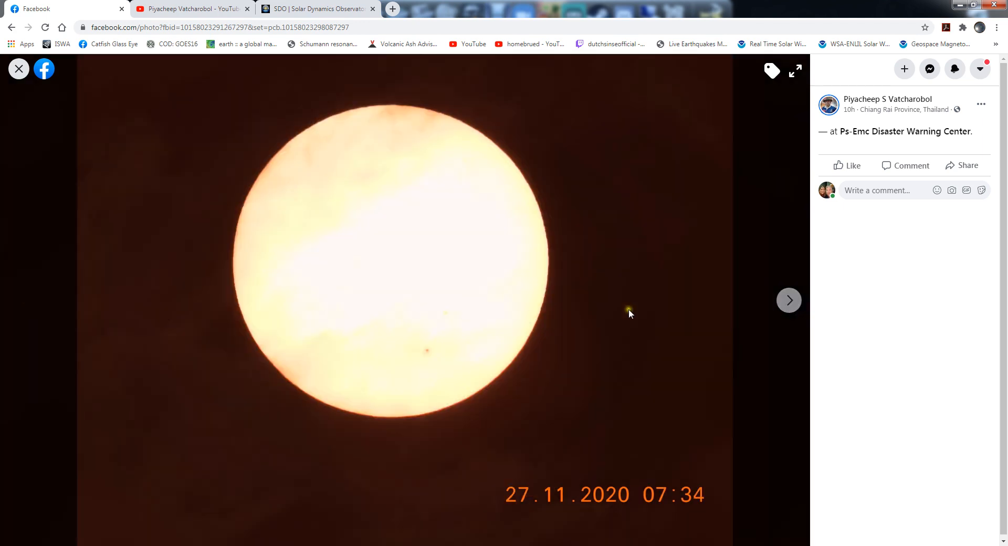
pyautogui.click(789, 300)
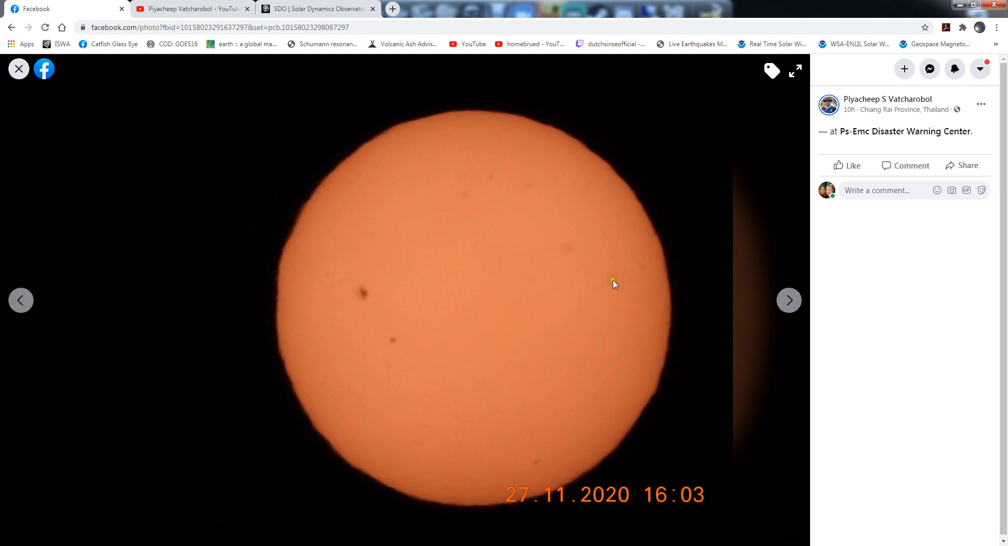
pyautogui.moveTo(20, 300)
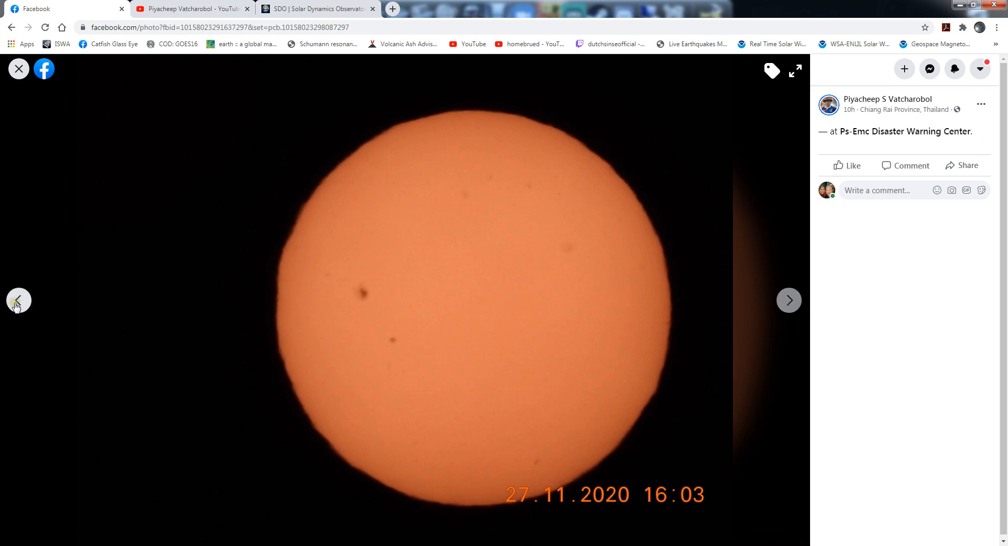
pyautogui.click(18, 300)
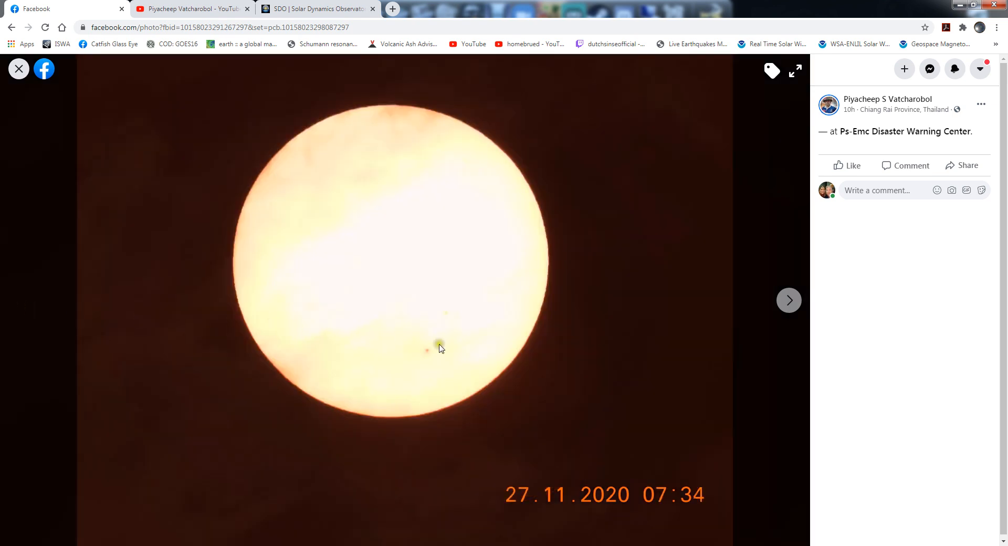
pyautogui.click(790, 300)
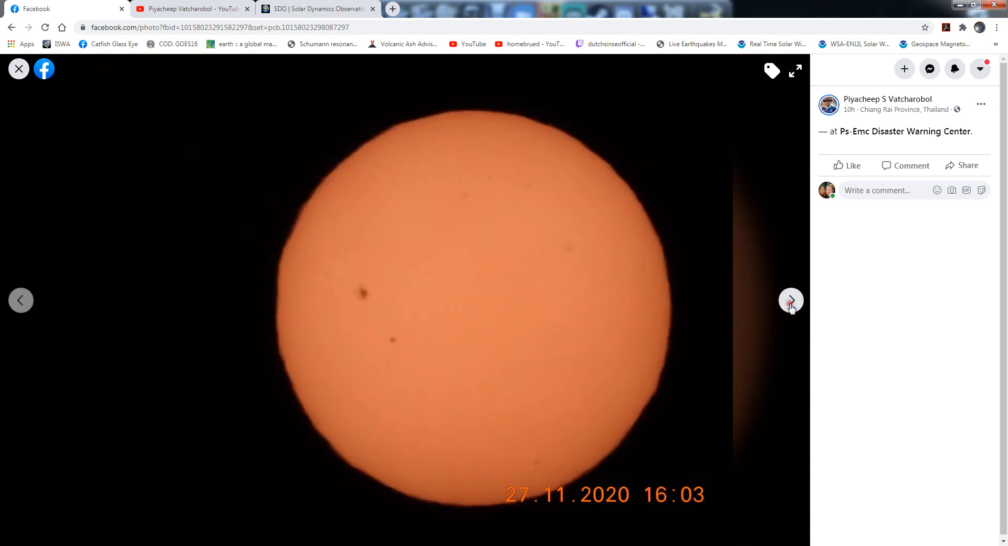
pyautogui.click(791, 299)
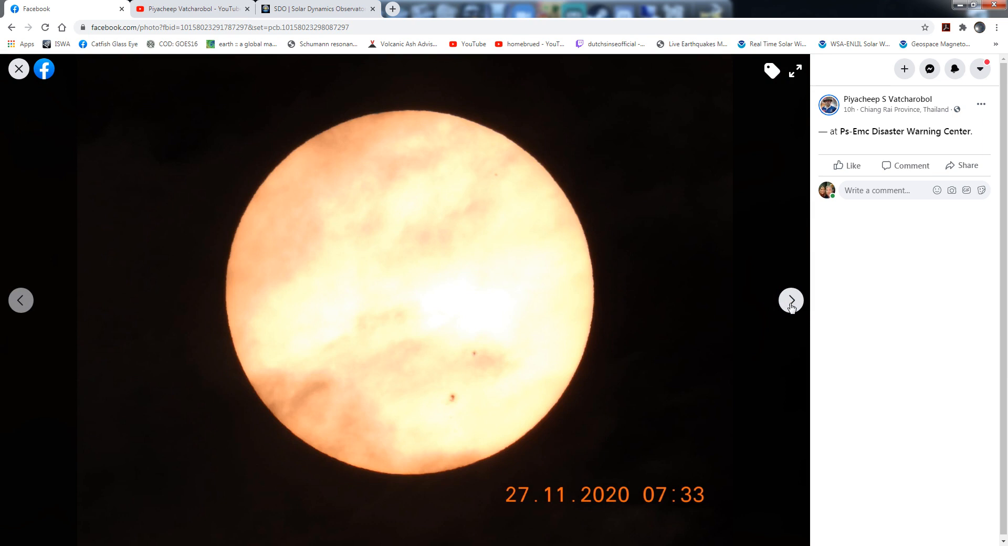
pyautogui.click(790, 300)
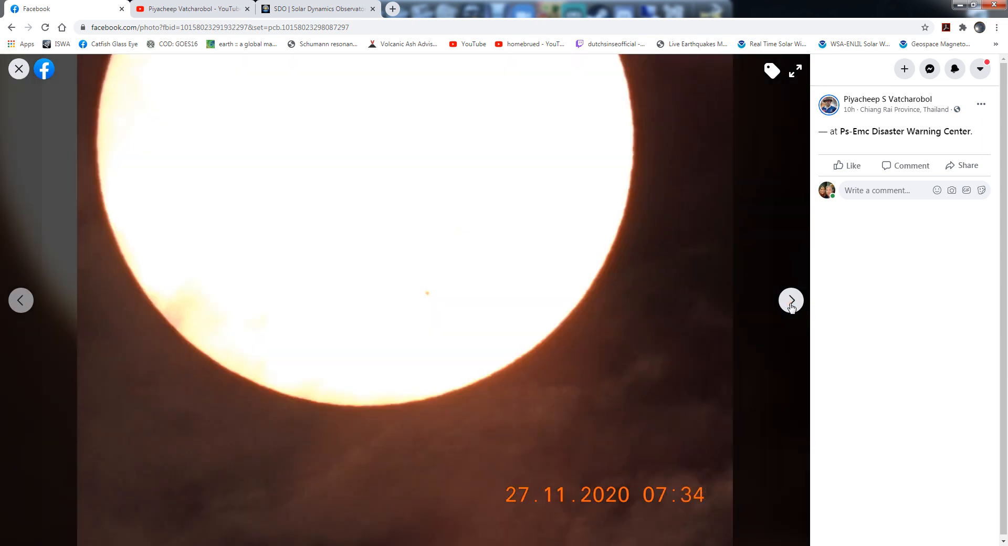
pyautogui.click(790, 300)
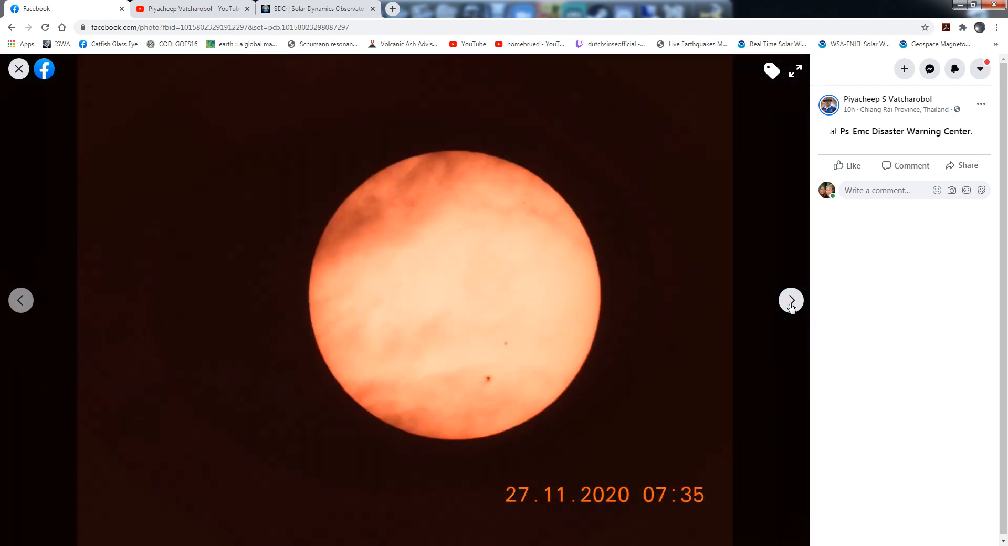
# Continue through the 16:02 and 16:03 sunspot close-ups to the cloudy 07:30 photo, then move to YouTube
pyautogui.click(790, 301)
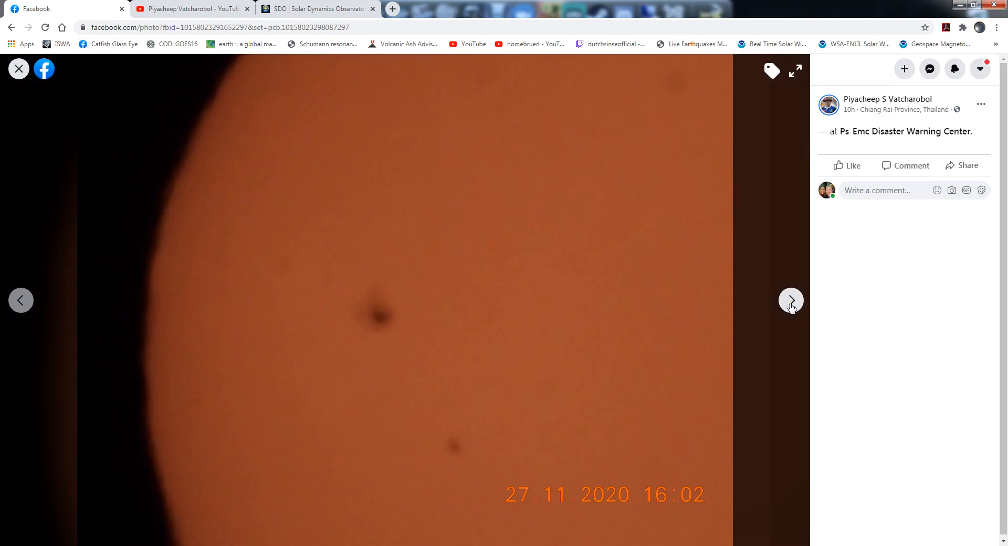
pyautogui.click(790, 300)
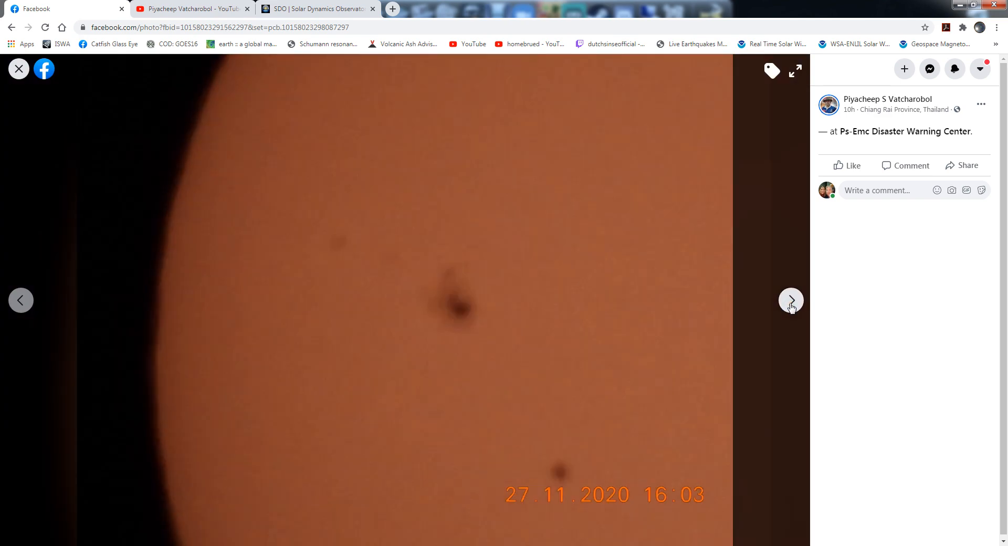
pyautogui.click(789, 301)
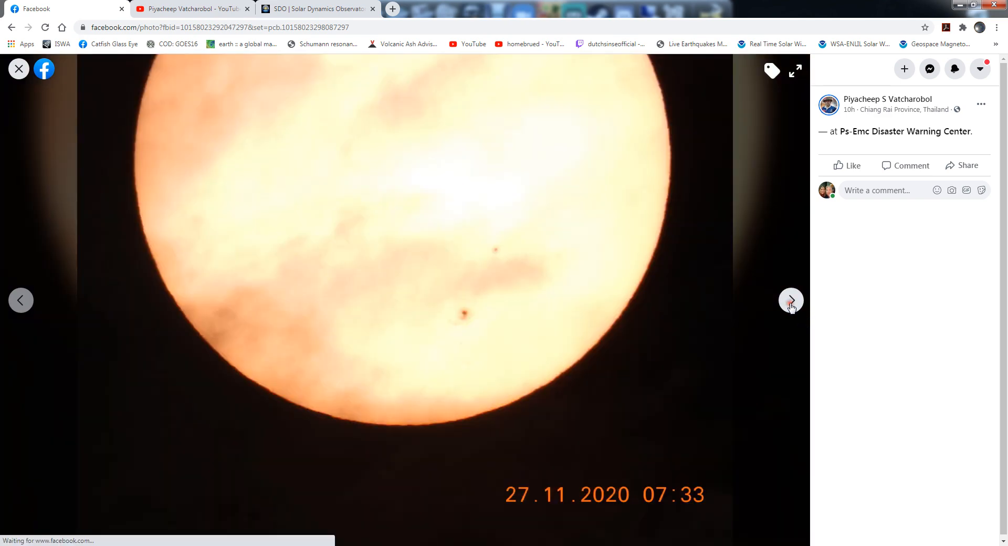
pyautogui.click(790, 300)
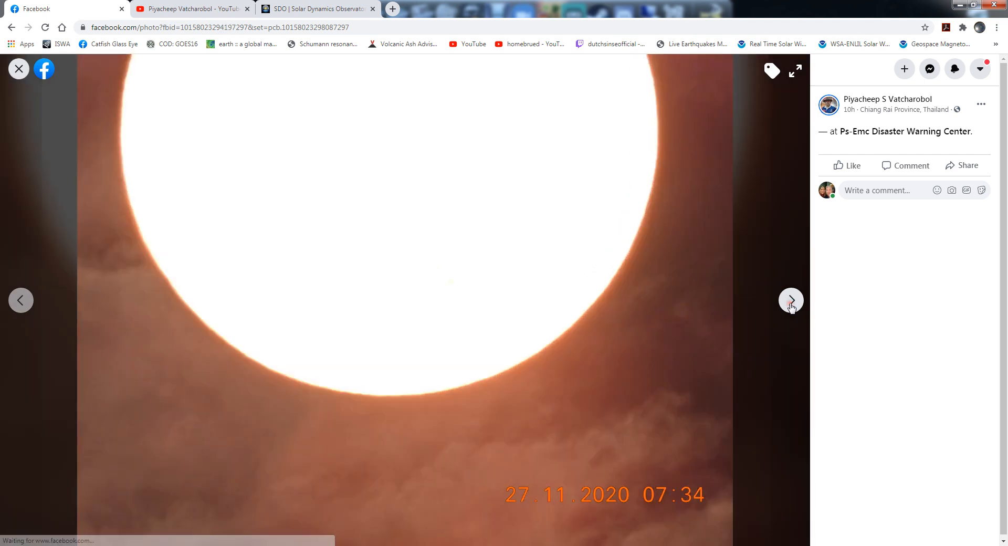
pyautogui.click(789, 299)
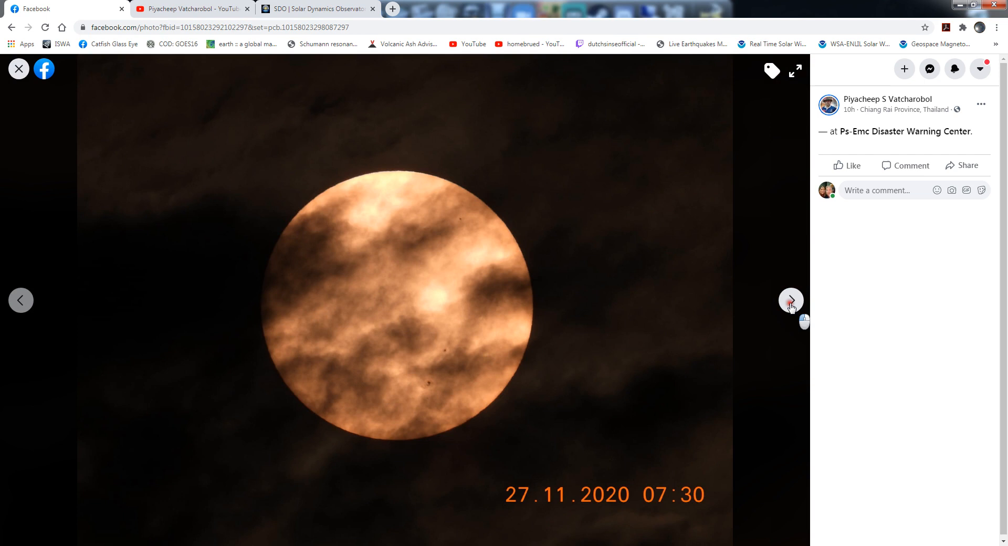
pyautogui.click(791, 300)
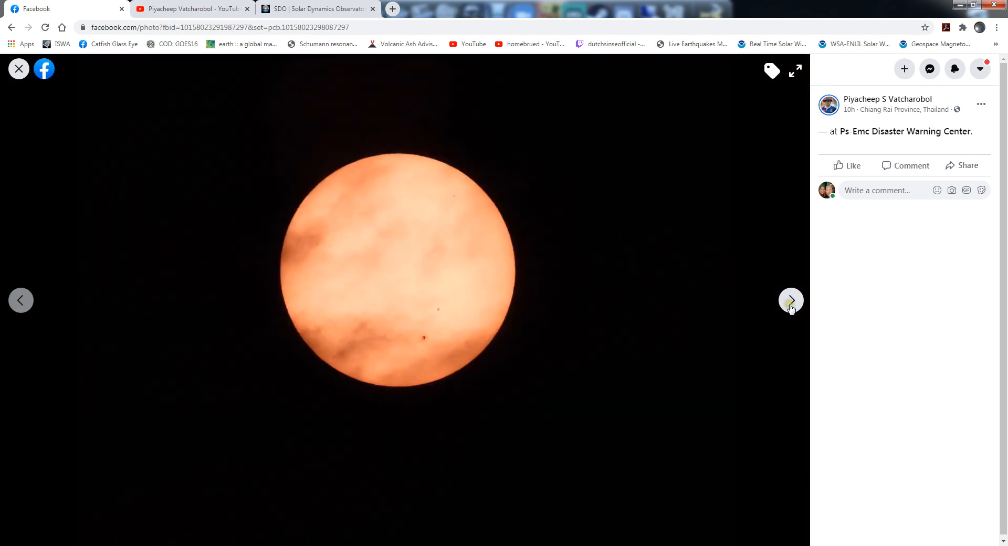
pyautogui.click(190, 8)
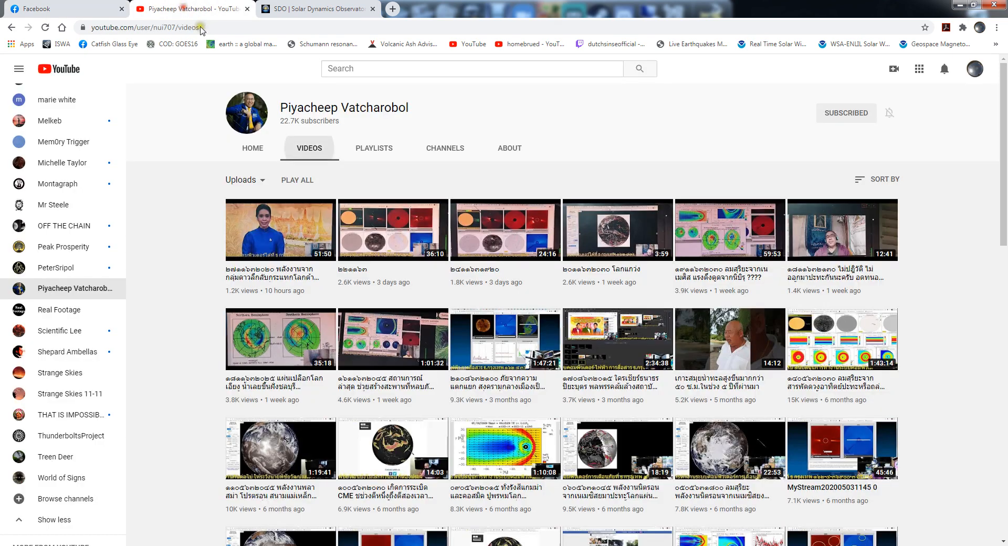
# Browse the channel's older 2019 uploads, then return via the SDO page to the Facebook 07:41 sun photo
pyautogui.scroll(-3)
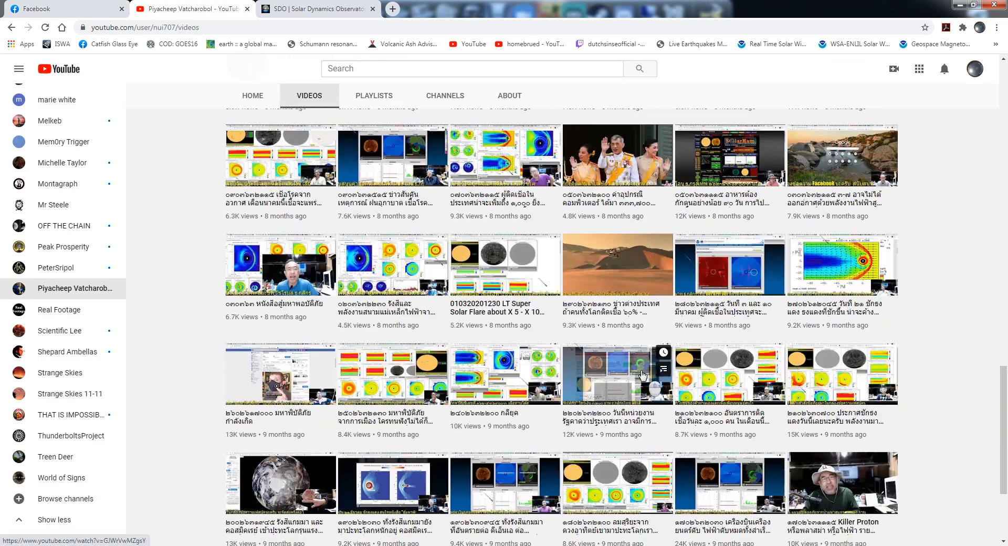
pyautogui.scroll(-3)
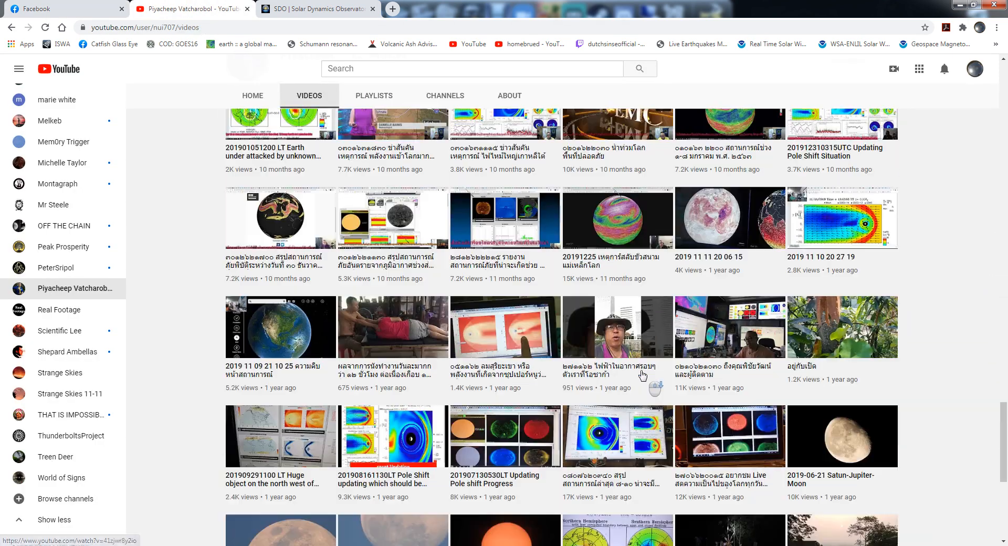
pyautogui.scroll(-3)
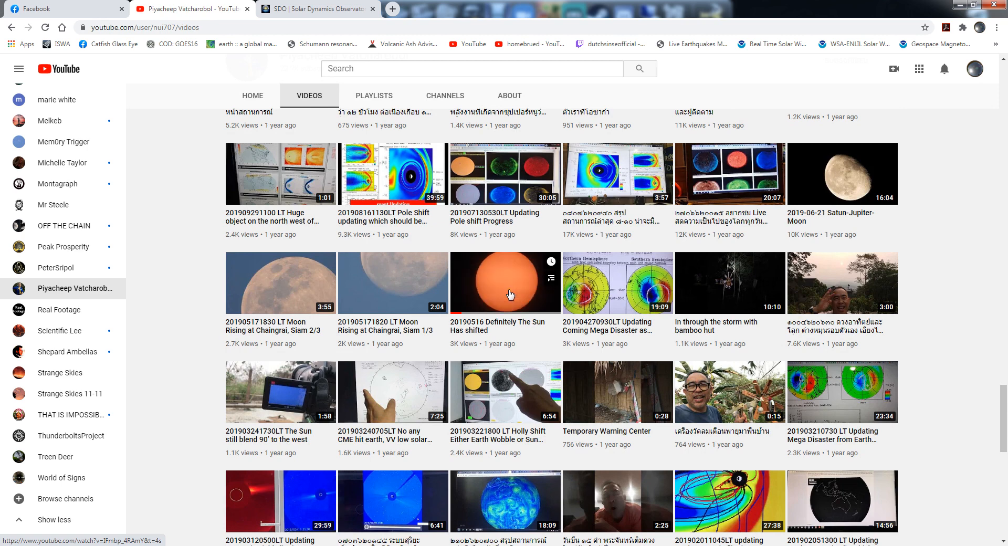
pyautogui.click(315, 8)
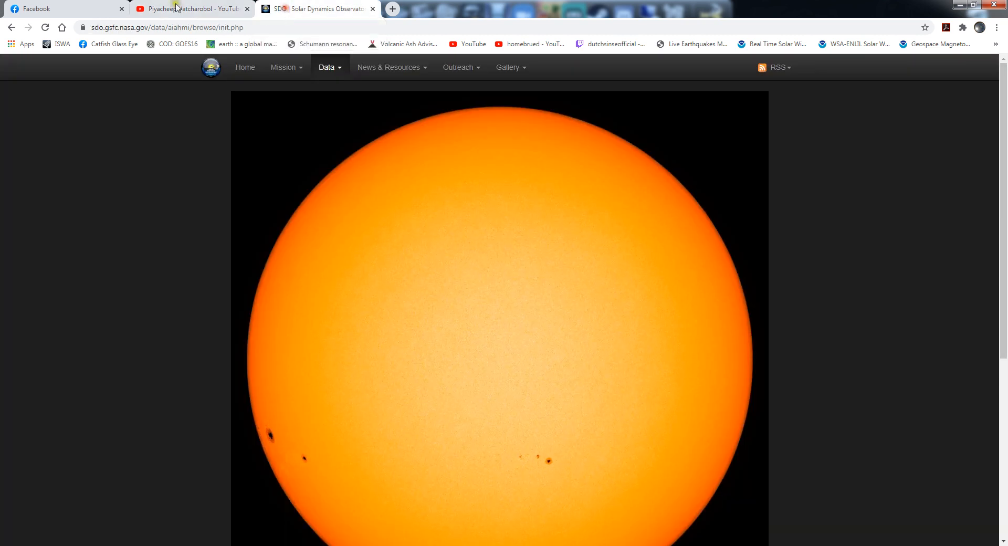
pyautogui.click(64, 9)
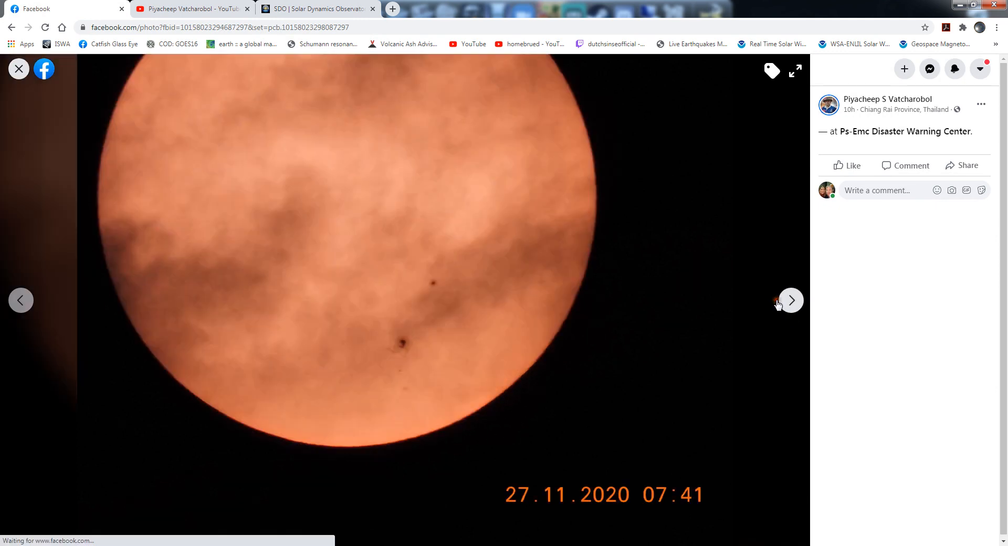
# Page through the 16:01 and 16:04 sunspot shots and the 07:38, 07:39 and 16:02 sun photos
pyautogui.click(790, 299)
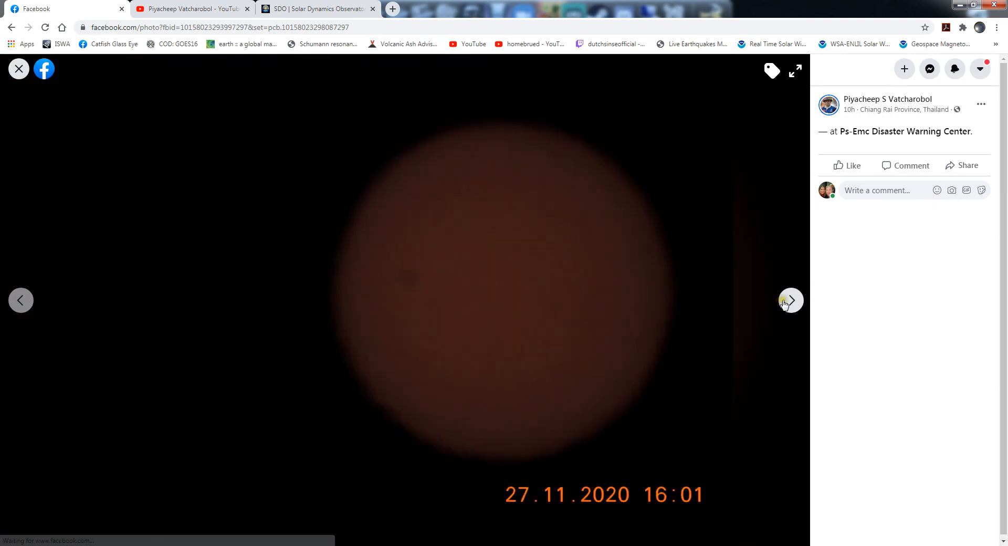
pyautogui.click(790, 300)
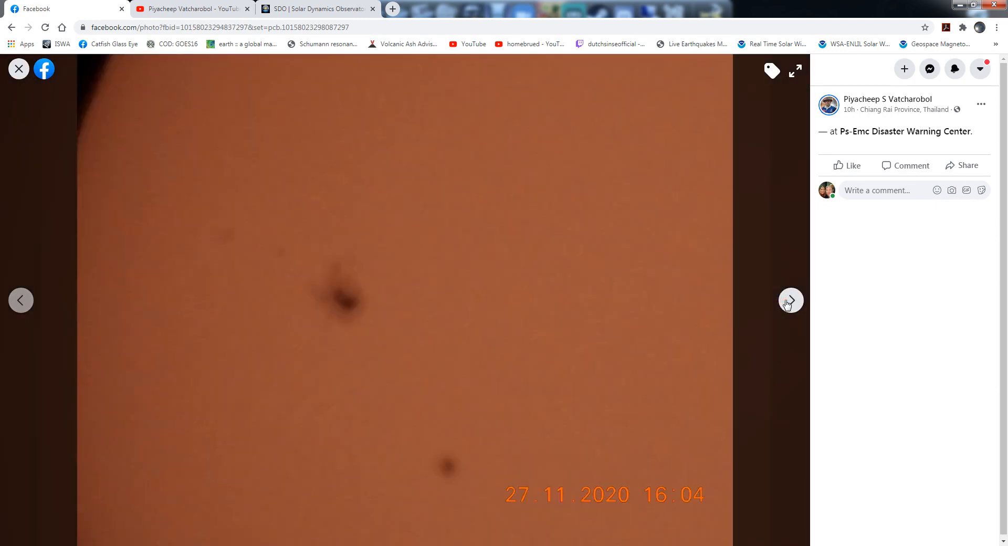
pyautogui.click(789, 301)
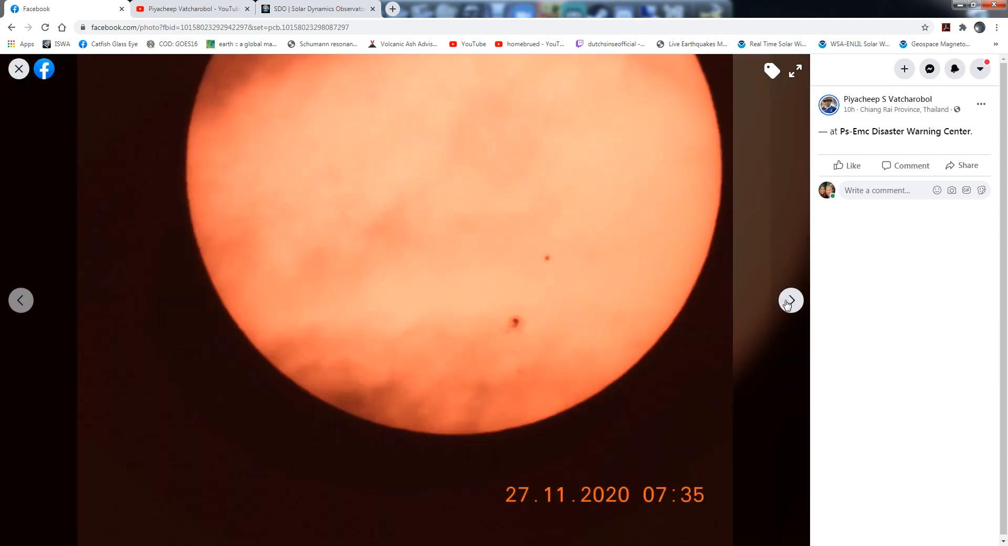
pyautogui.click(789, 300)
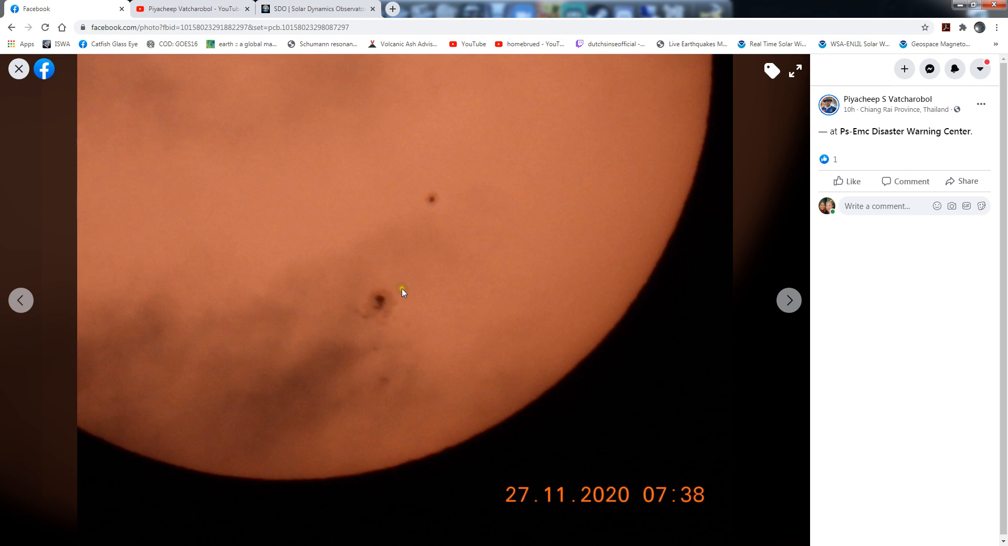
pyautogui.click(788, 300)
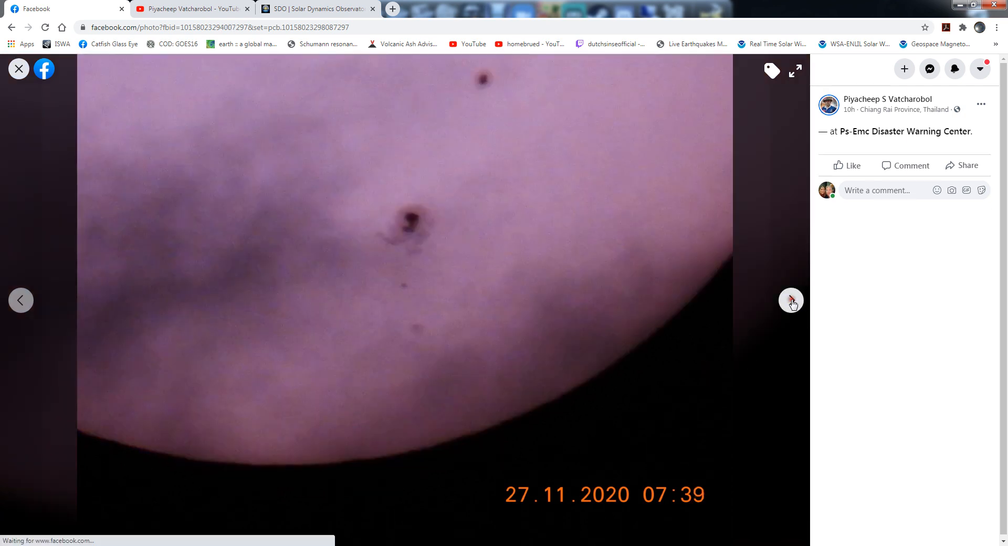
pyautogui.click(789, 301)
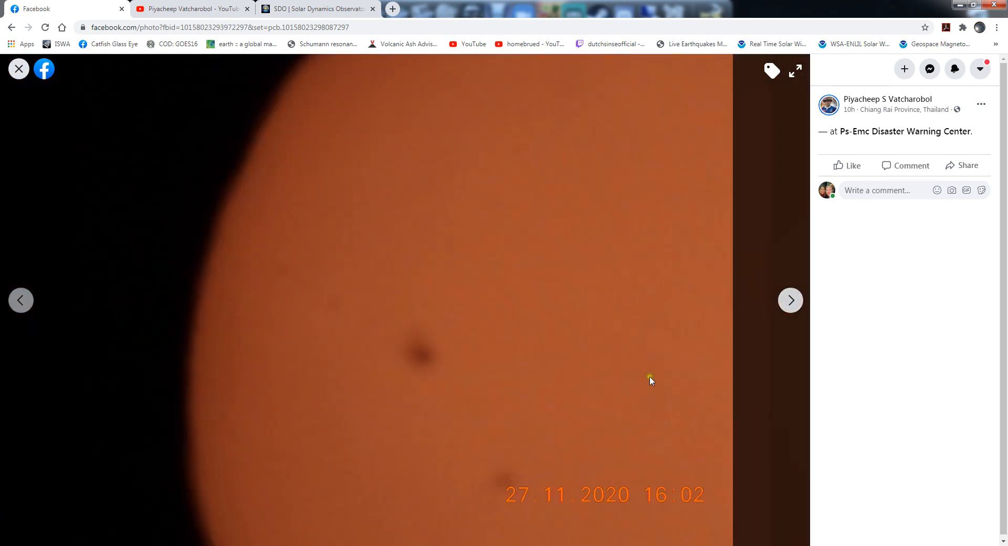
pyautogui.moveTo(381, 378)
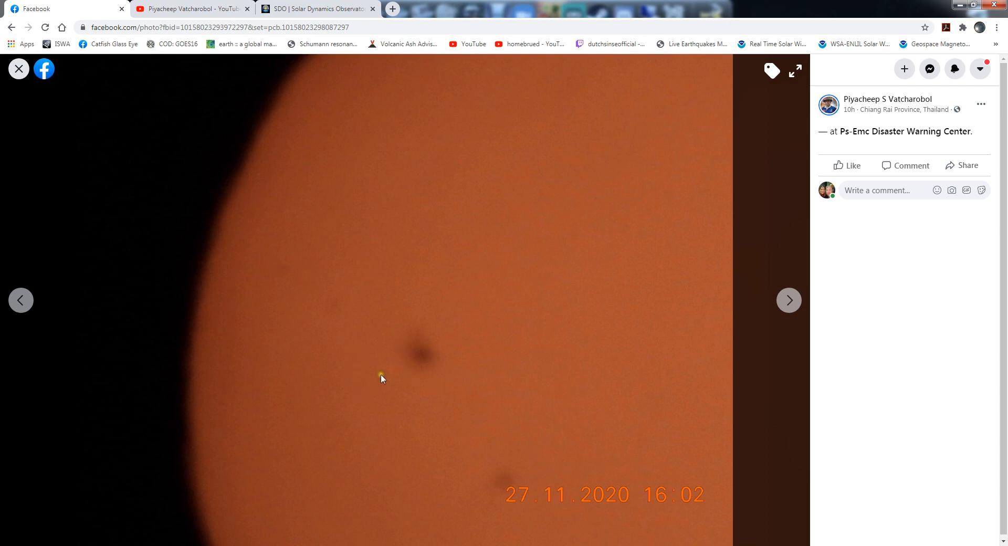
pyautogui.moveTo(790, 300)
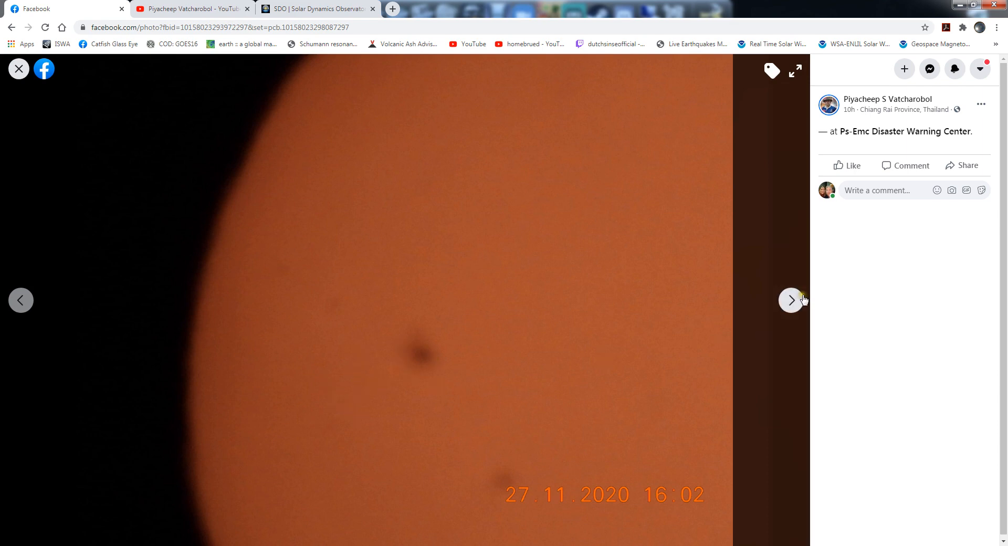
# Cycle from the cloudy 07:30 photo through the 16:01 and 16:03 shots and back to 07:30
pyautogui.click(790, 301)
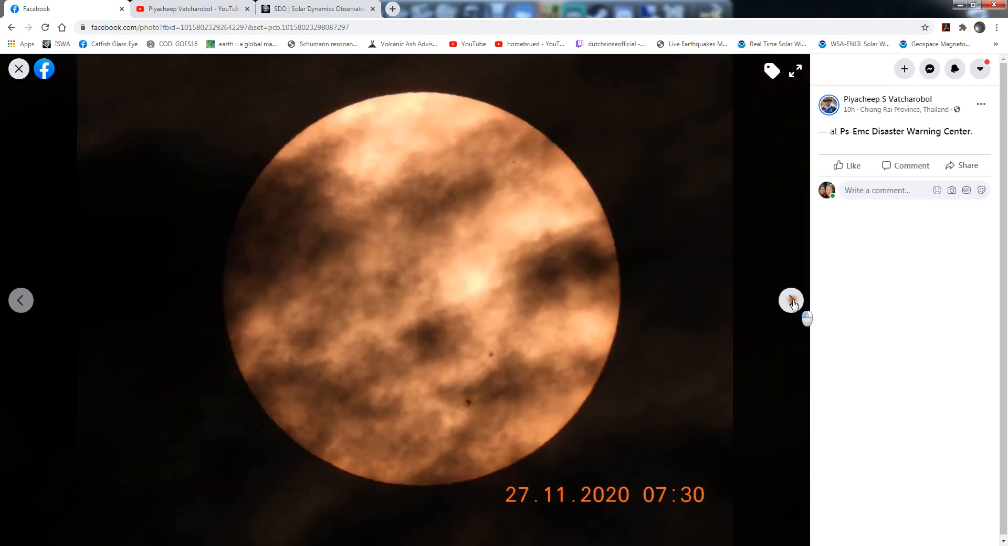
pyautogui.click(790, 301)
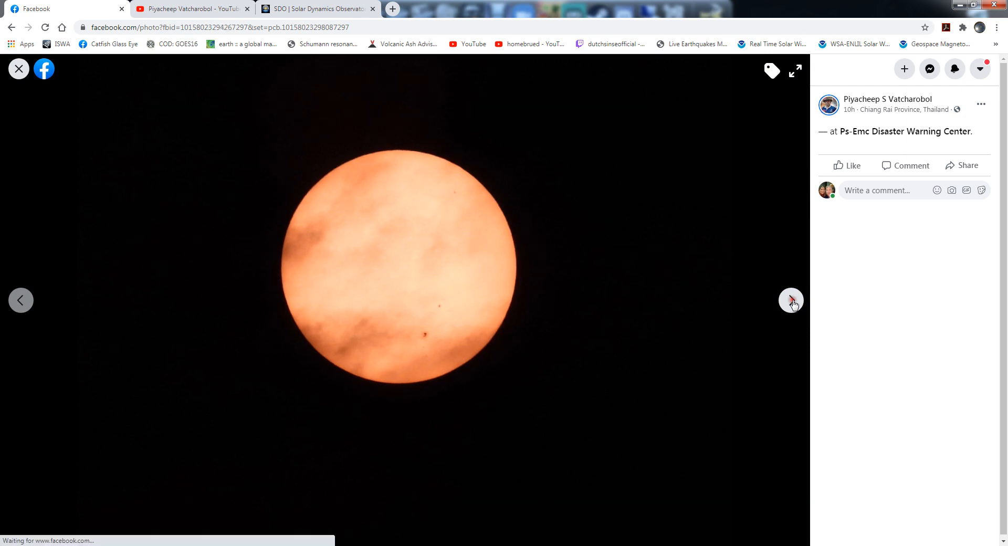
pyautogui.click(790, 301)
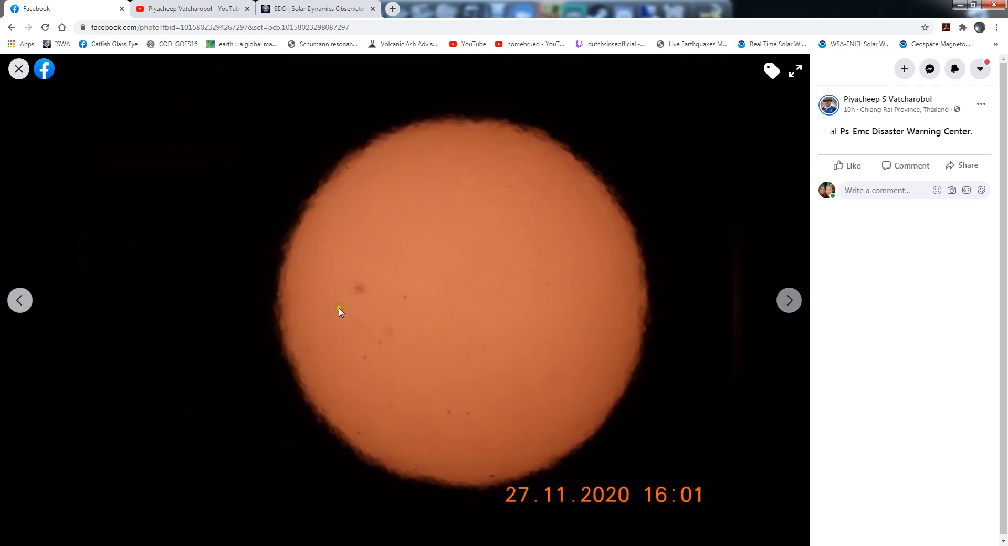
pyautogui.click(789, 300)
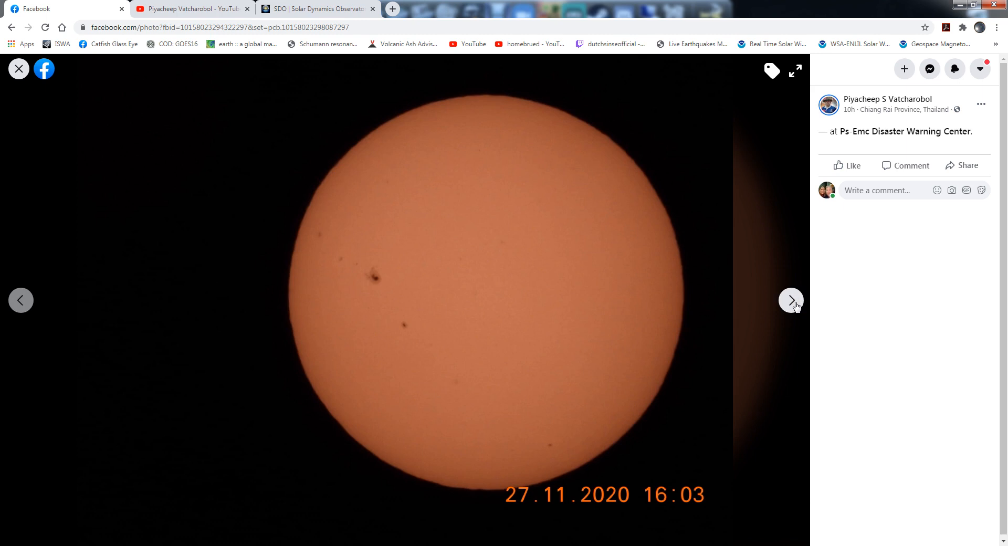
pyautogui.click(789, 299)
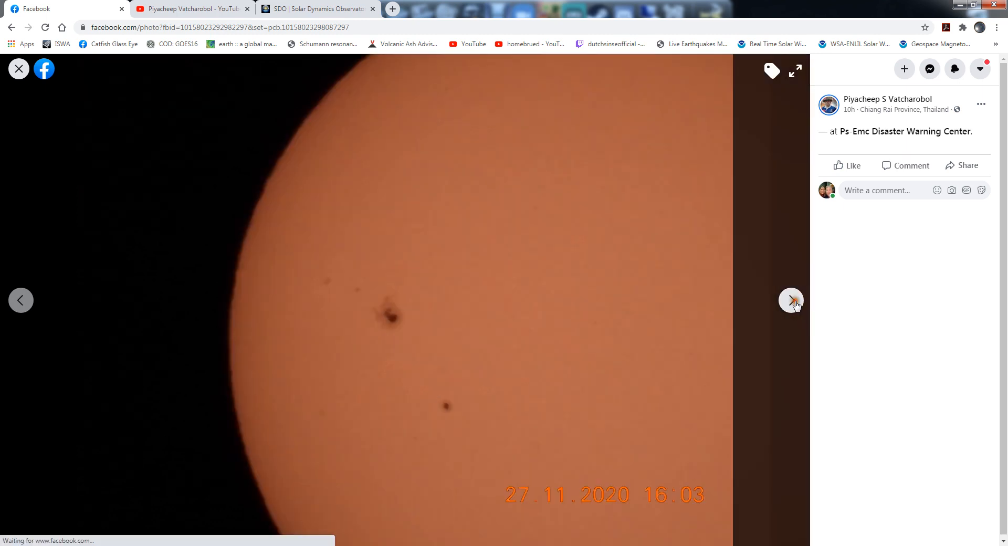
pyautogui.click(789, 301)
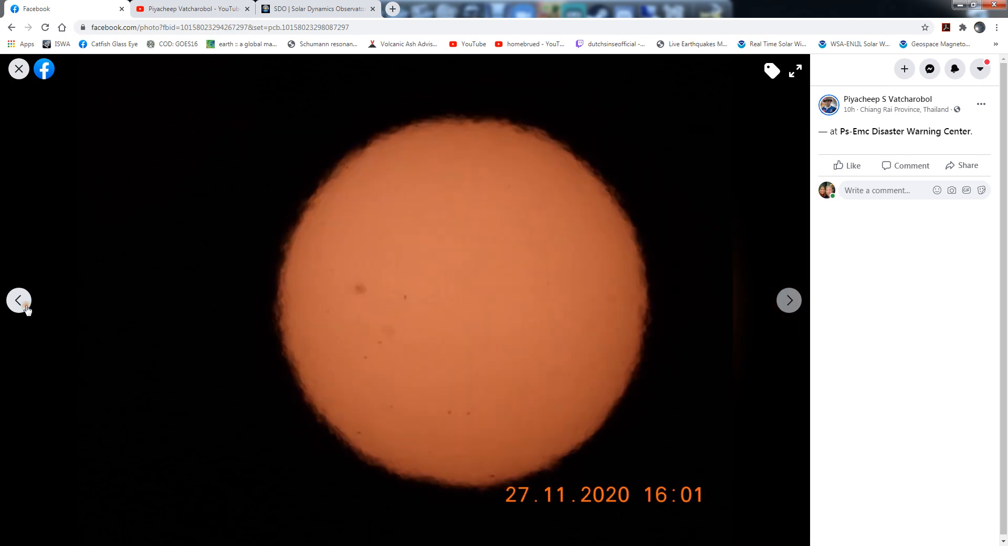
pyautogui.click(18, 301)
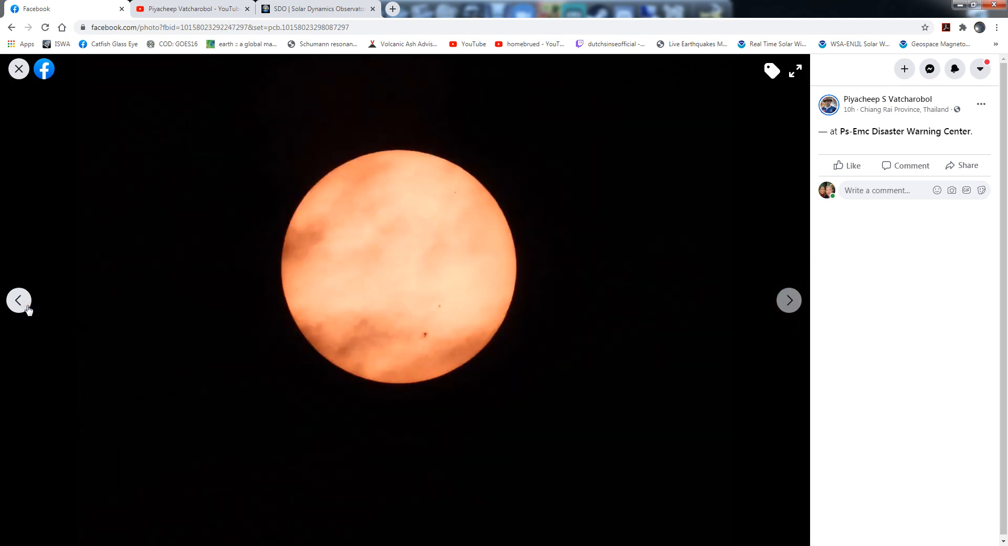
pyautogui.click(789, 300)
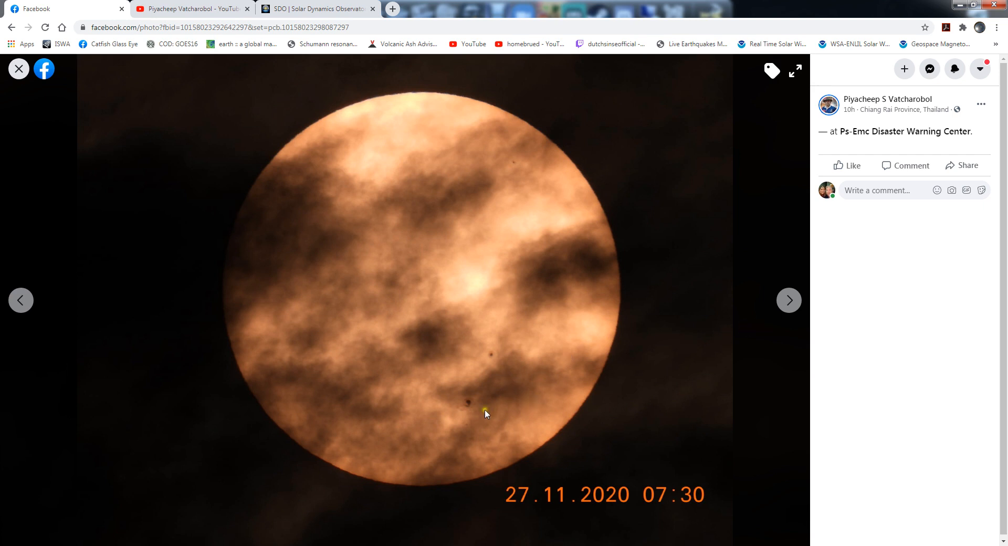
pyautogui.moveTo(476, 358)
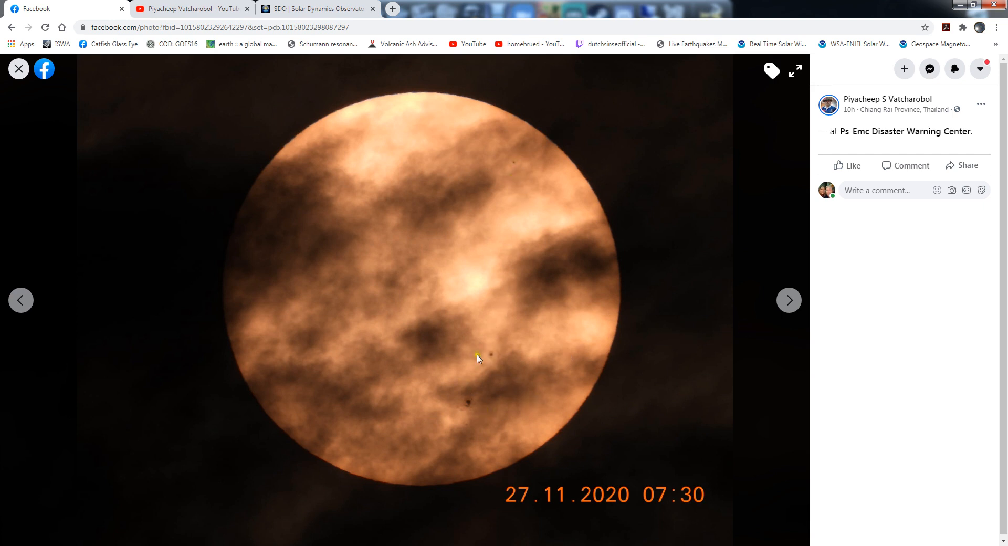
pyautogui.moveTo(515, 164)
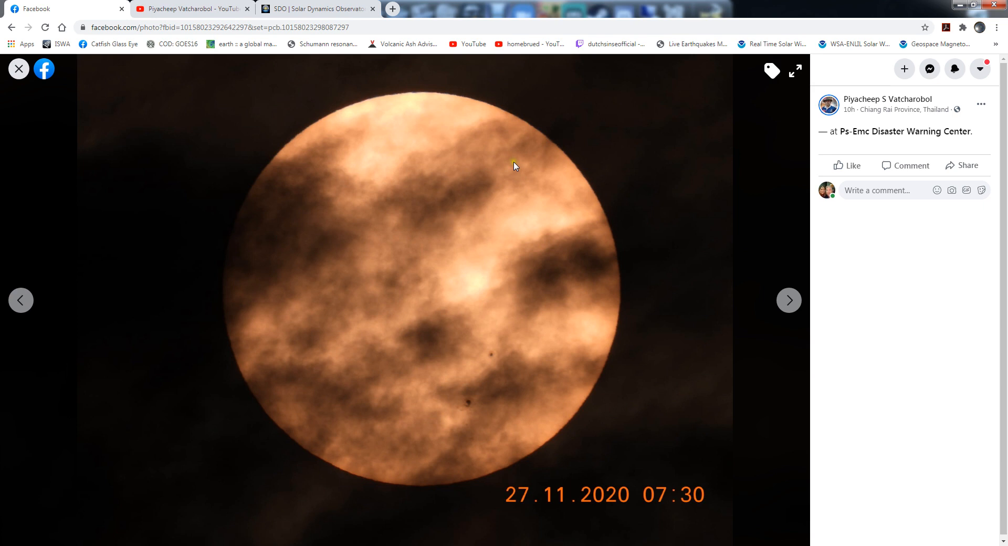
# Advance to the 16:03 sunspot photo, then bring the SDO website tab forward
pyautogui.click(788, 300)
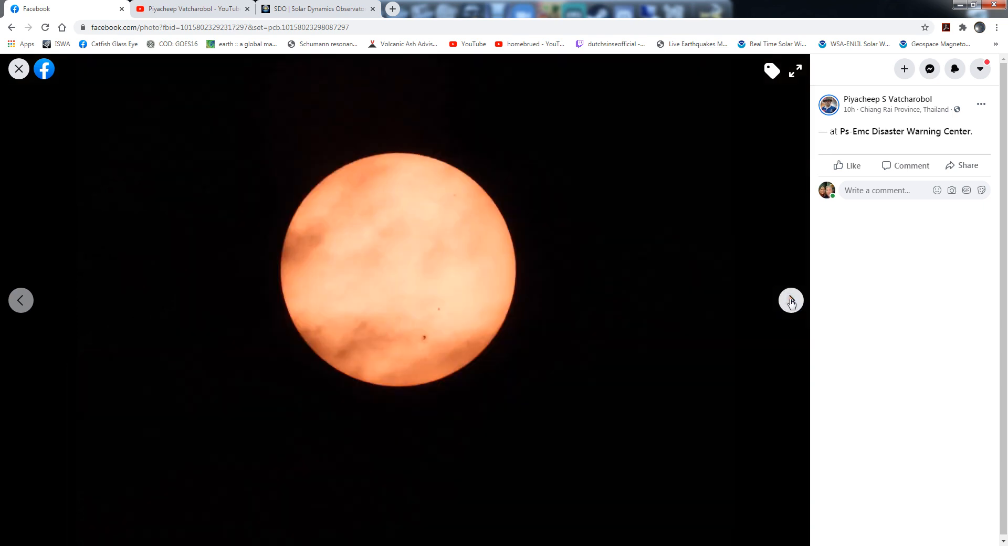
pyautogui.click(792, 301)
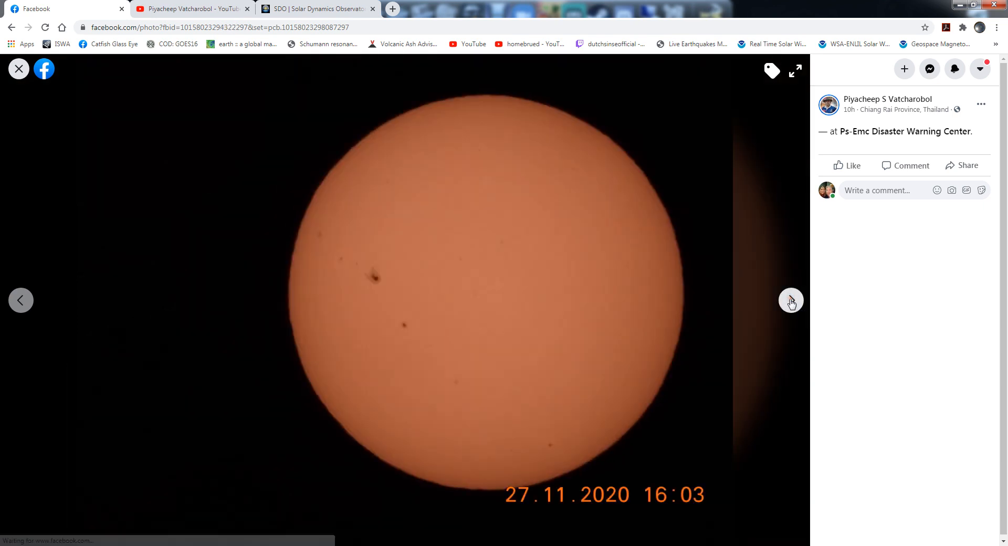
pyautogui.moveTo(405, 337)
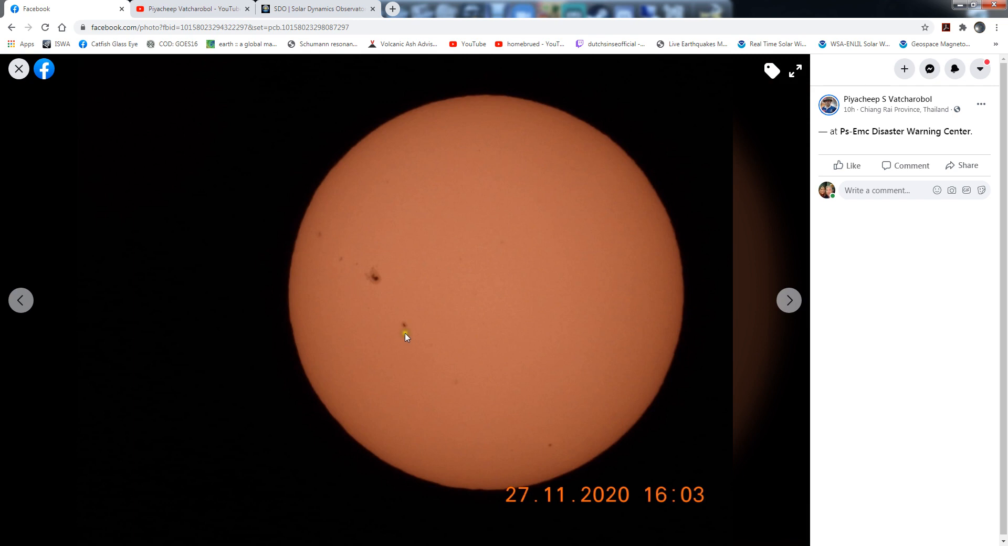
pyautogui.moveTo(352, 284)
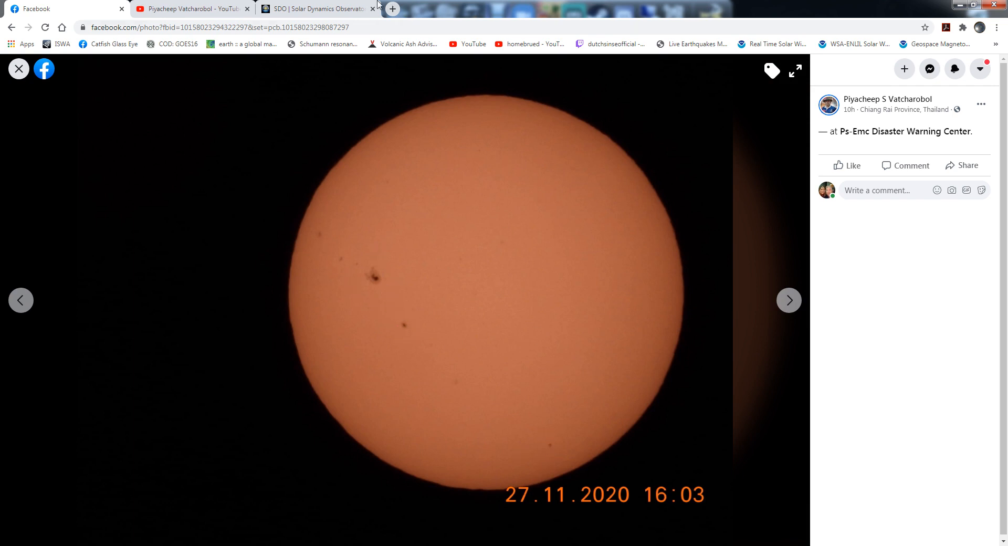
pyautogui.moveTo(315, 8)
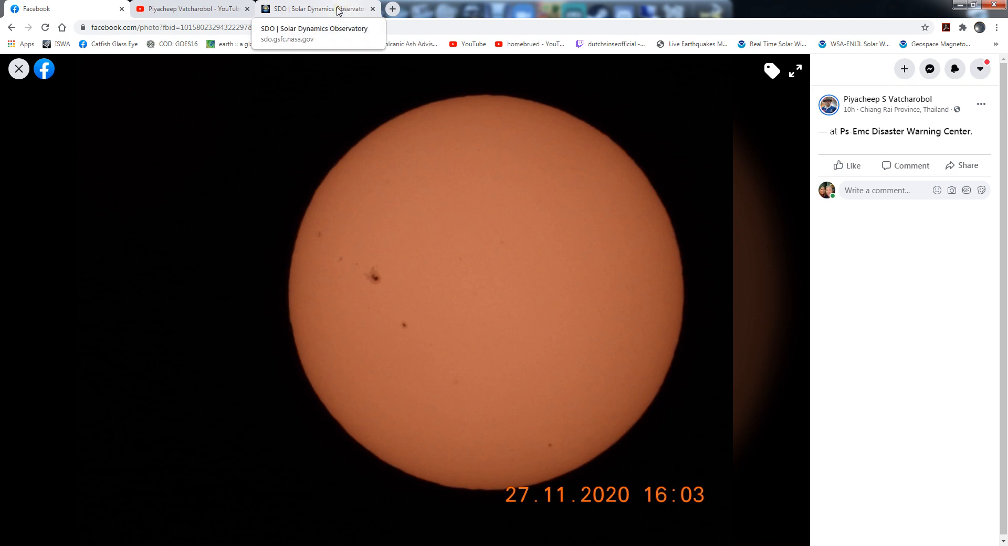
pyautogui.click(314, 8)
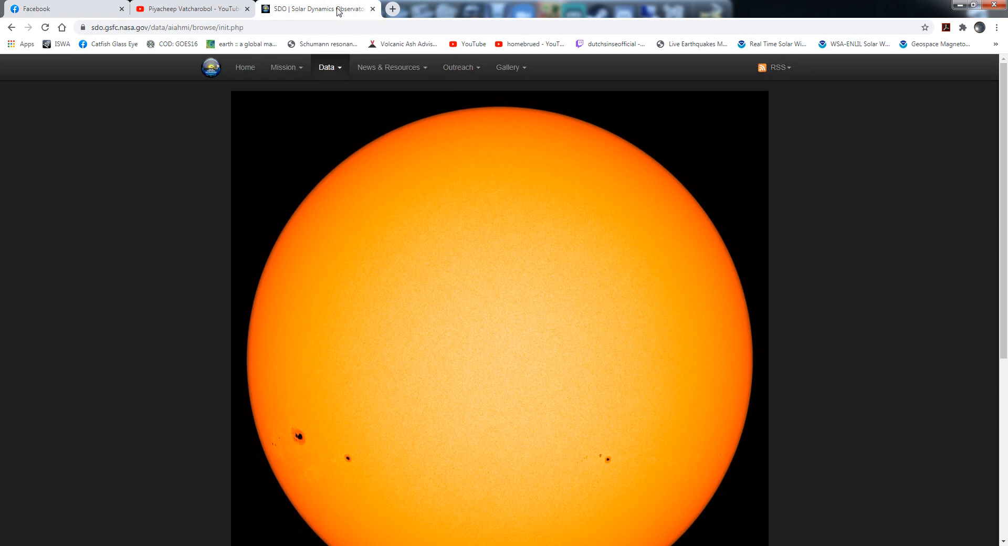
pyautogui.moveTo(422, 156)
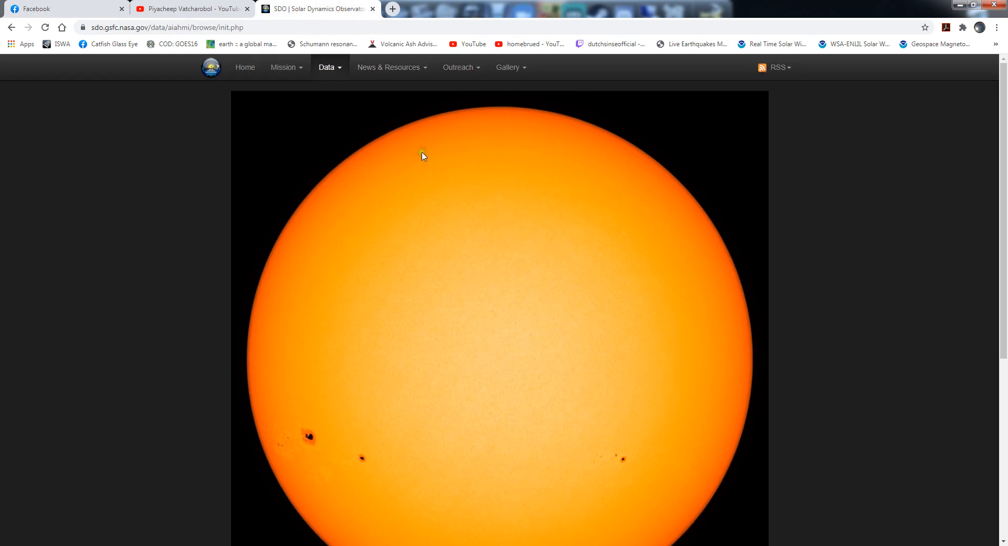
pyautogui.moveTo(12, 27)
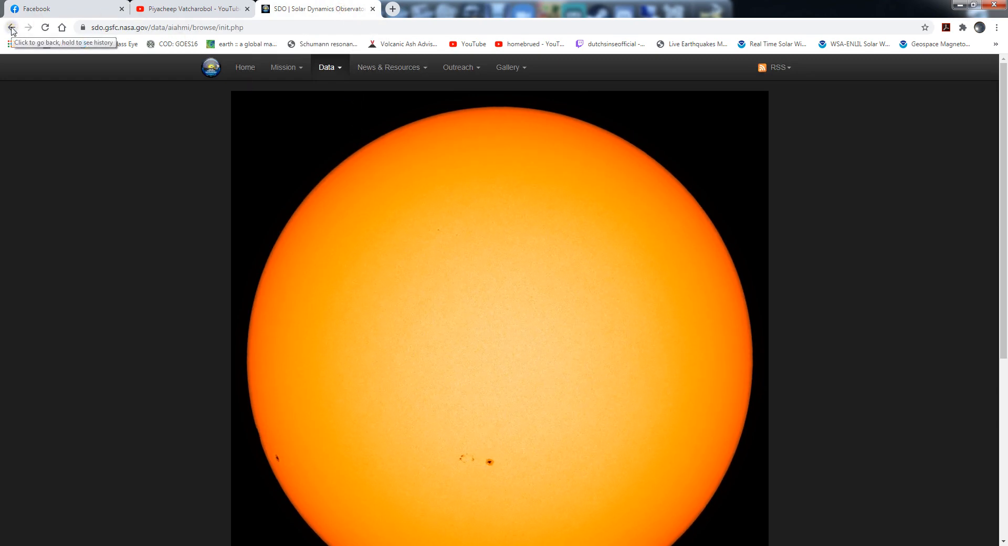
# Set the HMI Intensitygram query start date to 26 November 2020 and submit it
pyautogui.click(11, 27)
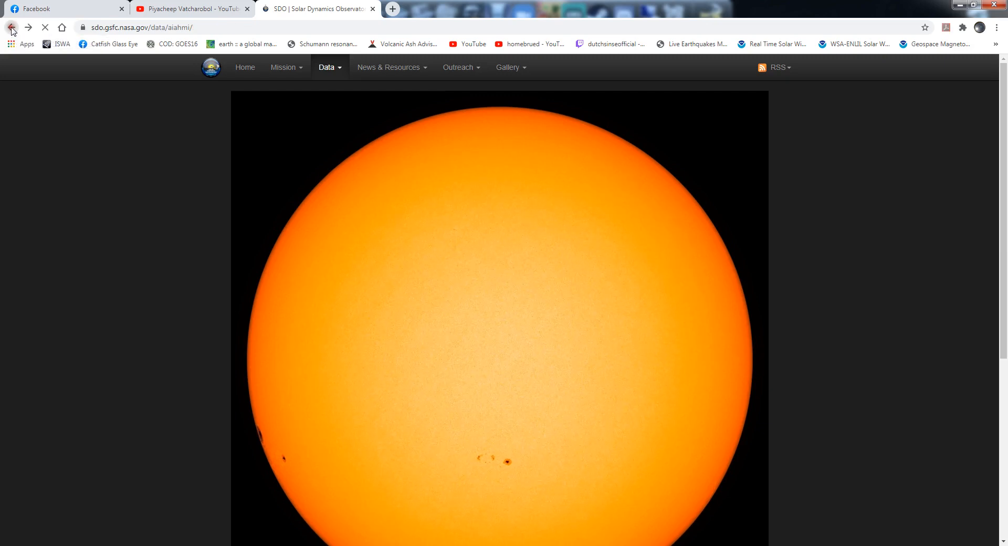
pyautogui.click(11, 27)
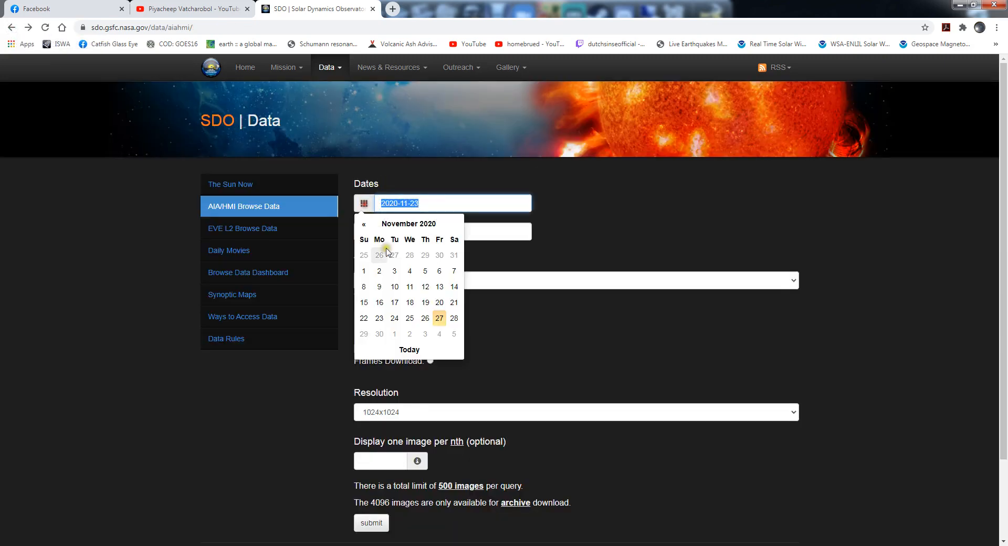
pyautogui.moveTo(213, 10)
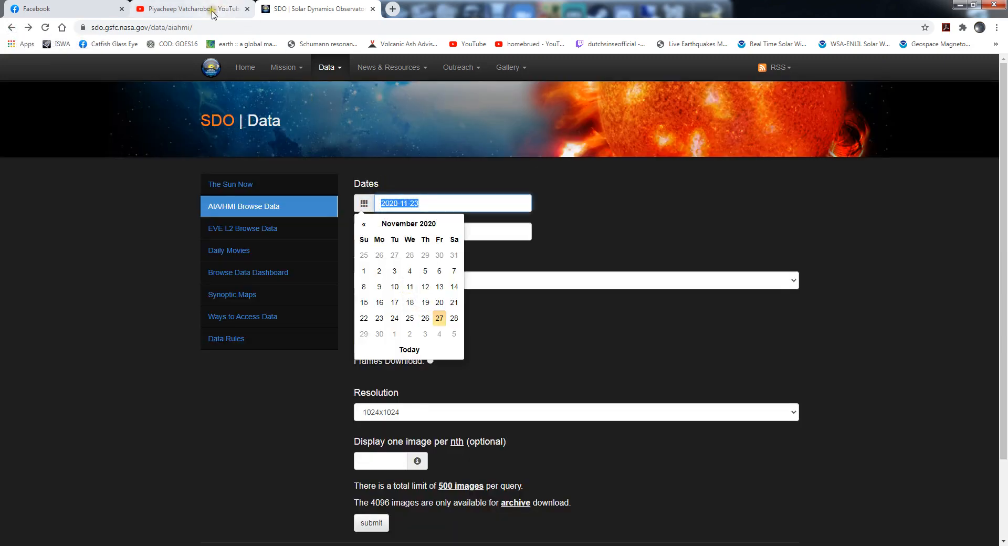
pyautogui.moveTo(426, 323)
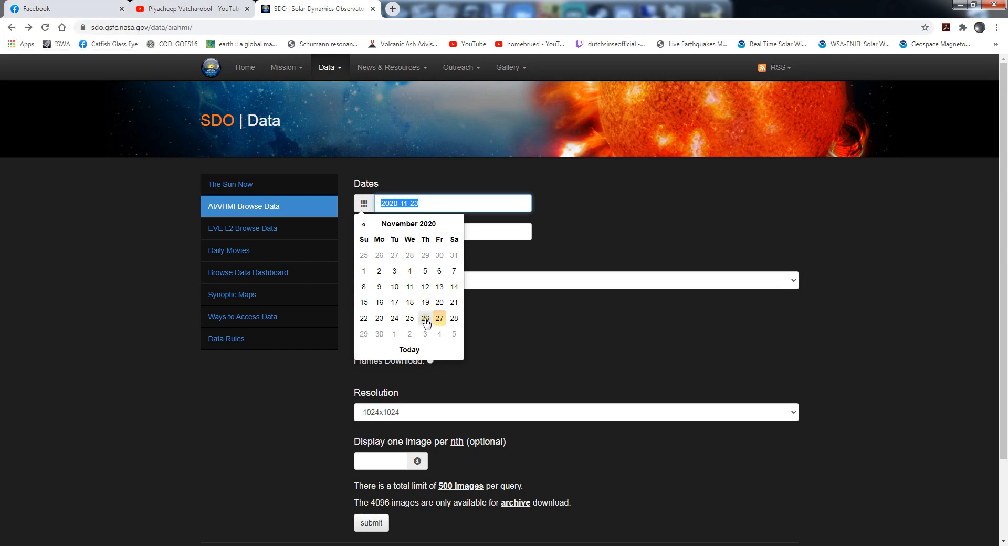
pyautogui.click(424, 319)
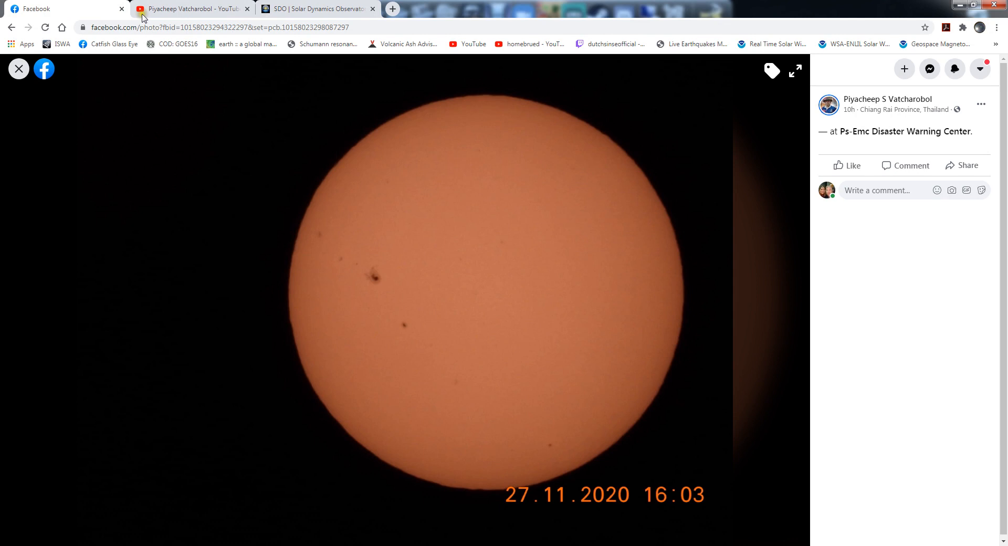
pyautogui.click(315, 9)
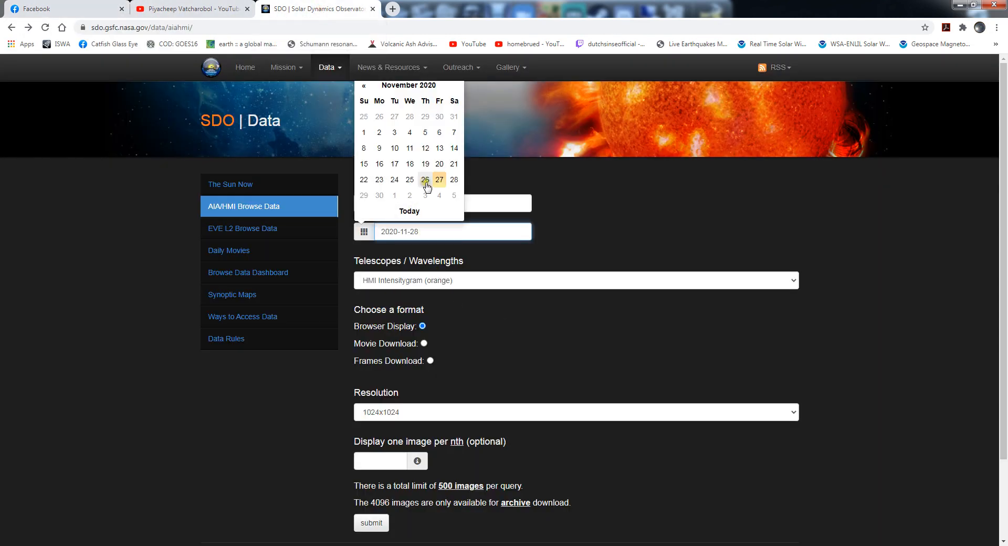
pyautogui.click(425, 180)
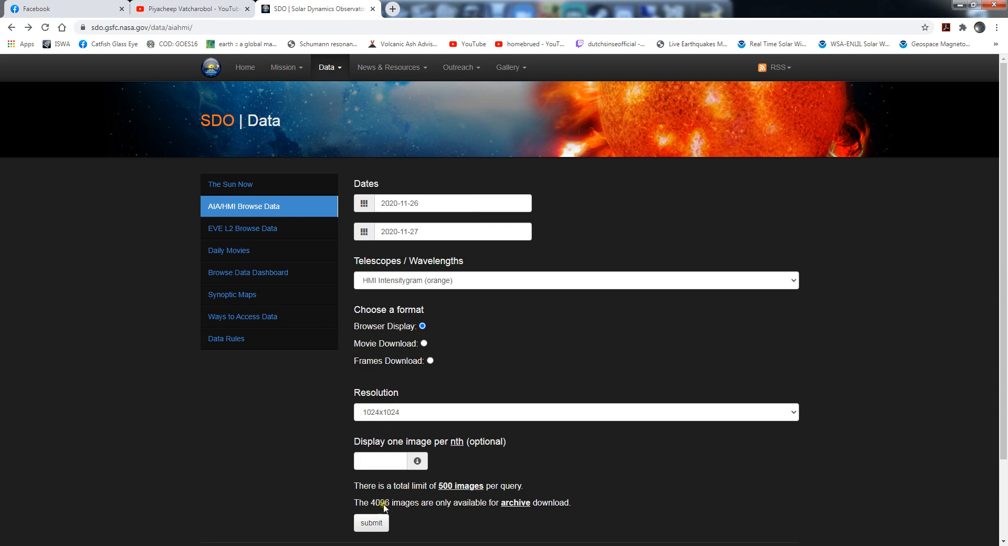
pyautogui.click(370, 521)
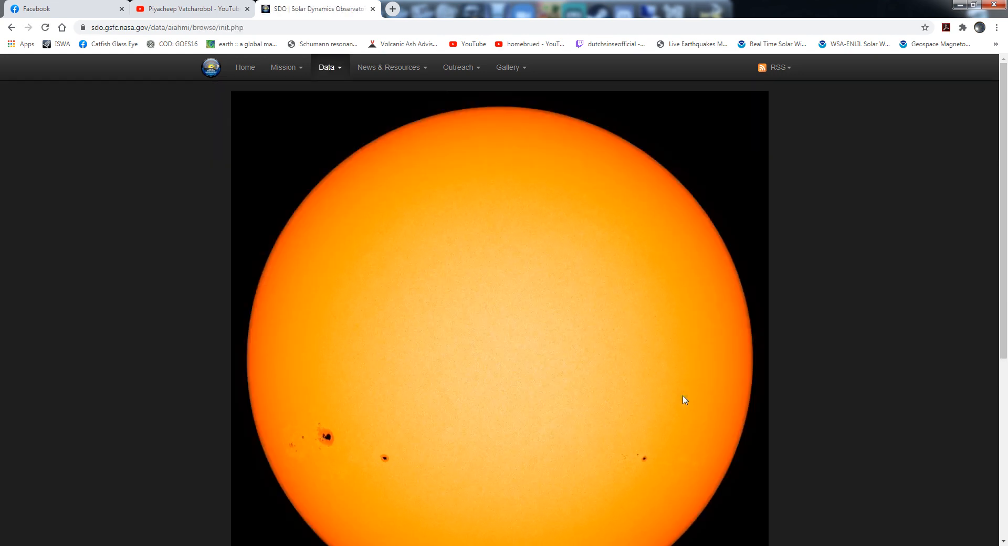
# Scroll down to watch the HMI frames step the sunspot group farther onto the disc
pyautogui.scroll(-3)
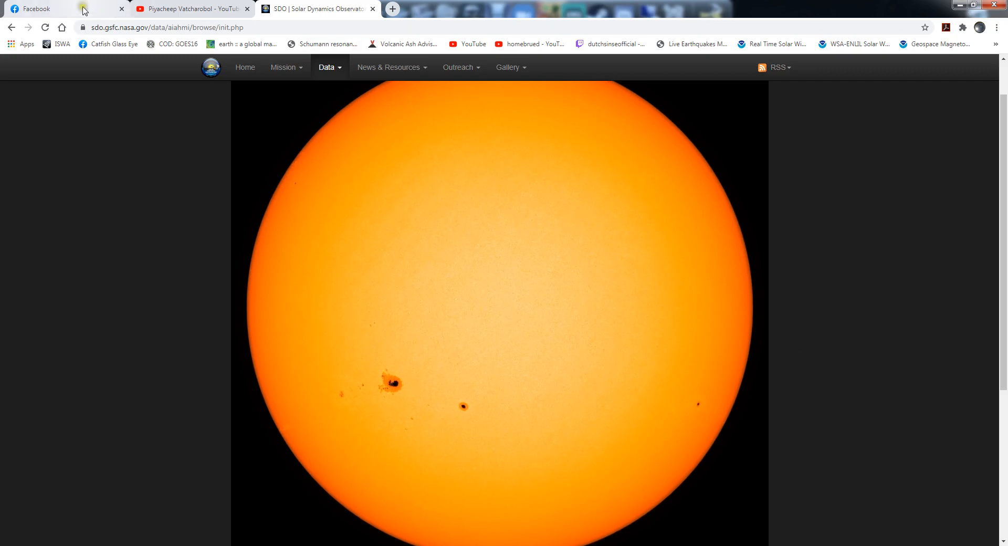
pyautogui.click(64, 9)
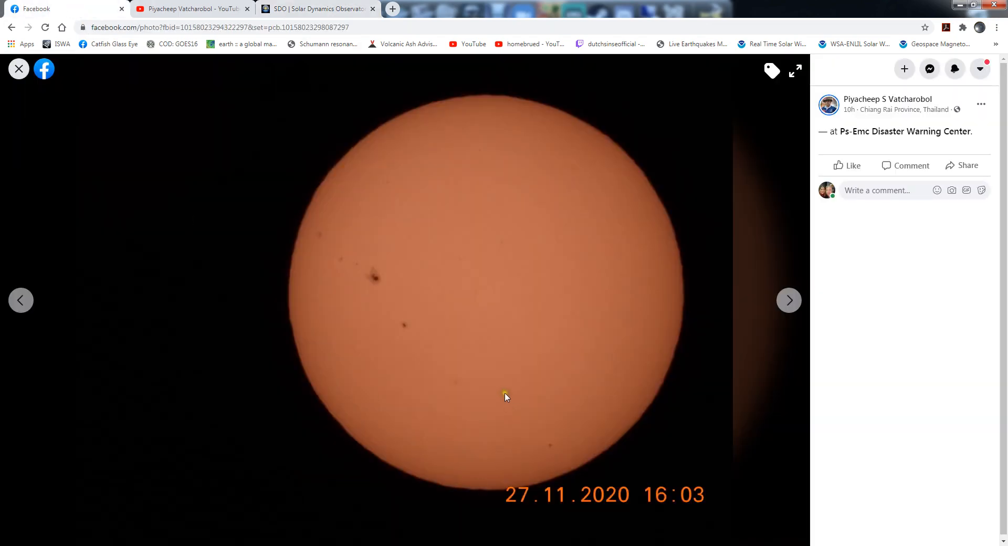
pyautogui.click(789, 300)
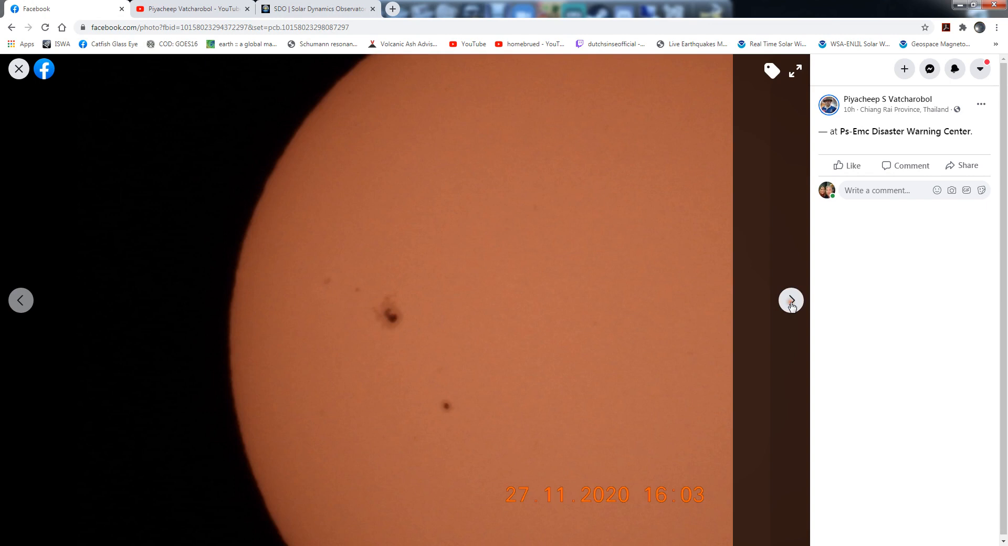
pyautogui.click(790, 300)
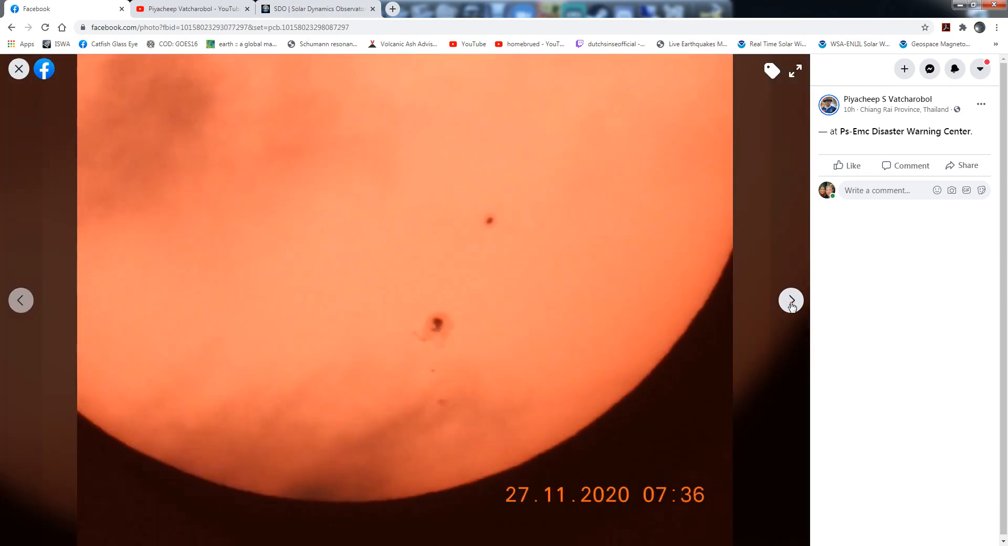
pyautogui.click(789, 300)
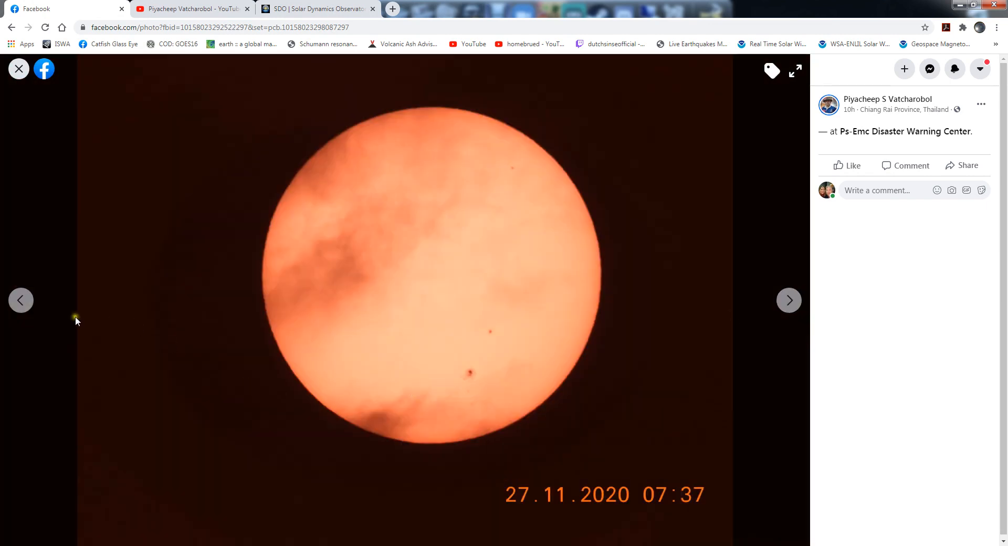
pyautogui.click(20, 301)
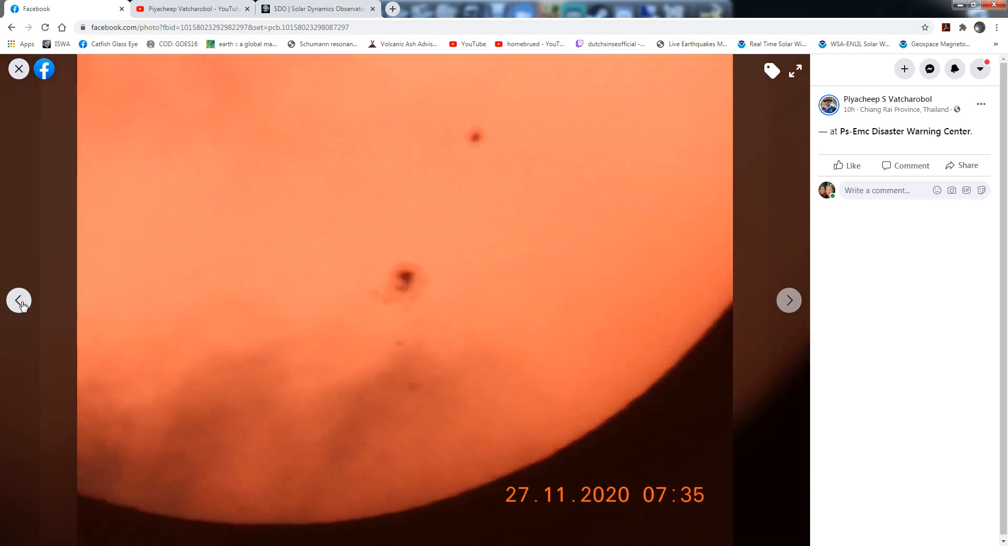
pyautogui.click(789, 301)
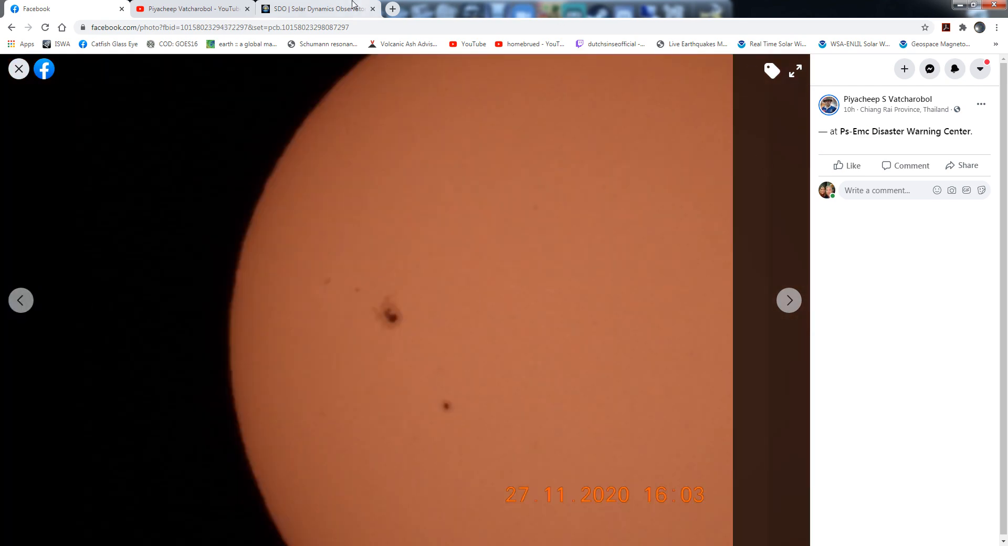
pyautogui.click(315, 8)
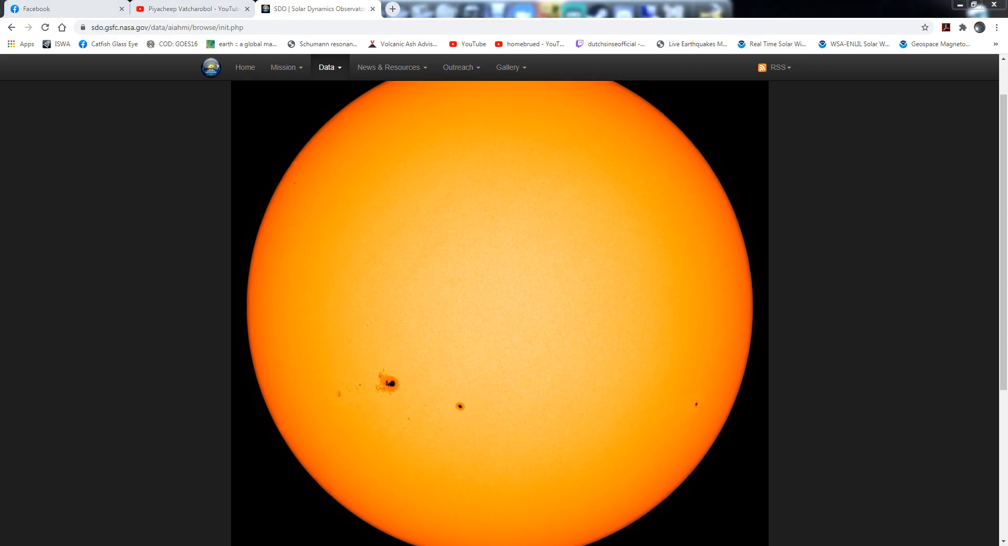
# Minimise Chrome, view the two-night July 2020 Jupiter comparison and the next photo, then close the viewer
pyautogui.click(977, 7)
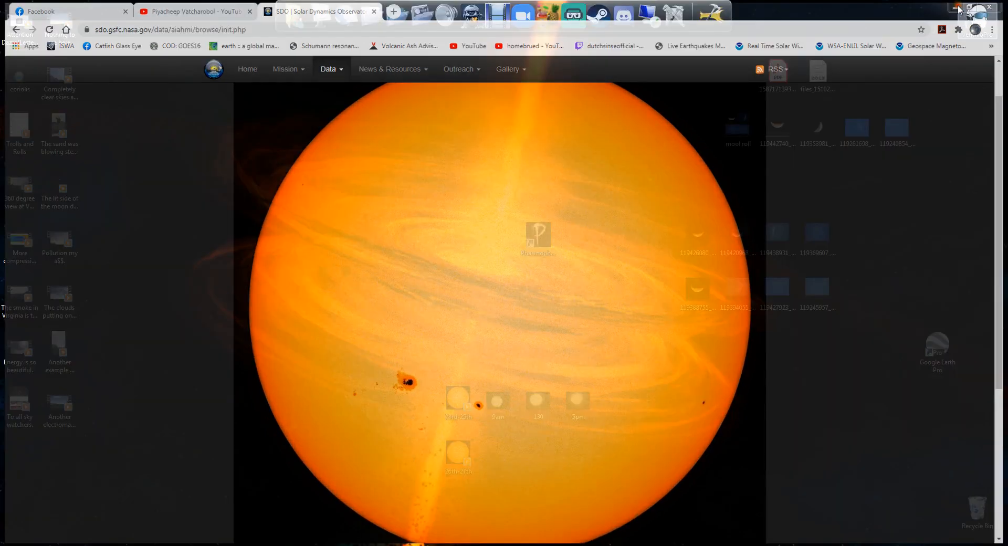
pyautogui.click(998, 7)
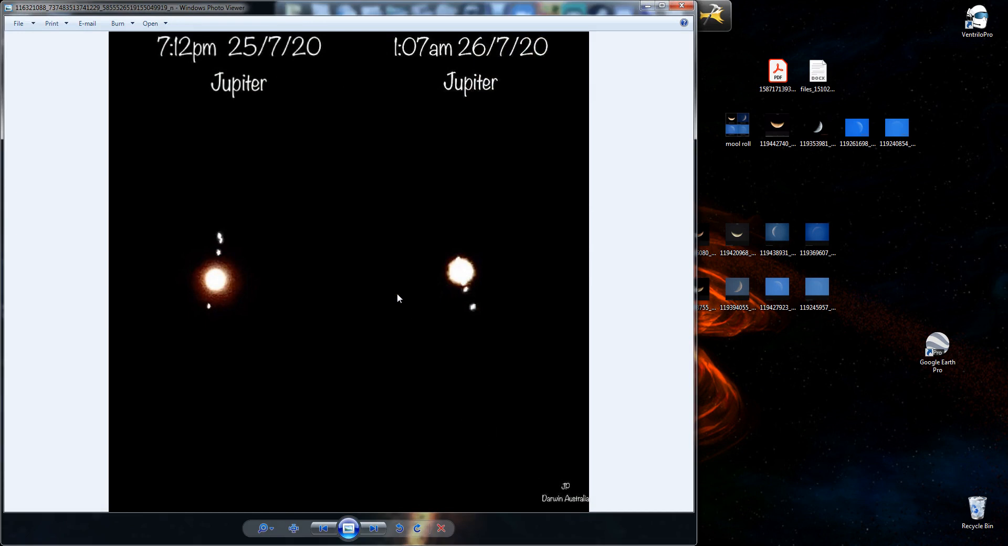
pyautogui.moveTo(397, 299)
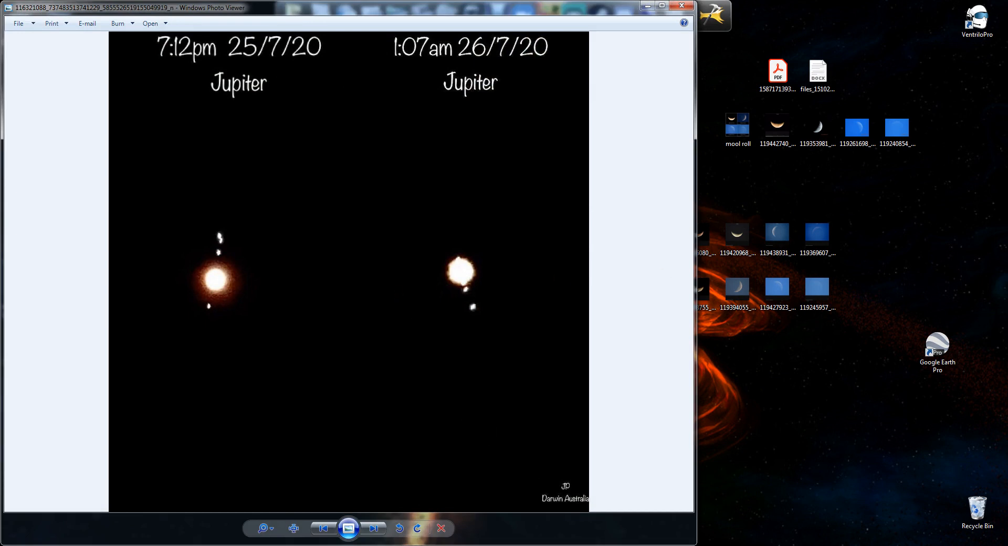
pyautogui.click(373, 527)
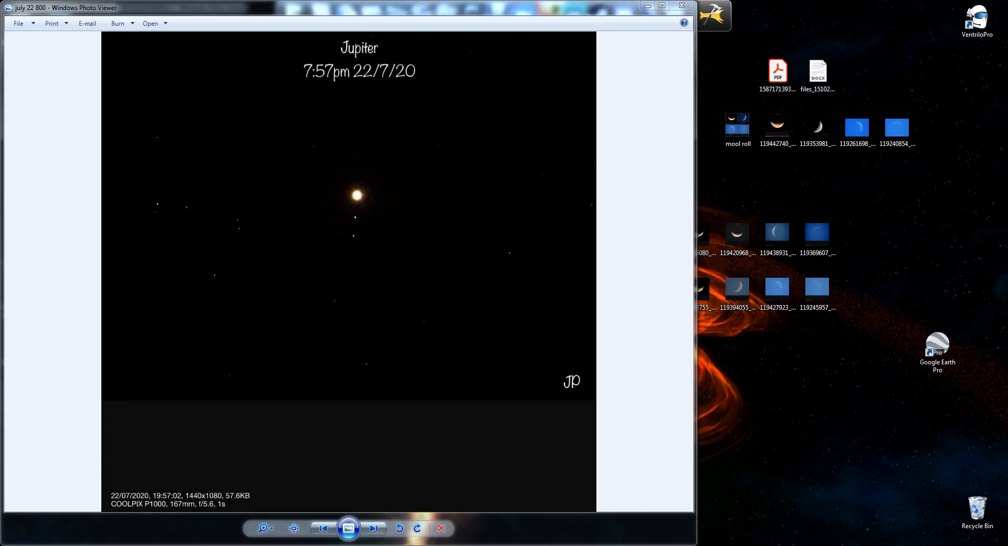
pyautogui.click(372, 528)
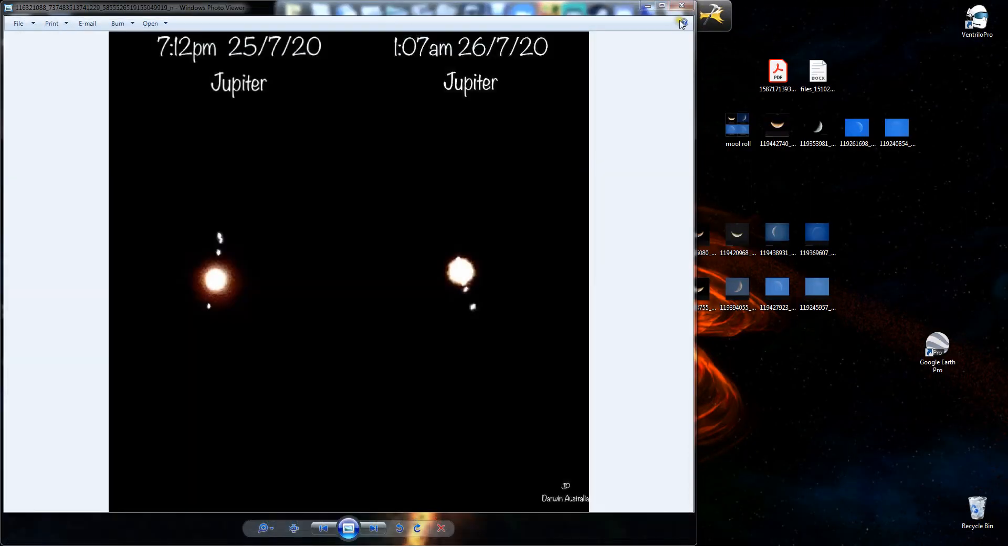
pyautogui.click(680, 6)
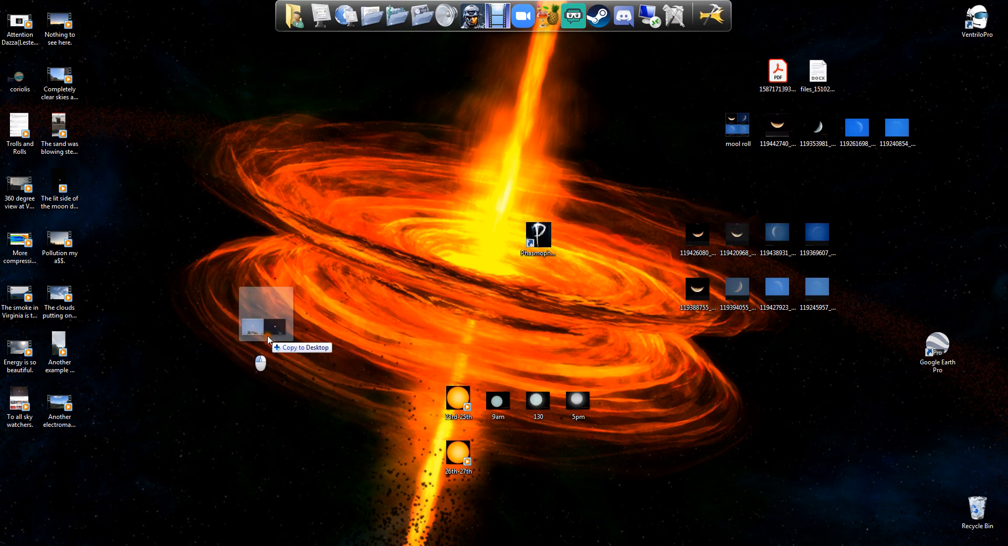
# View the Moon pics 08/24/2020 daytime-versus-night comparison, then close the viewer
pyautogui.doubleClick(265, 314)
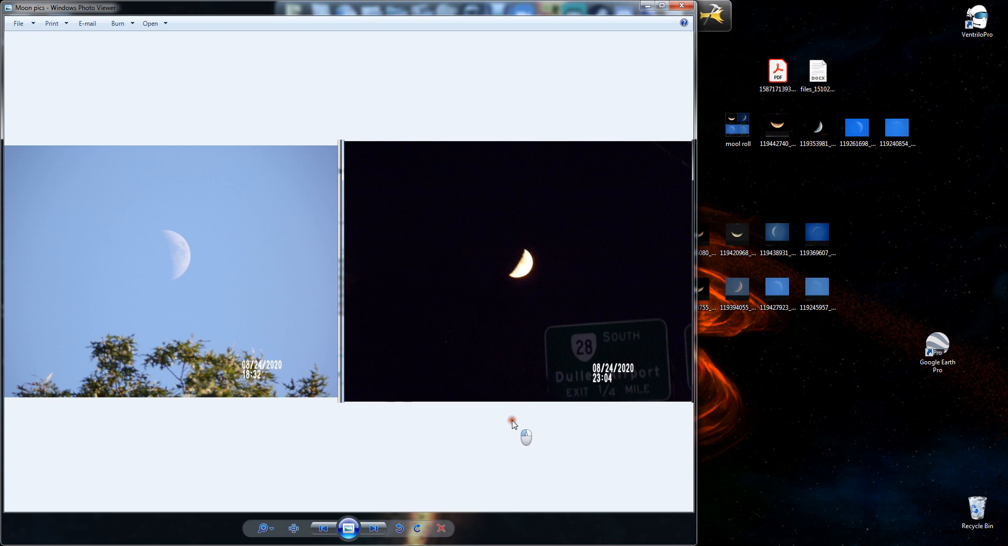
pyautogui.moveTo(506, 291)
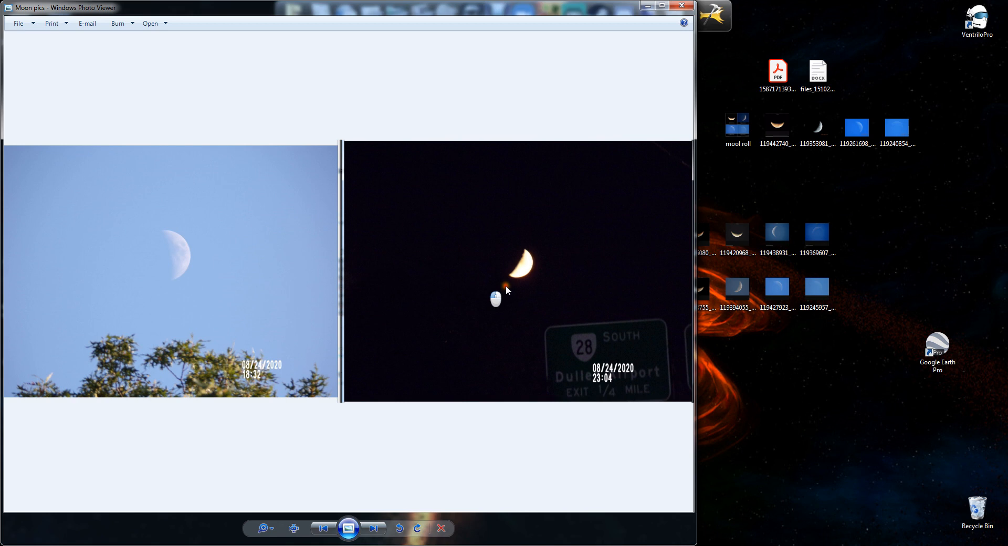
pyautogui.moveTo(621, 96)
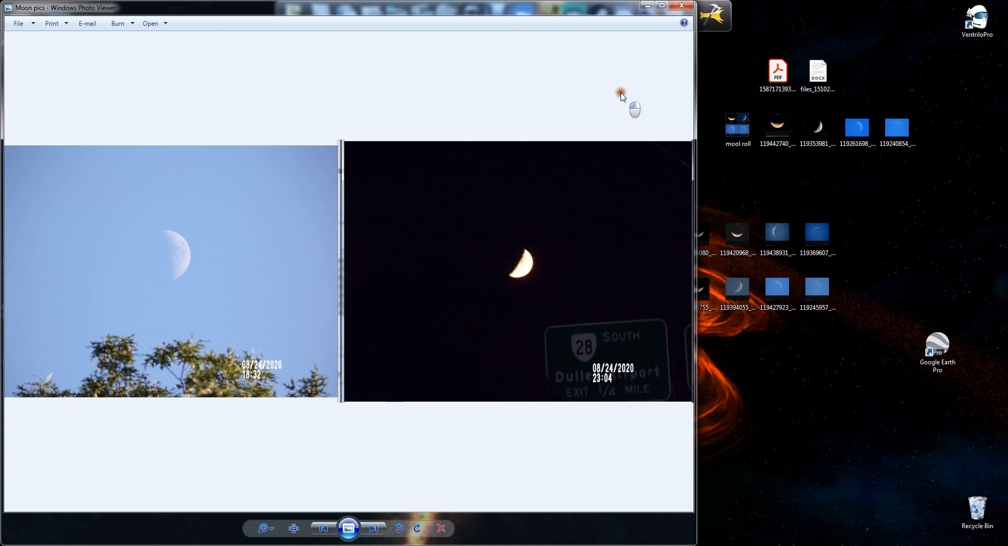
pyautogui.moveTo(686, 7)
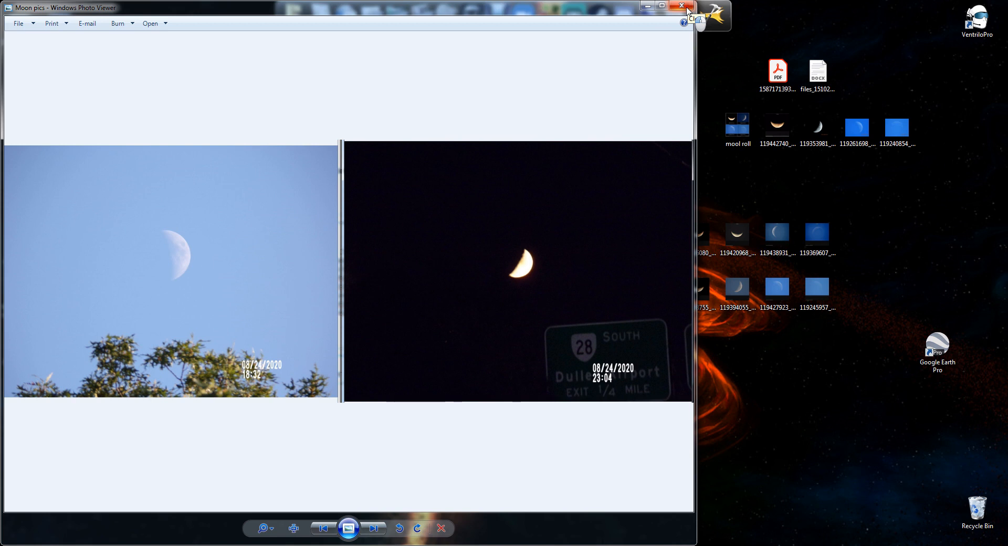
pyautogui.moveTo(206, 228)
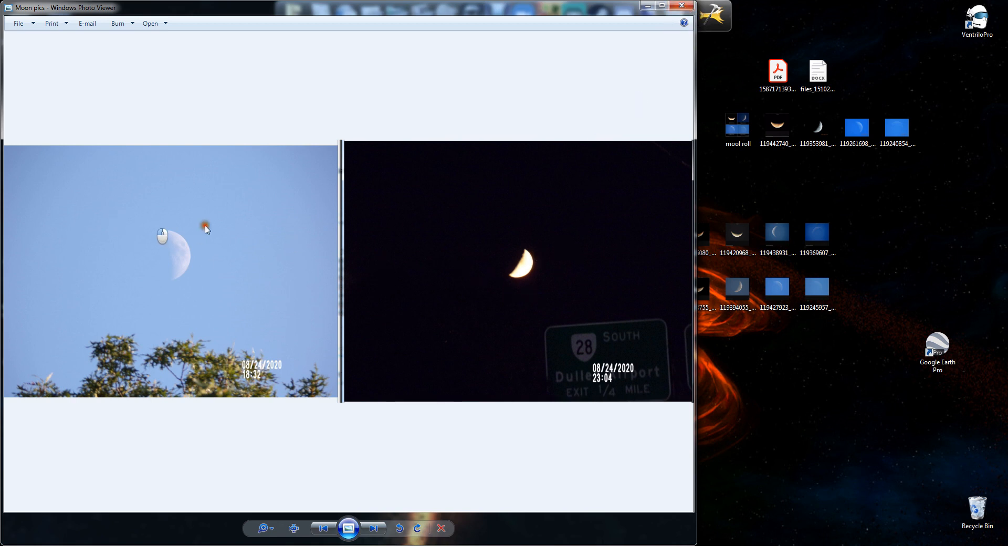
pyautogui.moveTo(640, 134)
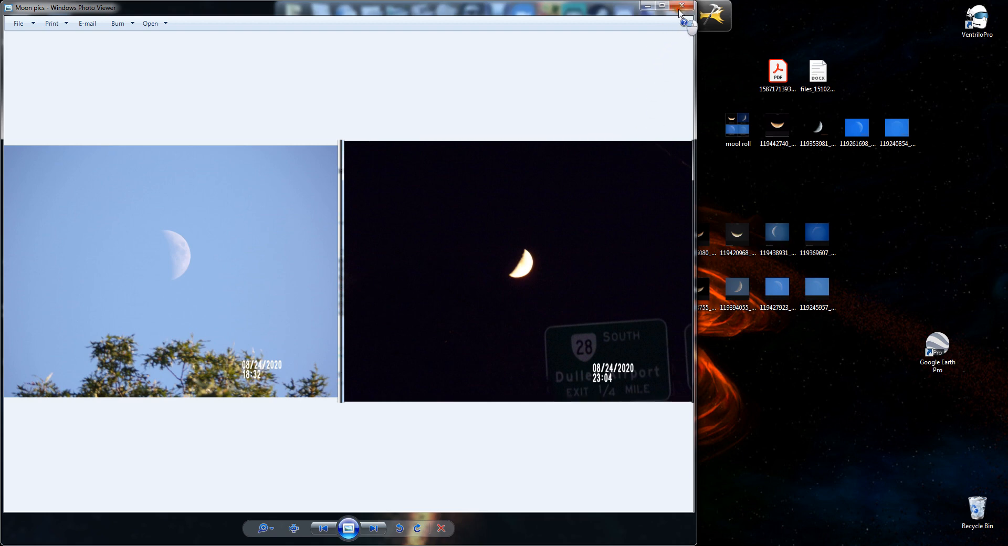
pyautogui.click(681, 7)
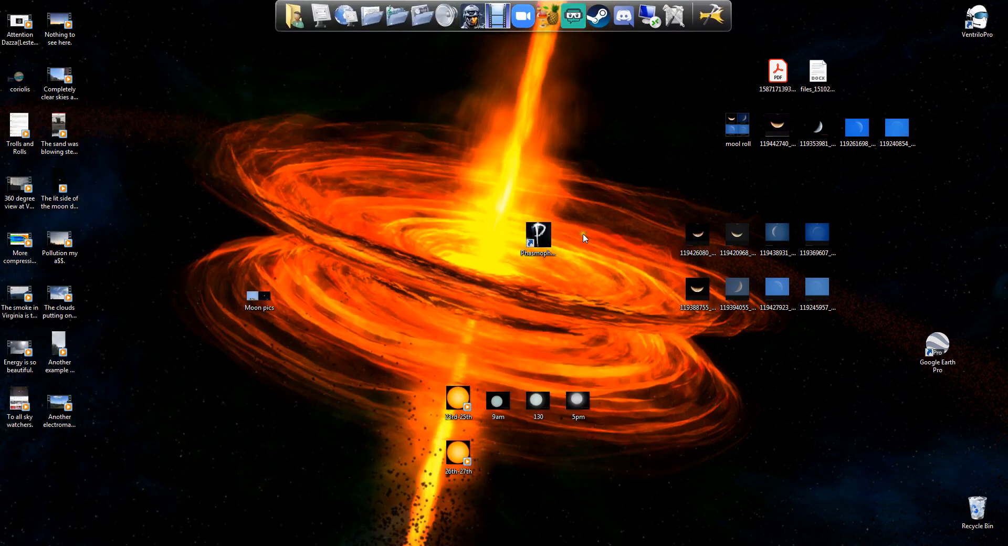
# Restore Chrome from the taskbar, back on Facebook's 27.11.2020 16:03 sun photo
pyautogui.click(259, 295)
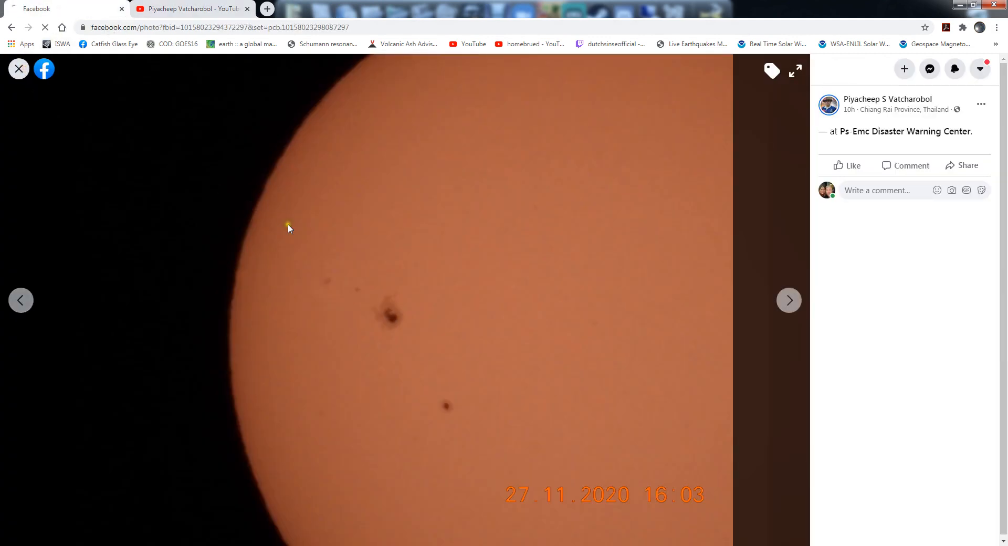
# Leave the Facebook photo viewer and show the YouTube channel's uploaded videos grid
pyautogui.click(889, 99)
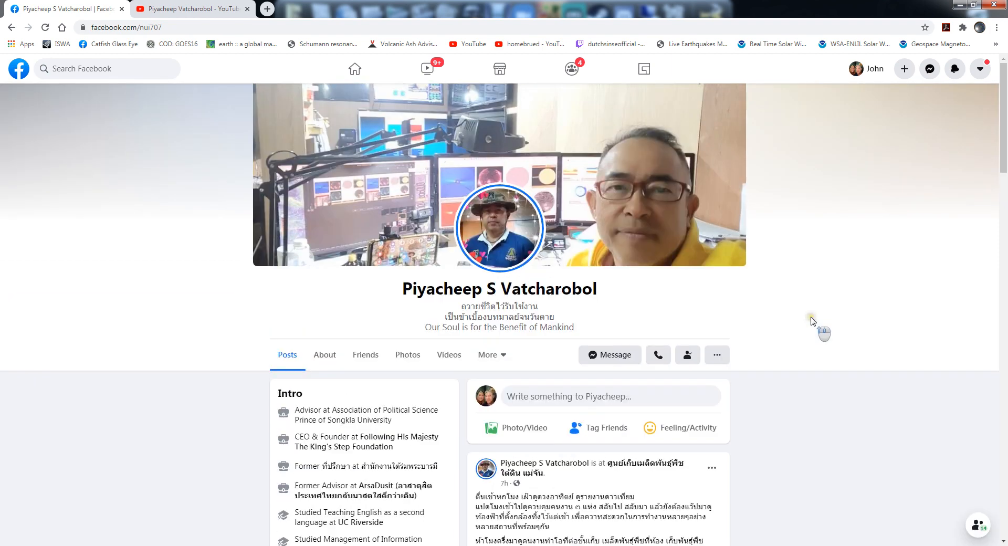
pyautogui.moveTo(211, 13)
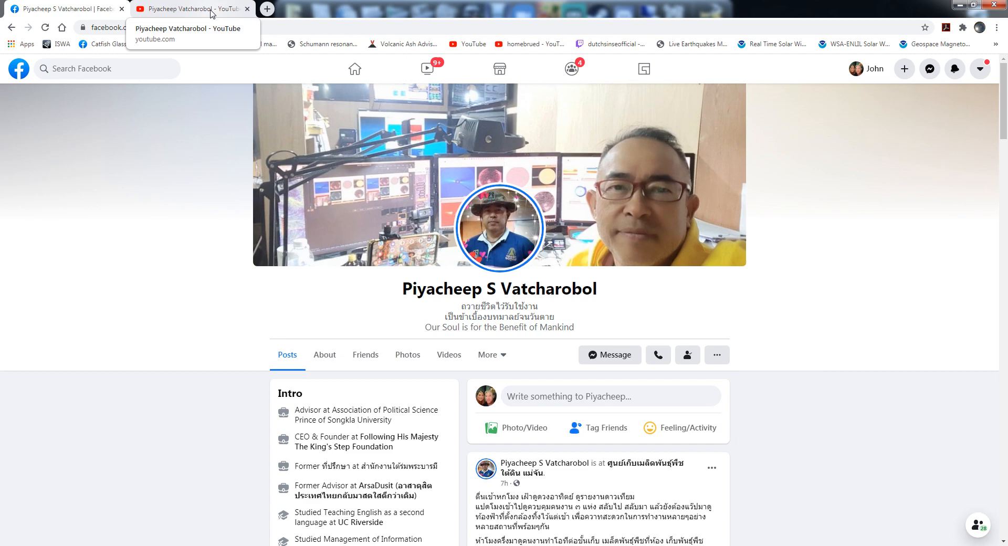
pyautogui.click(187, 8)
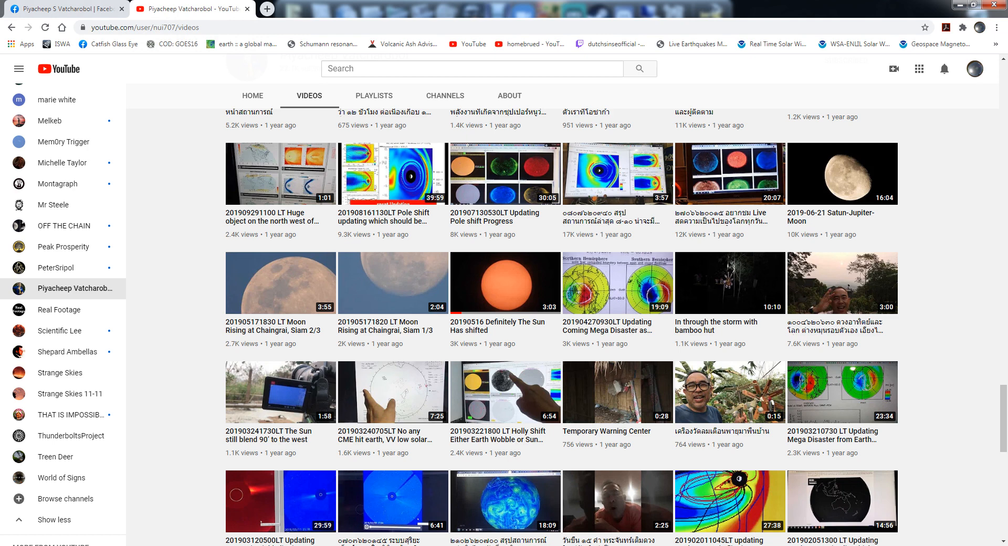
pyautogui.moveTo(187, 312)
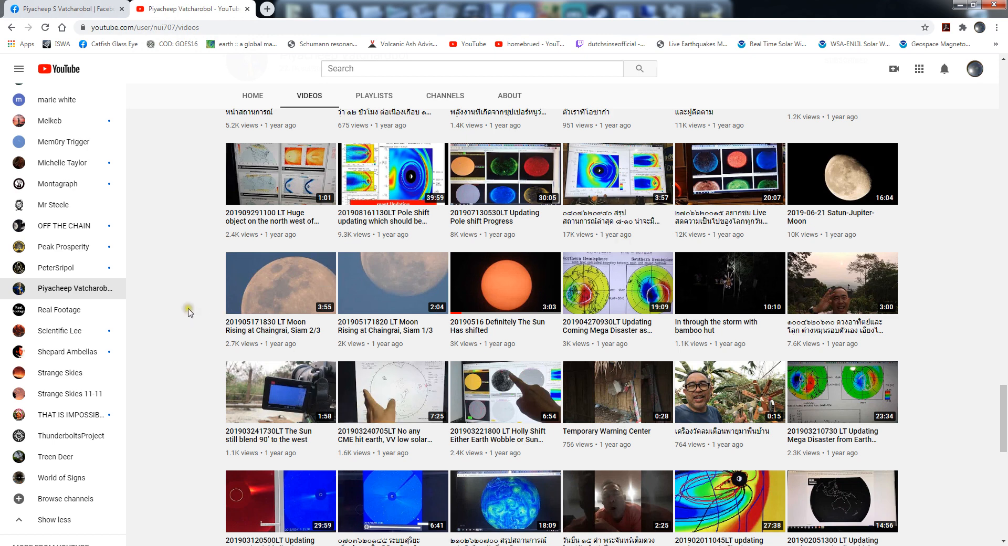